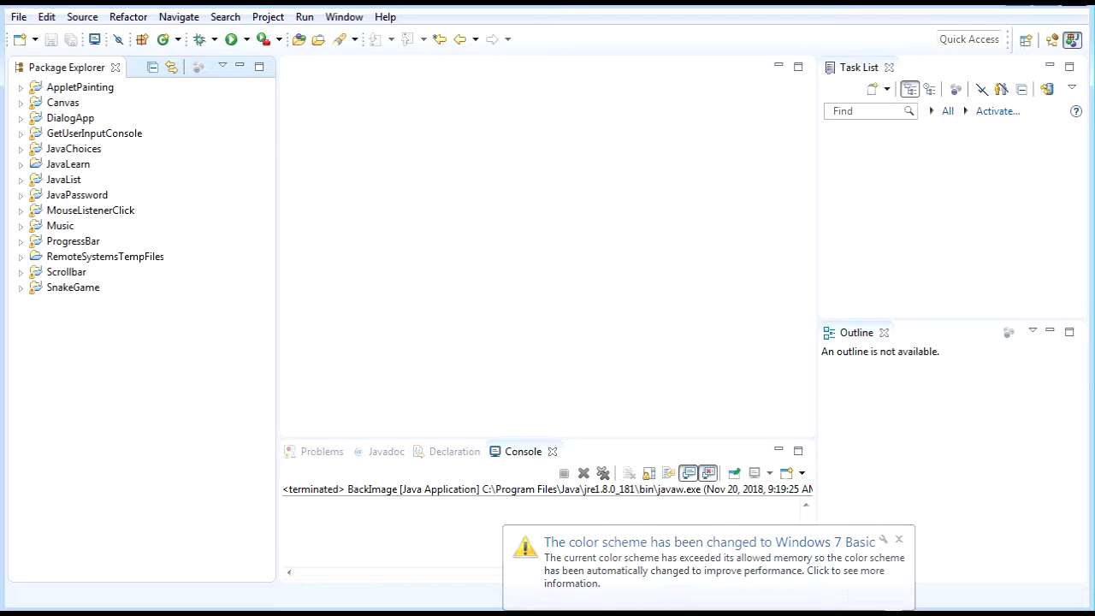
- Dismiss the colour scheme notice, create the Java project BackgroundImage, and select it
{"action": "left_click", "coordinate": [898, 539]}
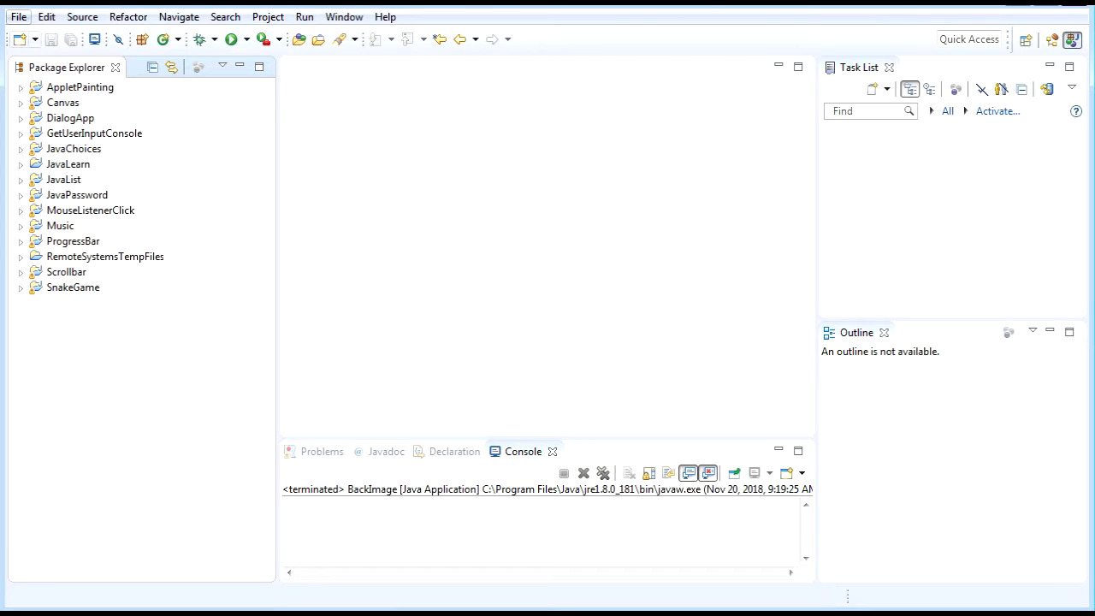
{"action": "left_click", "coordinate": [17, 16]}
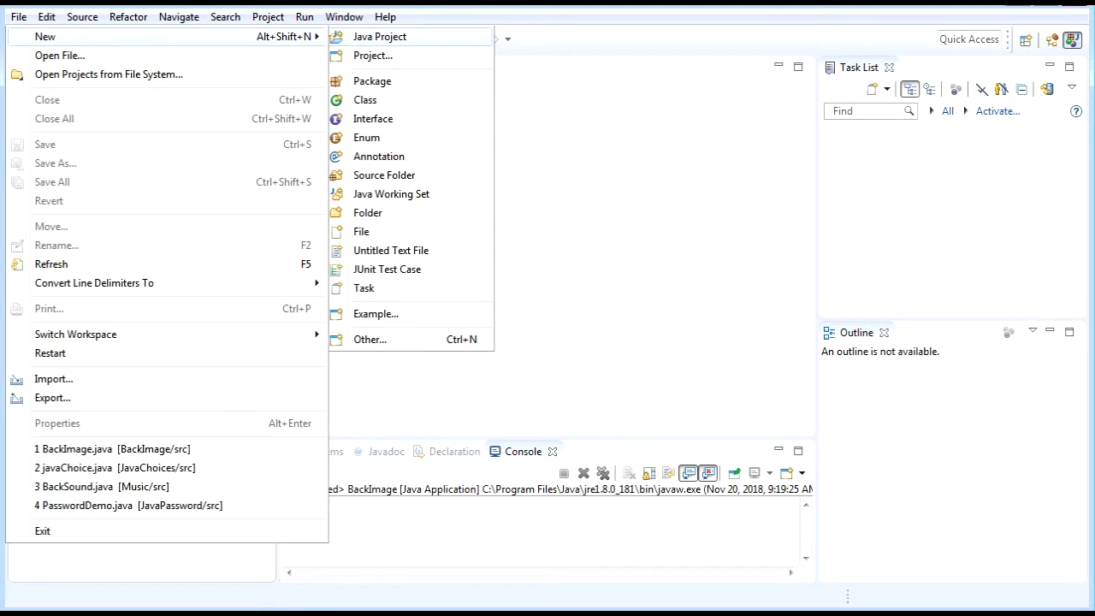
{"action": "left_click", "coordinate": [379, 36]}
{"action": "type", "text": "BackgroundImage"}
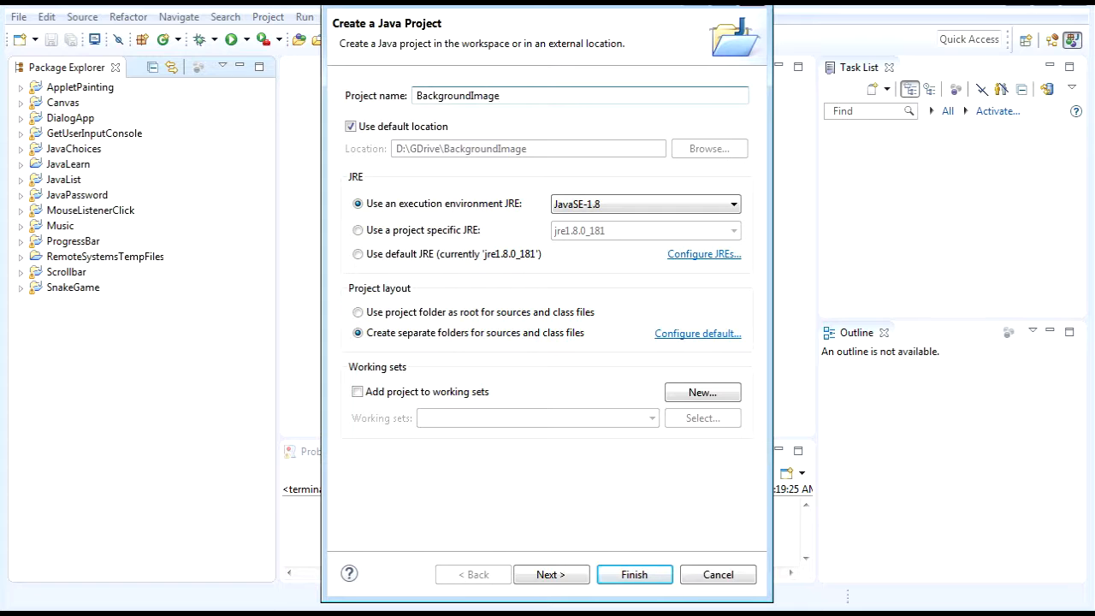
{"action": "left_click", "coordinate": [634, 575]}
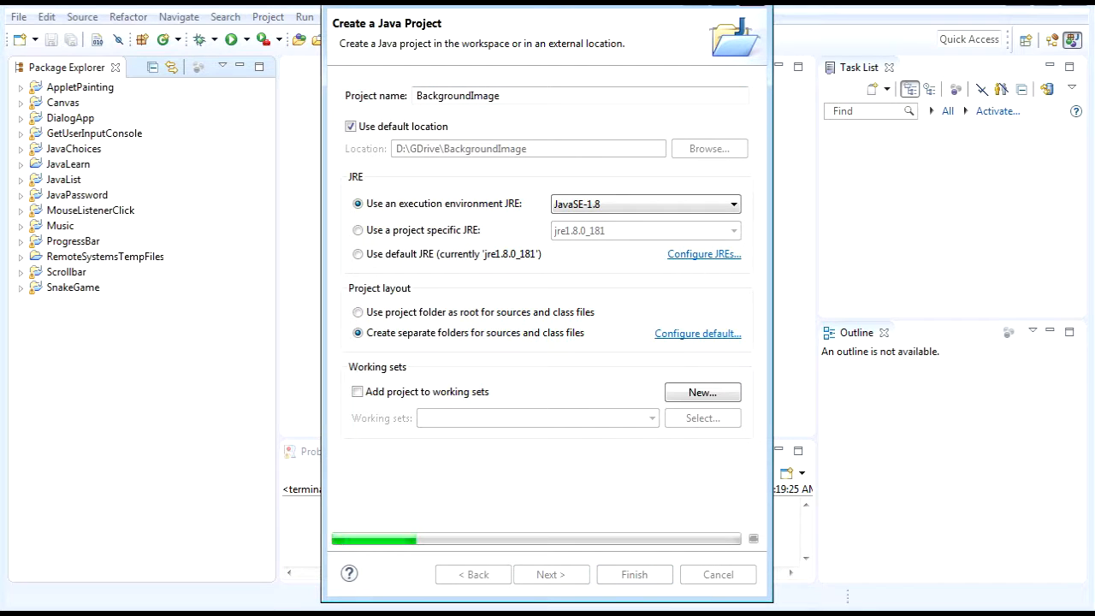
{"action": "left_click", "coordinate": [550, 574]}
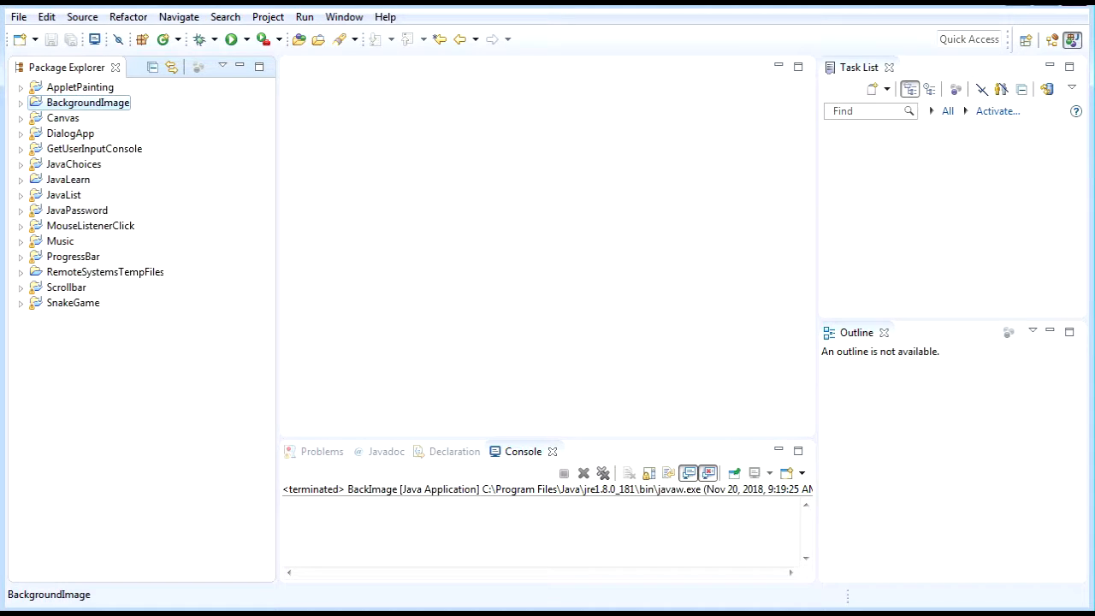
- Create class BackImage in BackgroundImage's default package and open BackImage.java in the editor
{"action": "right_click", "coordinate": [88, 102]}
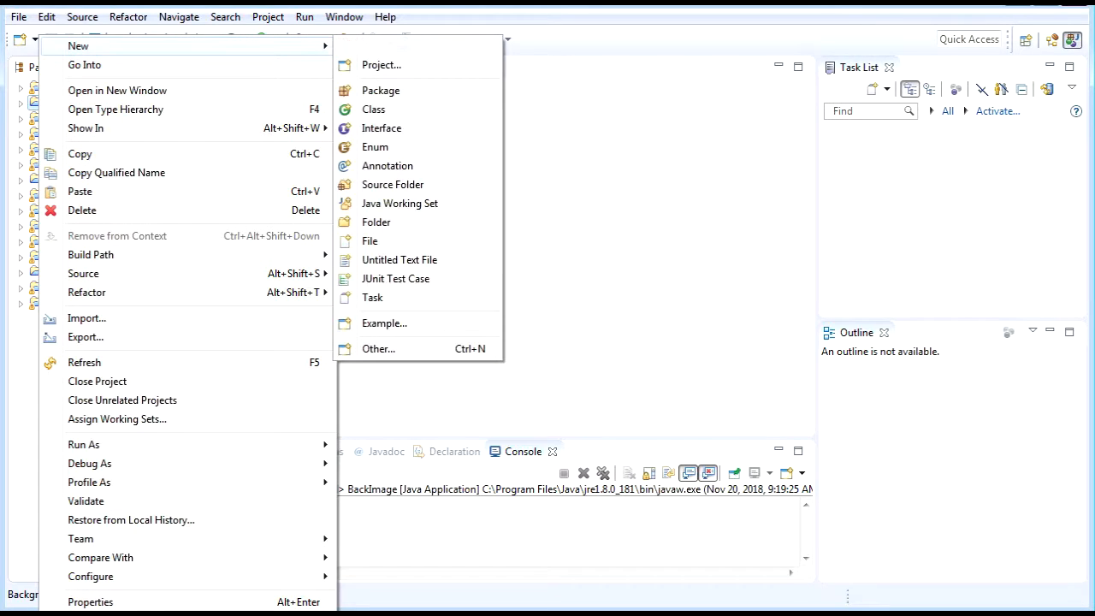
{"action": "left_click", "coordinate": [373, 109]}
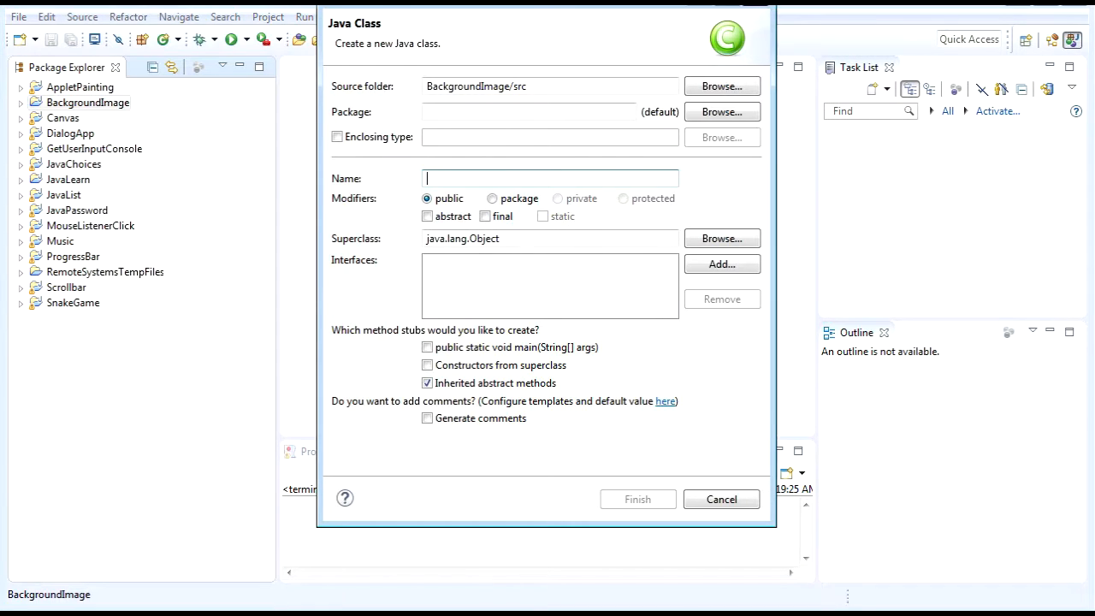
{"action": "type", "text": "BackImage"}
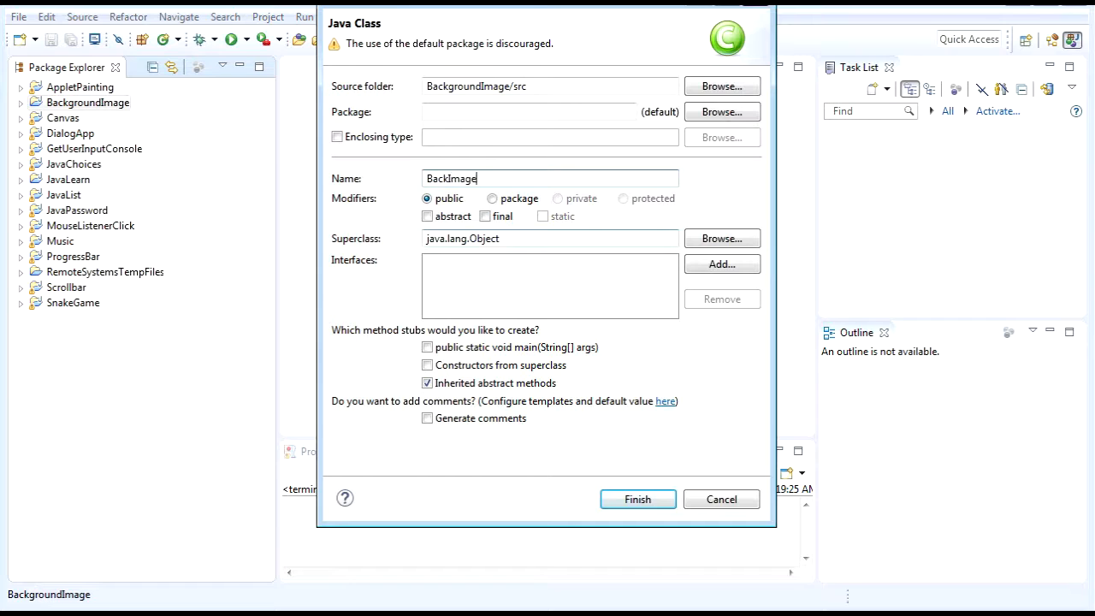
{"action": "left_click", "coordinate": [637, 499]}
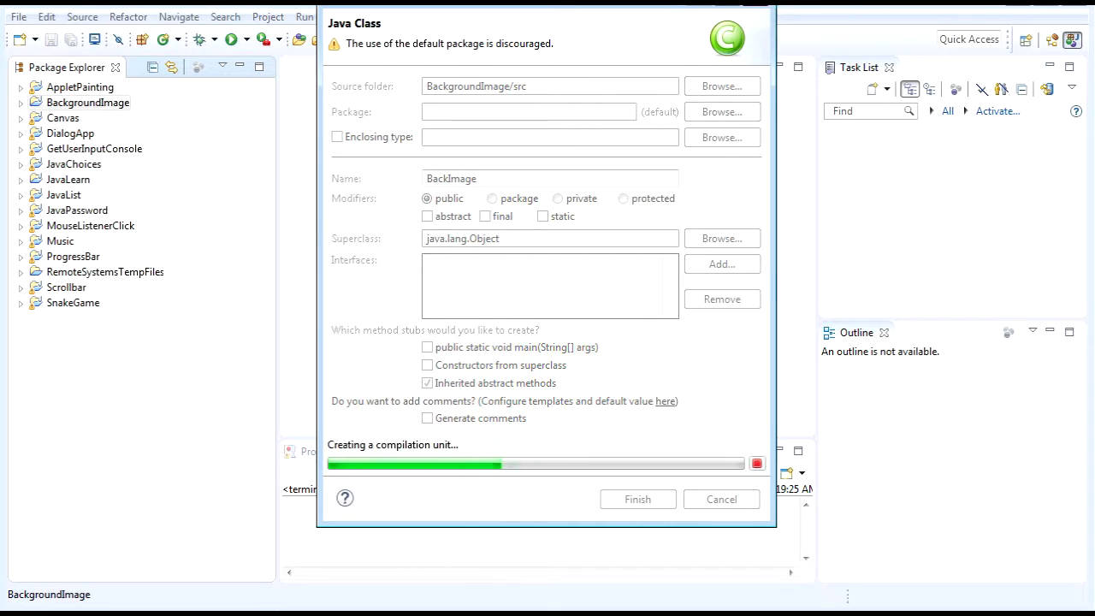
{"action": "left_click", "coordinate": [638, 499]}
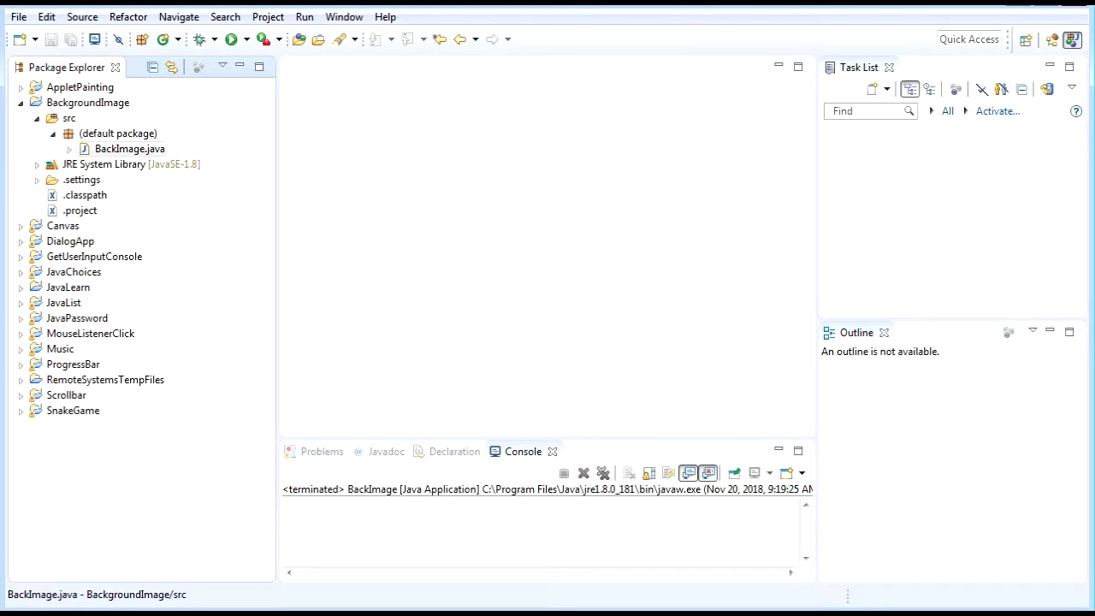
{"action": "double_click", "coordinate": [130, 148]}
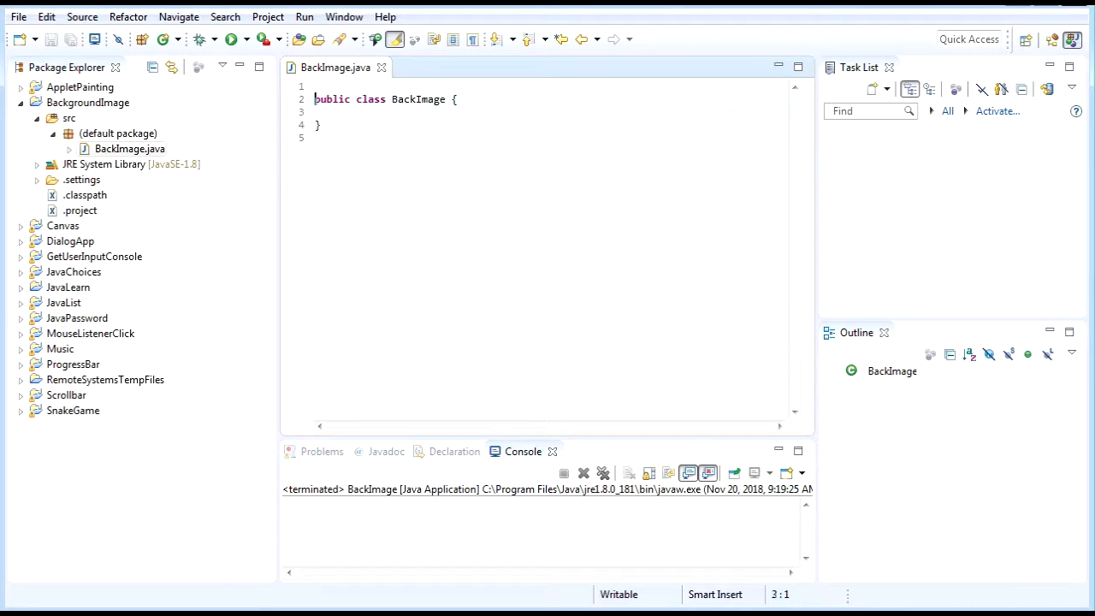
- Add 'extends JFrame' to BackImage and write an empty public BackImage() constructor
{"action": "left_click", "coordinate": [391, 100]}
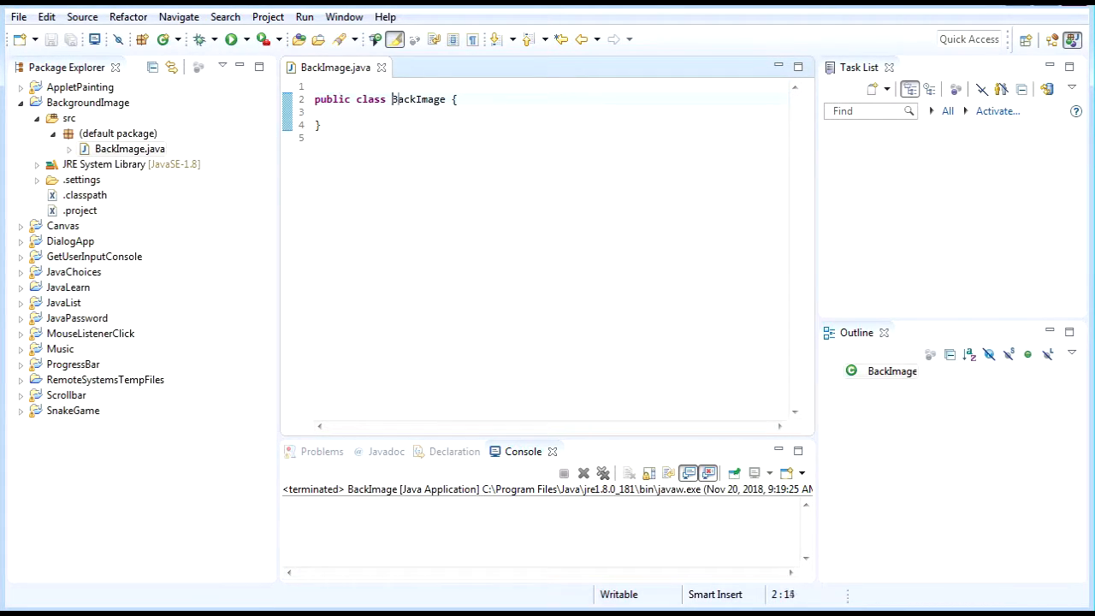
{"action": "type", "text": "ext"}
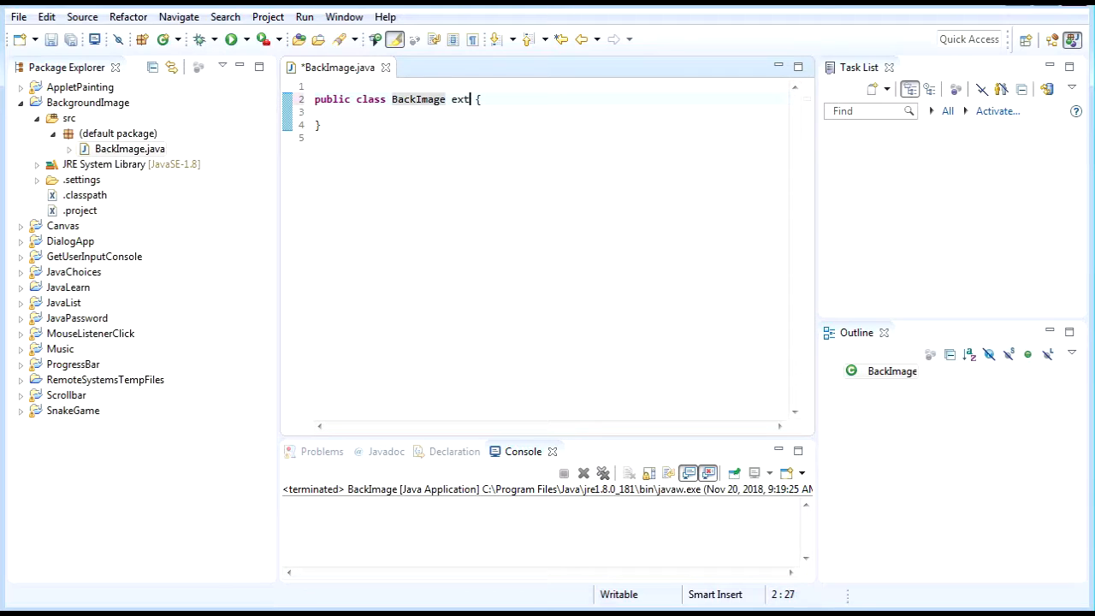
{"action": "type", "text": "ends JFrame"}
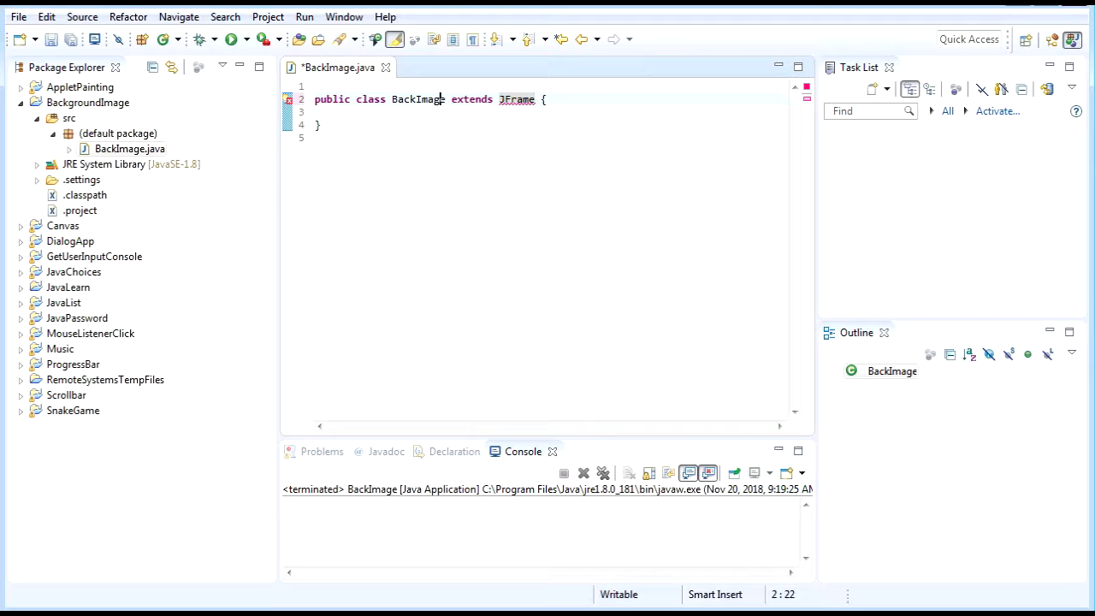
{"action": "key", "text": "Enter"}
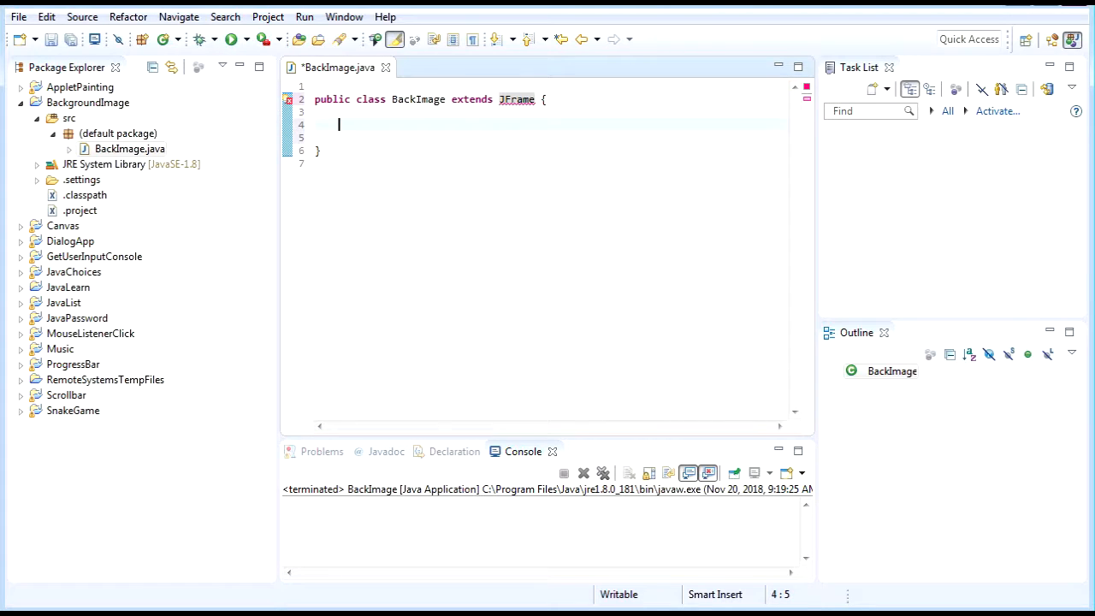
{"action": "type", "text": "public"}
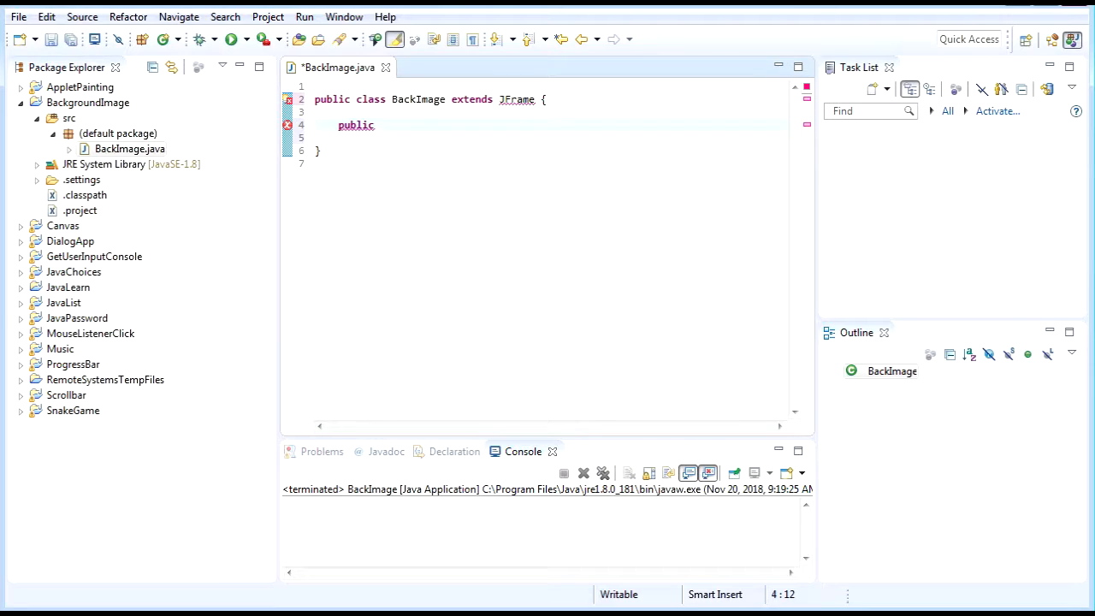
{"action": "type", "text": "BackImage()"}
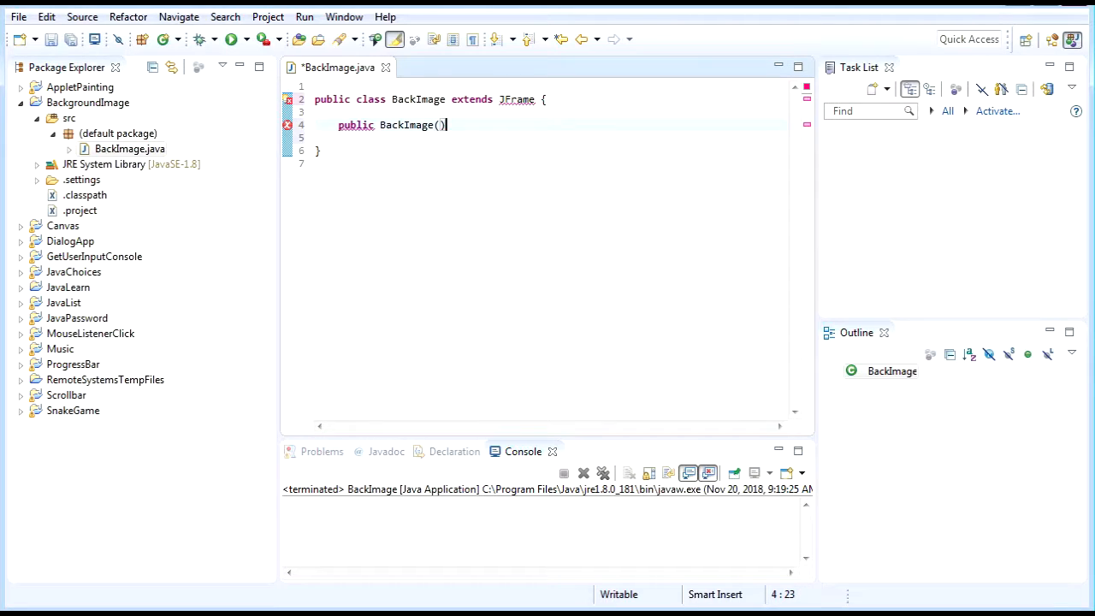
{"action": "type", "text": "{"}
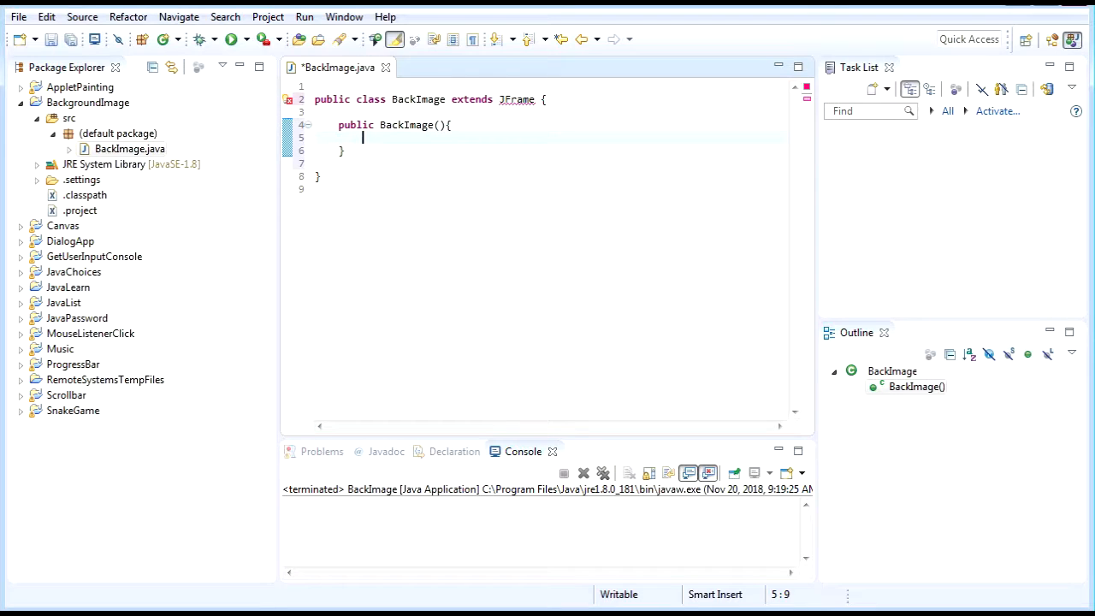
{"action": "left_click", "coordinate": [517, 99]}
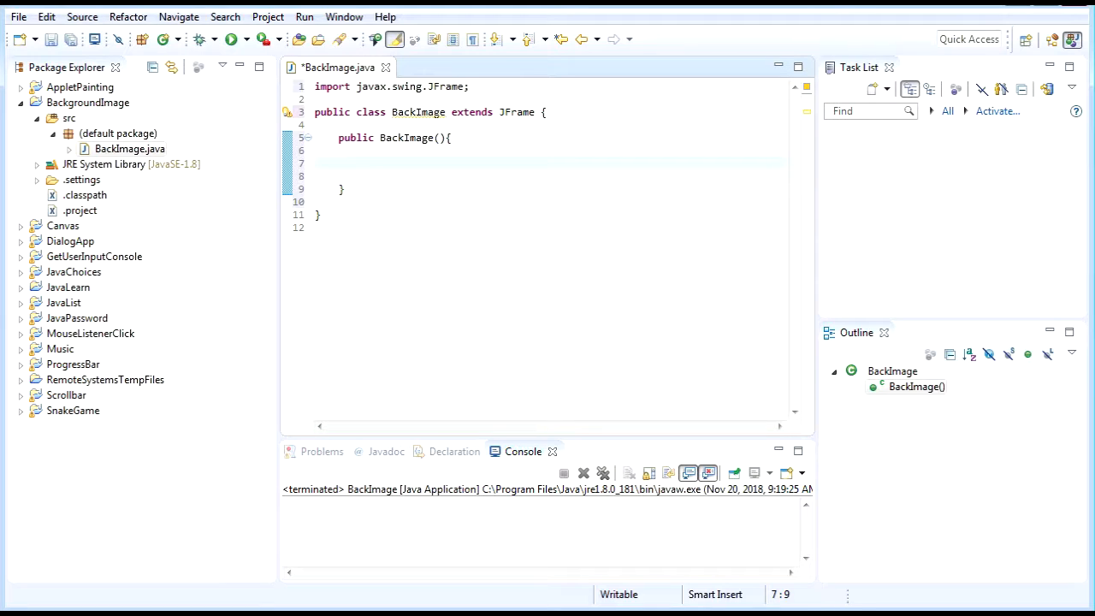
- Set the constructor's window title to "A Background Image For Java App"
{"action": "type", "text": "setTitle(\"\")"}
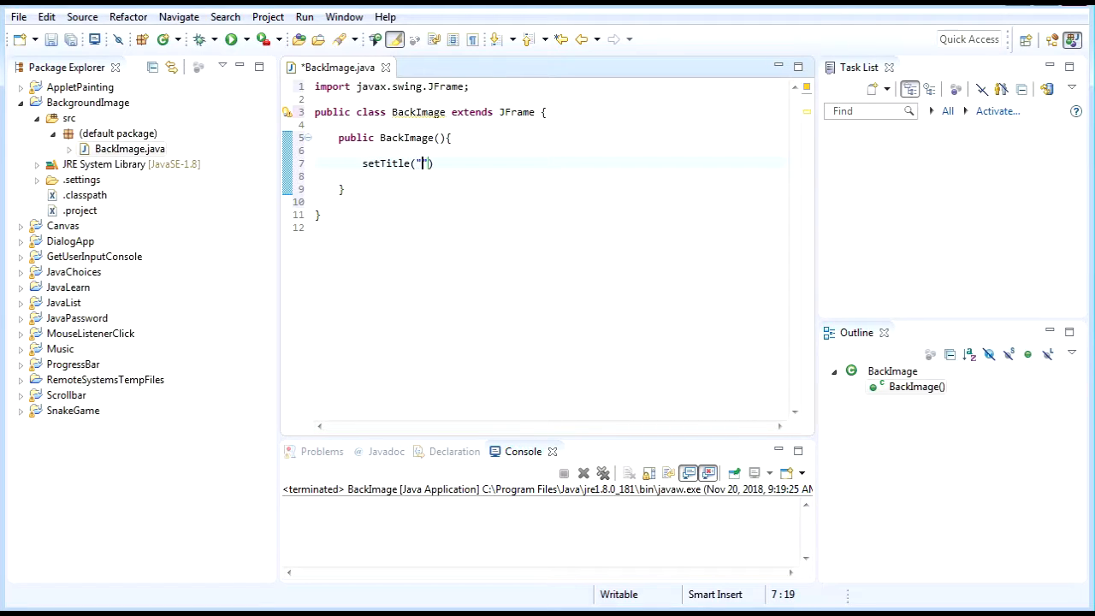
{"action": "type", "text": "\""}
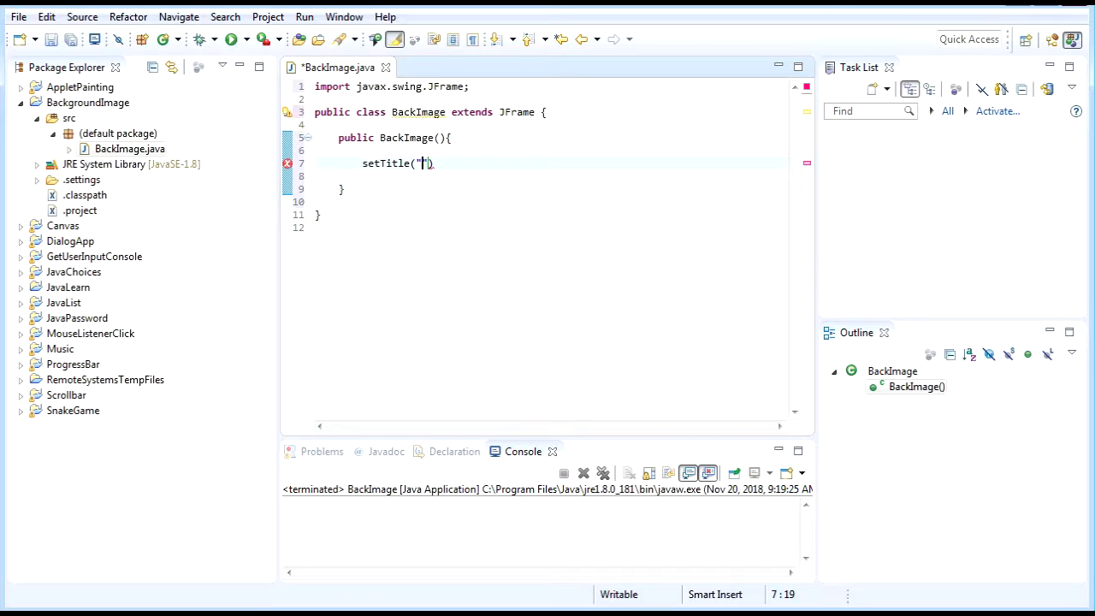
{"action": "key", "text": "BackSpace"}
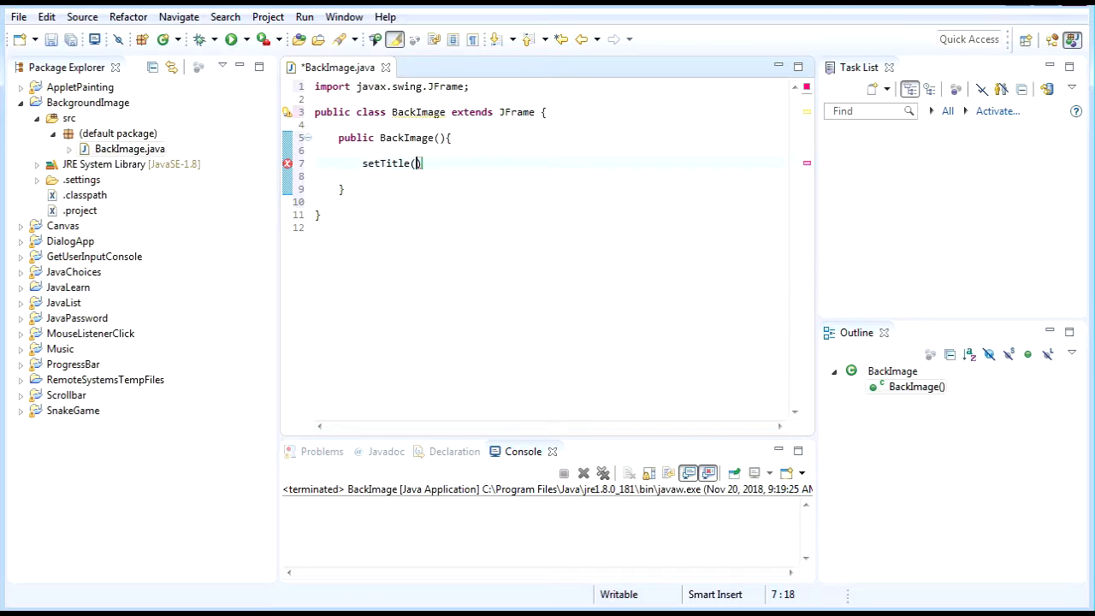
{"action": "type", "text": "\""}
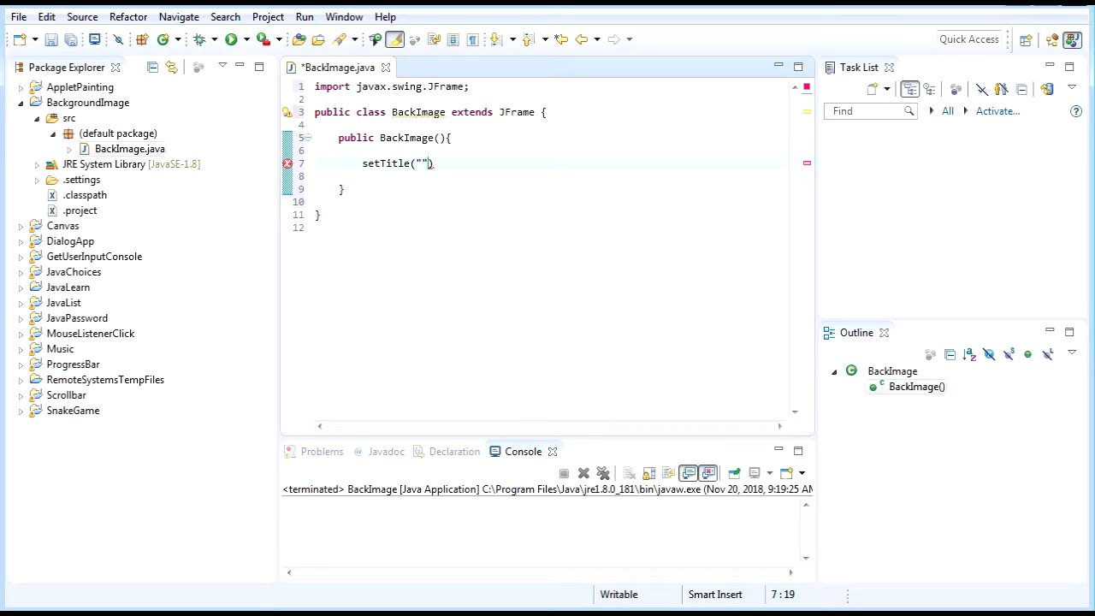
{"action": "type", "text": "A Bc"}
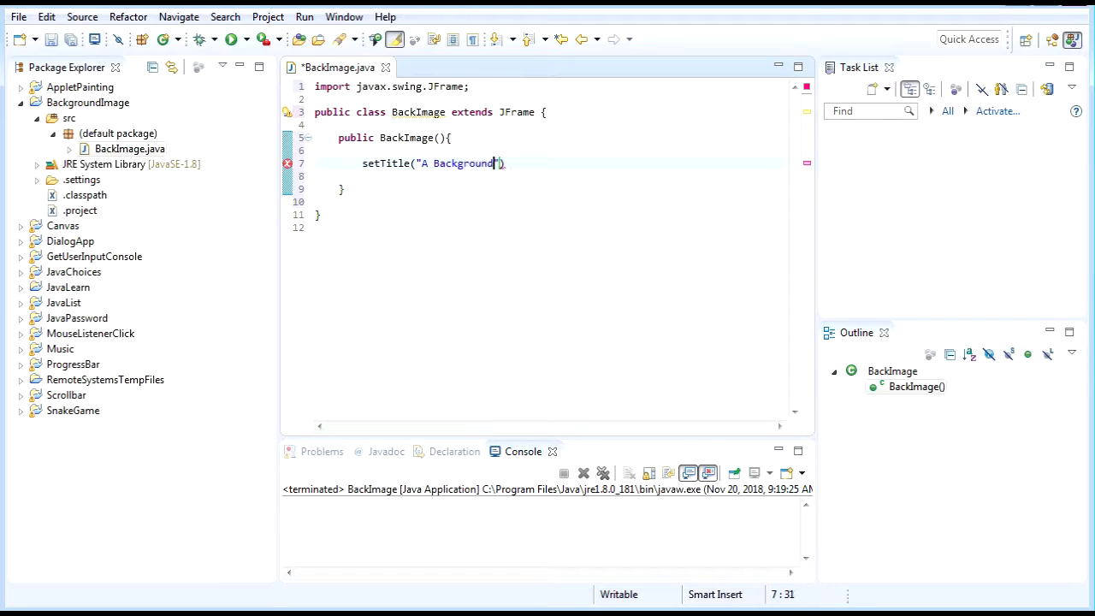
{"action": "type", "text": "Image For Java AP"}
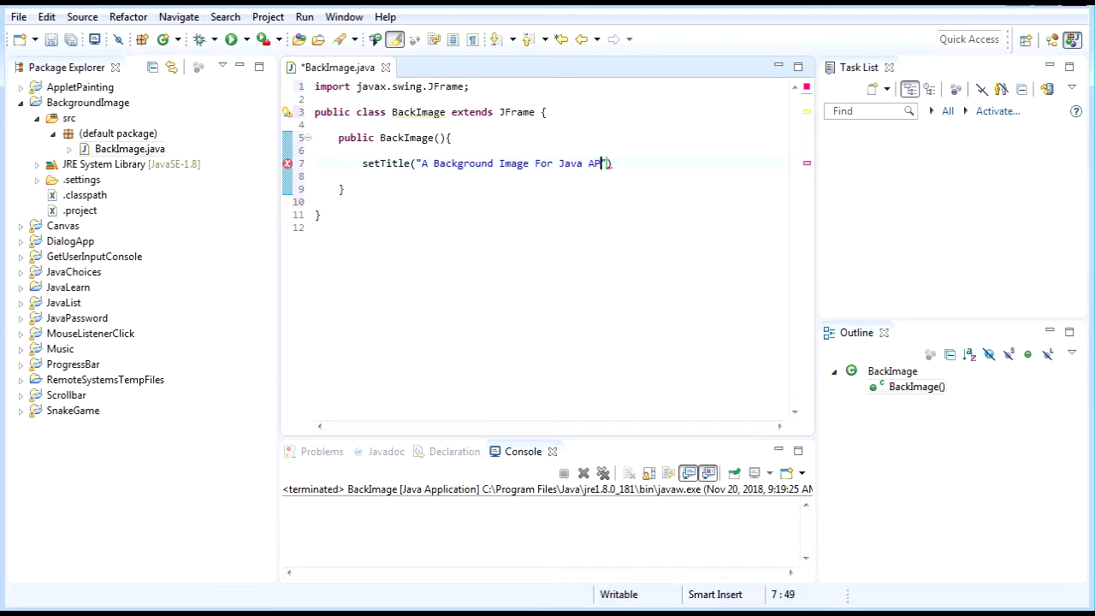
{"action": "type", "text": "p"}
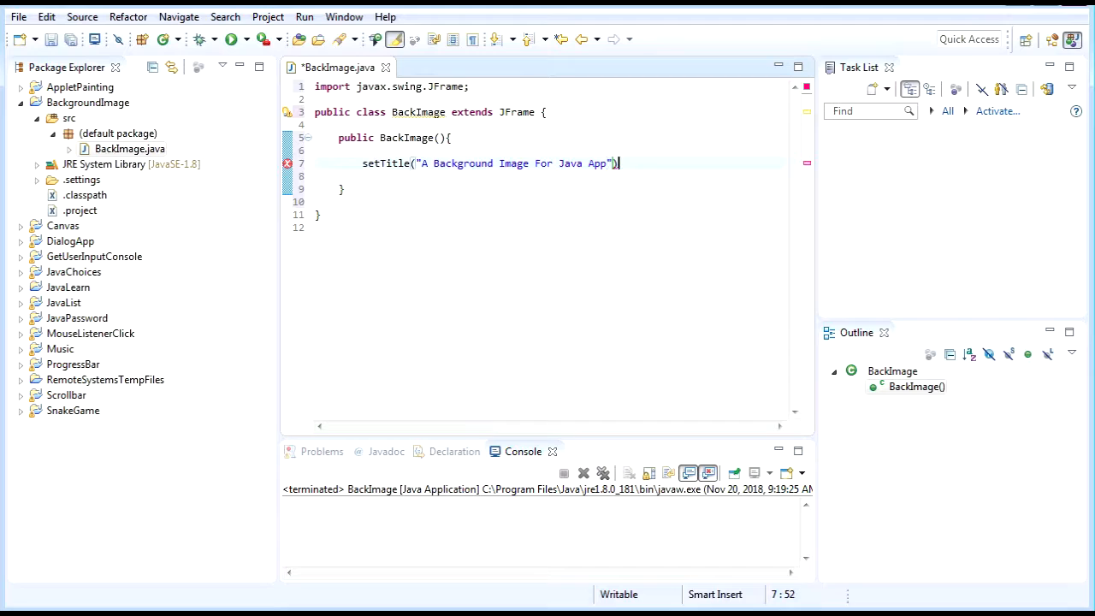
- Add a setSize(700, 700) call below setTitle
{"action": "type", "text": "set"}
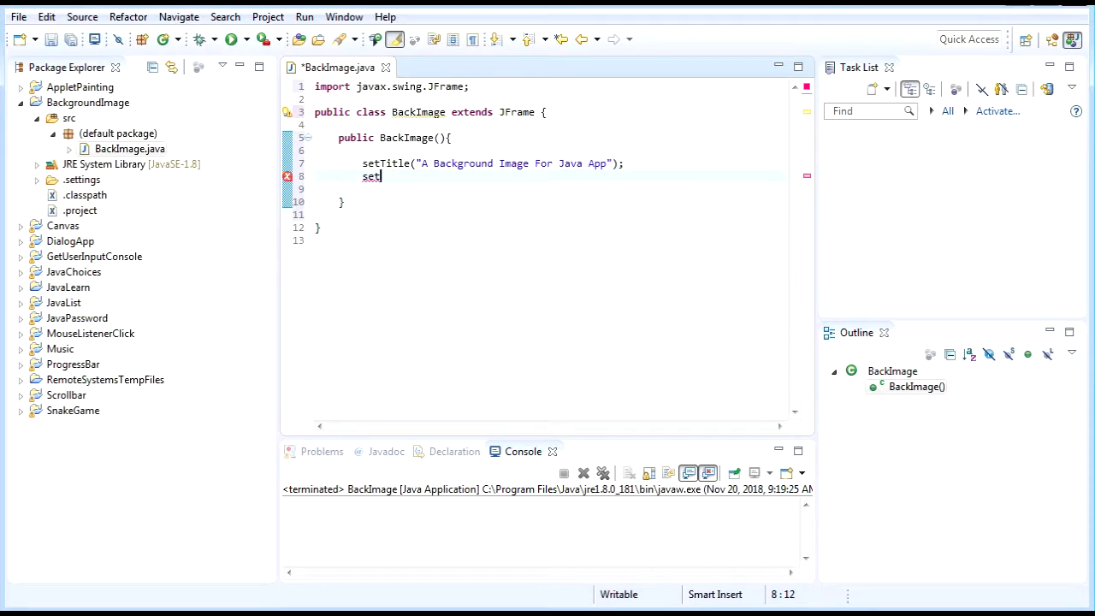
{"action": "type", "text": "Size"}
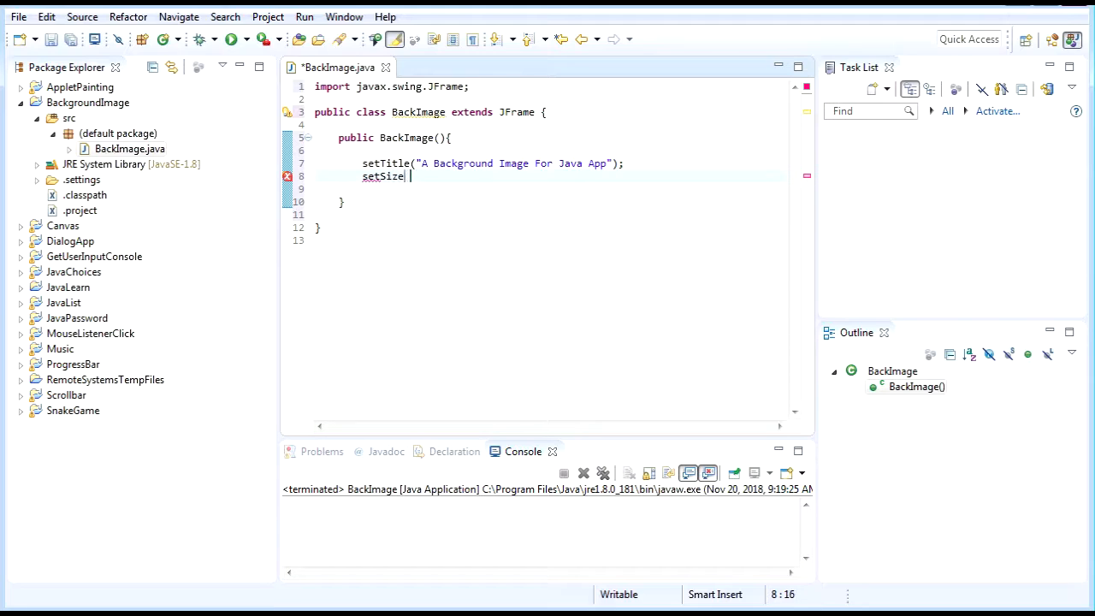
{"action": "type", "text": "()"}
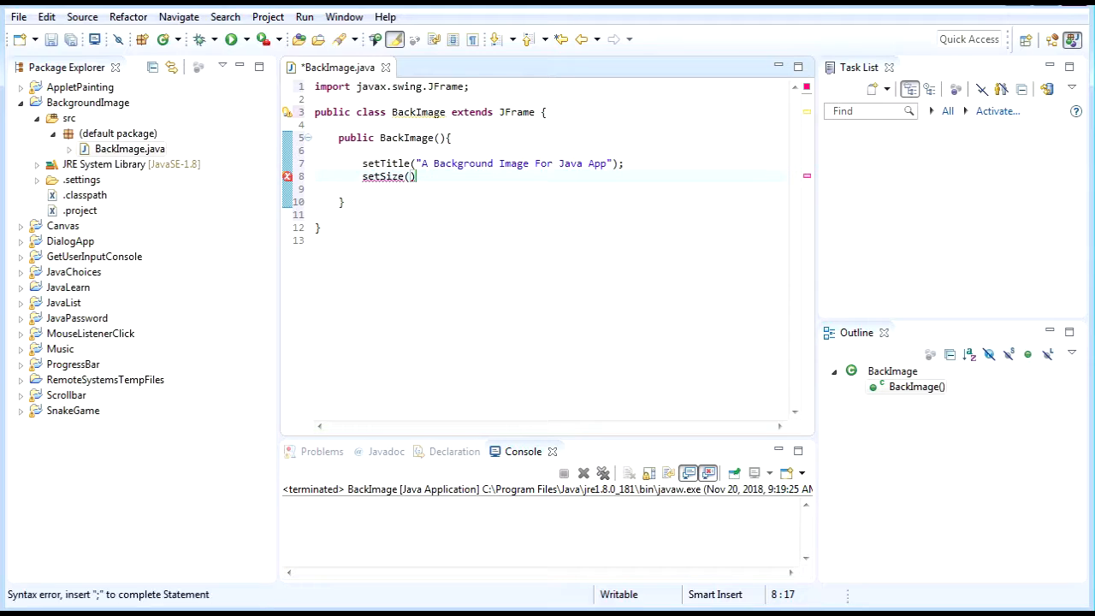
{"action": "type", "text": "800, 700"}
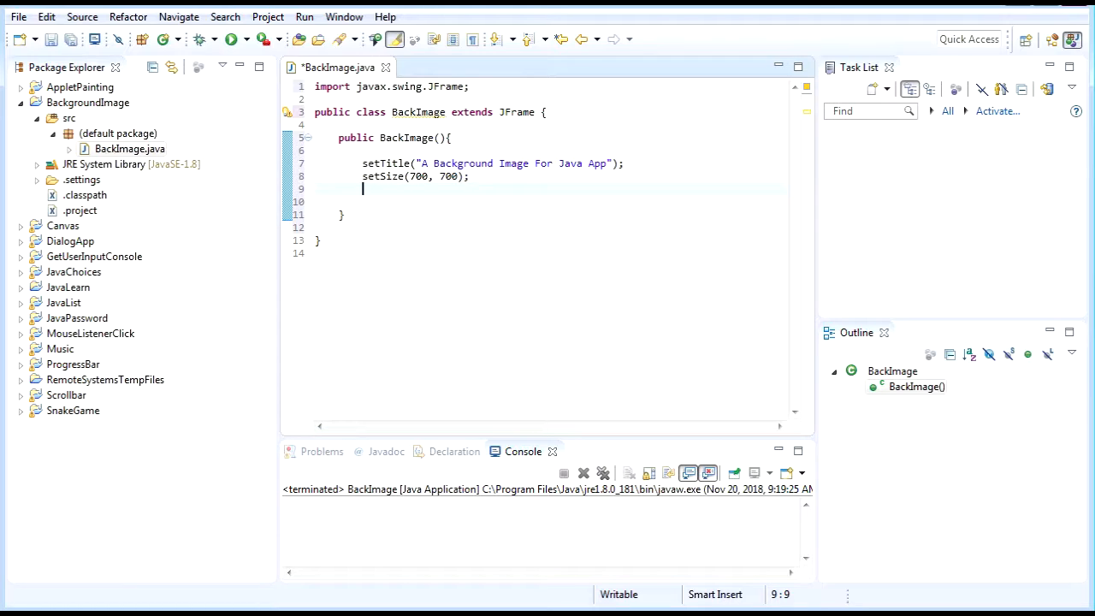
- Add setLocationRelativeTo(null) after setSize to centre the window
{"action": "left_click", "coordinate": [451, 176]}
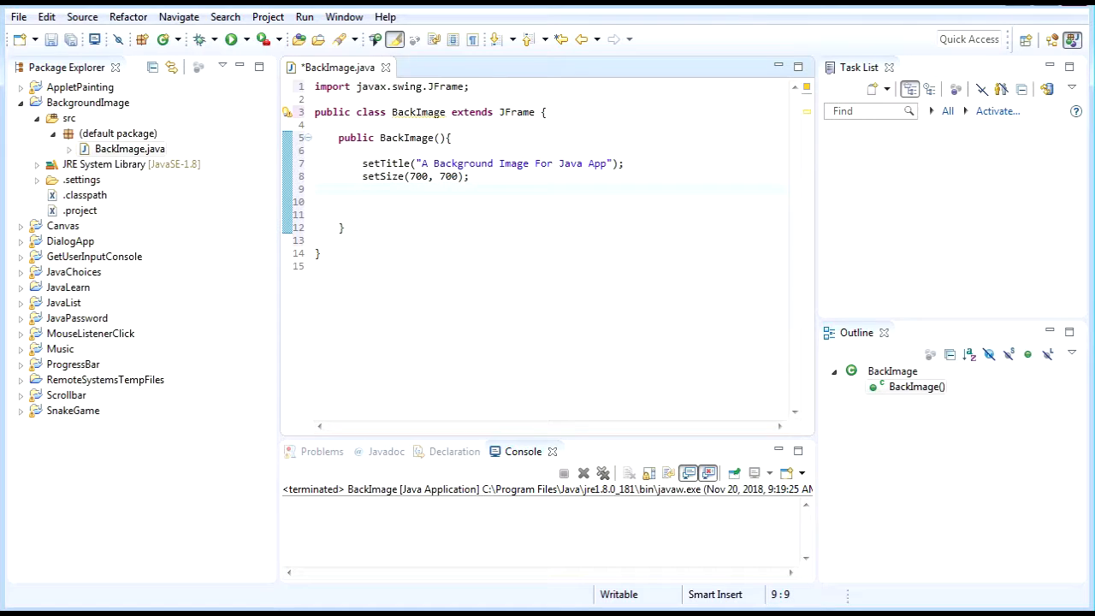
{"action": "type", "text": "setLocationRe"}
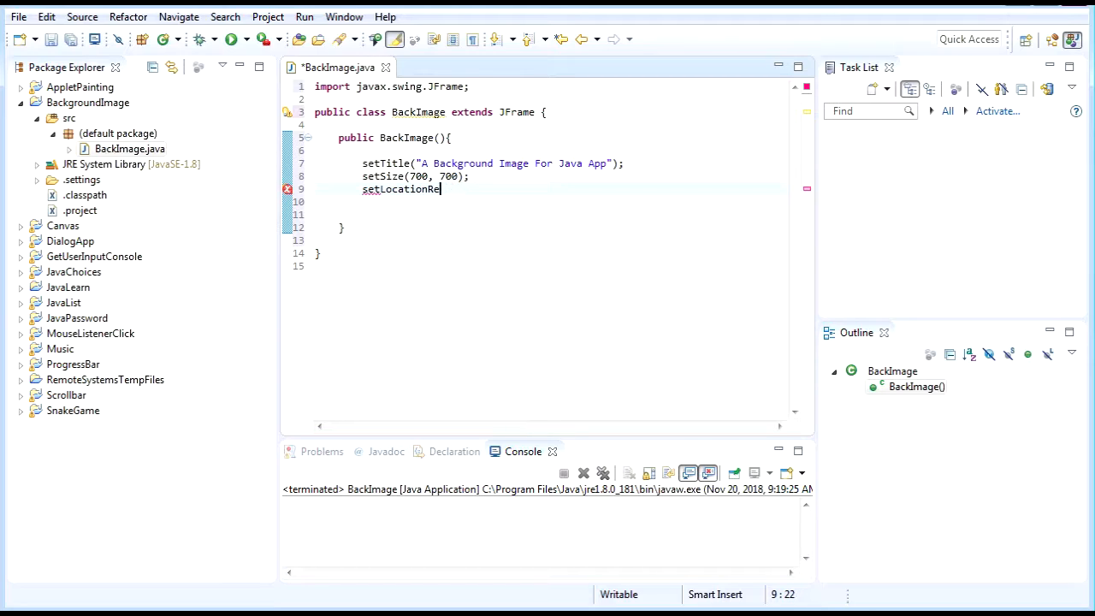
{"action": "type", "text": "lativeTO()"}
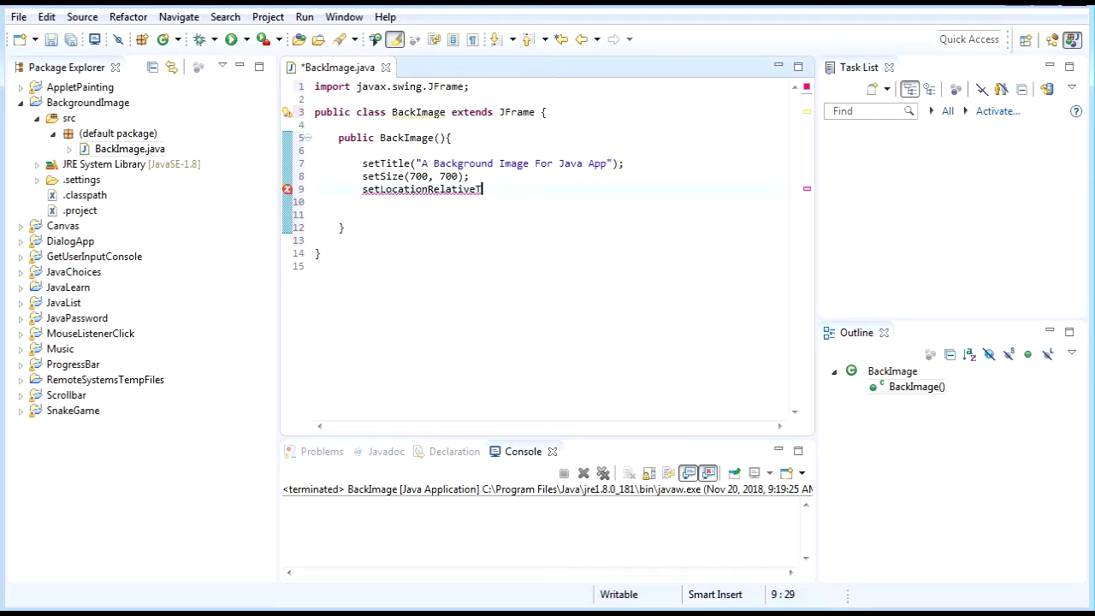
{"action": "type", "text": "(null)"}
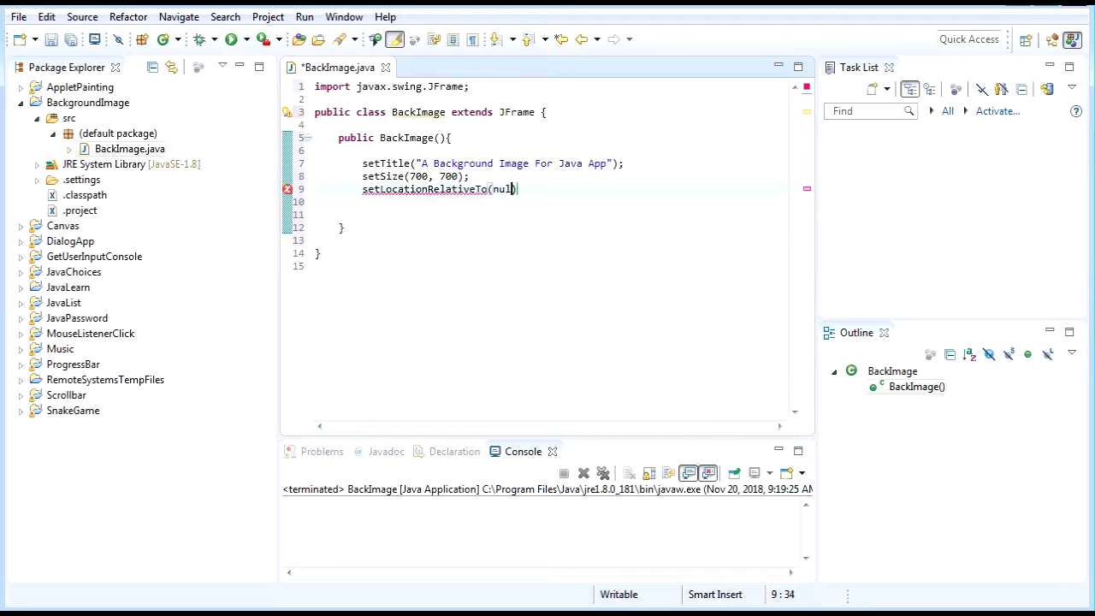
{"action": "type", "text": ";"}
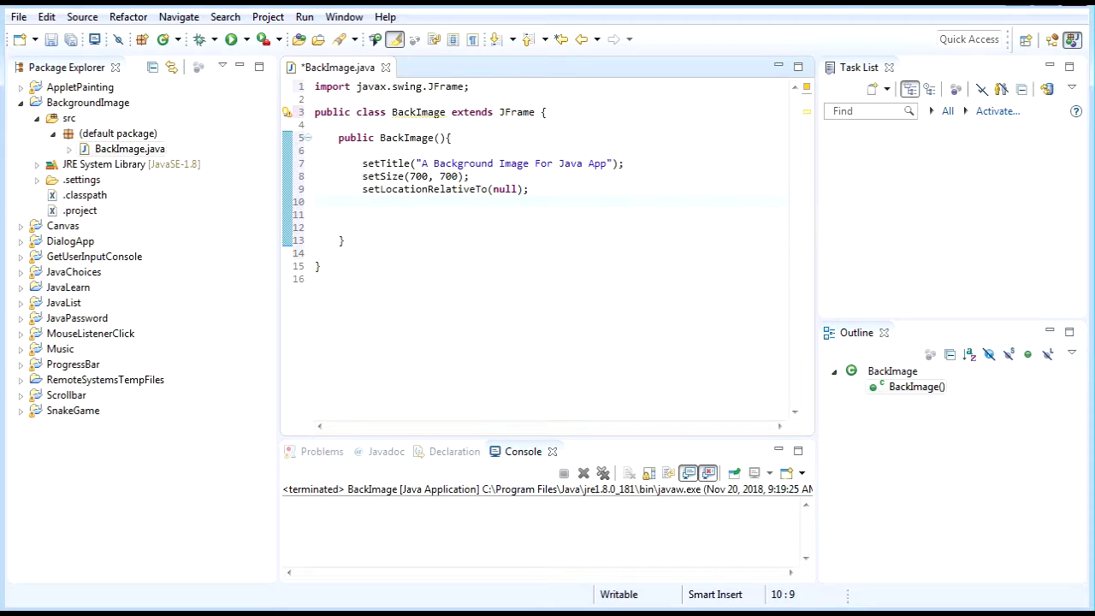
- Add setLayout(new BorderLayout()) to the constructor
{"action": "type", "text": "set"}
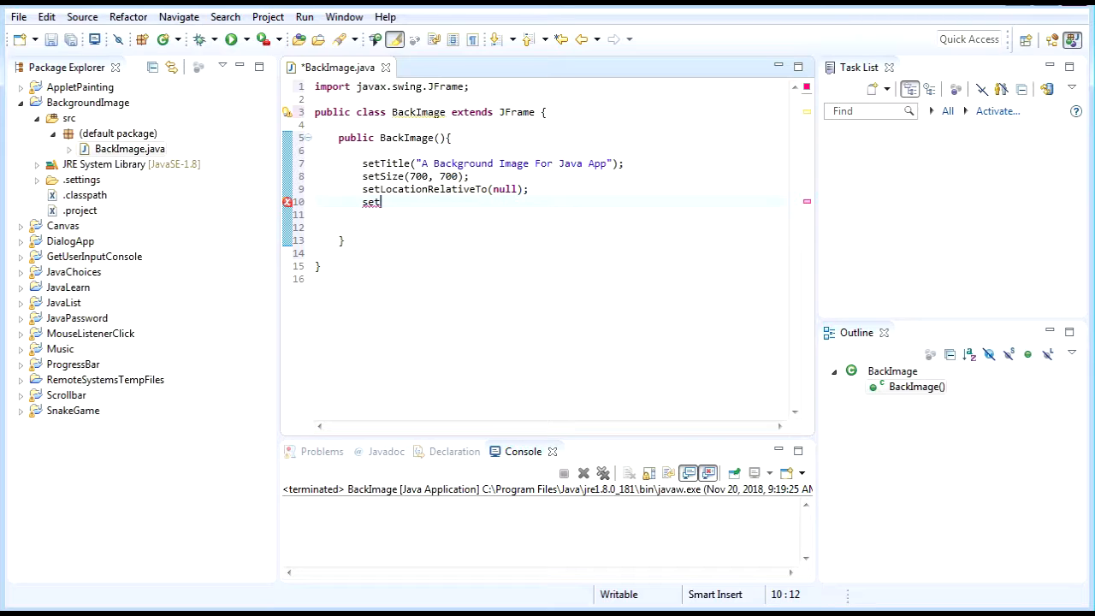
{"action": "type", "text": "Layout(new"}
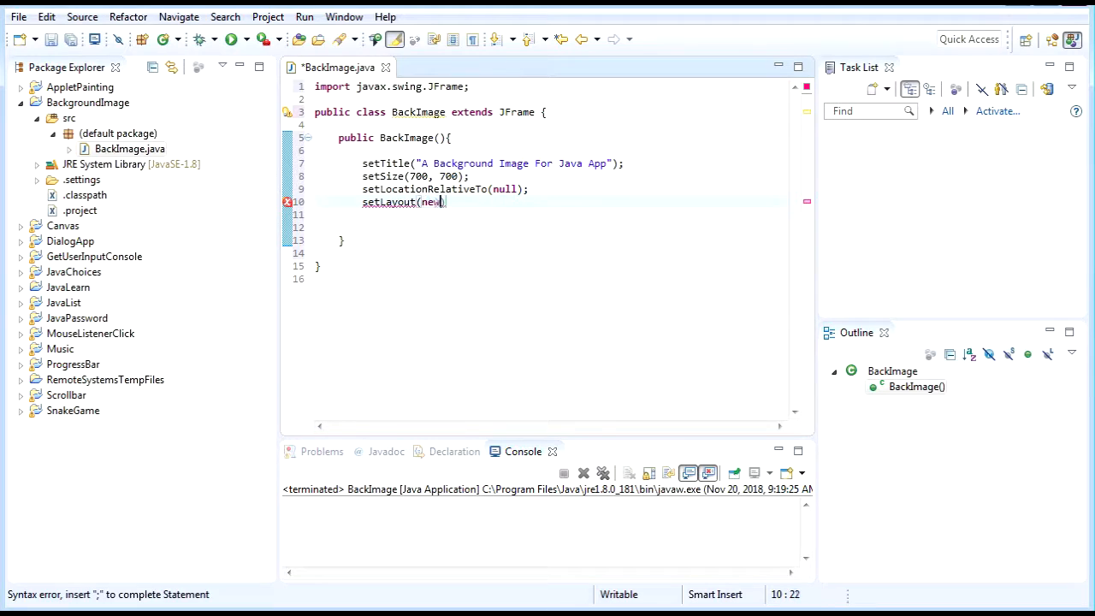
{"action": "type", "text": "BorderL"}
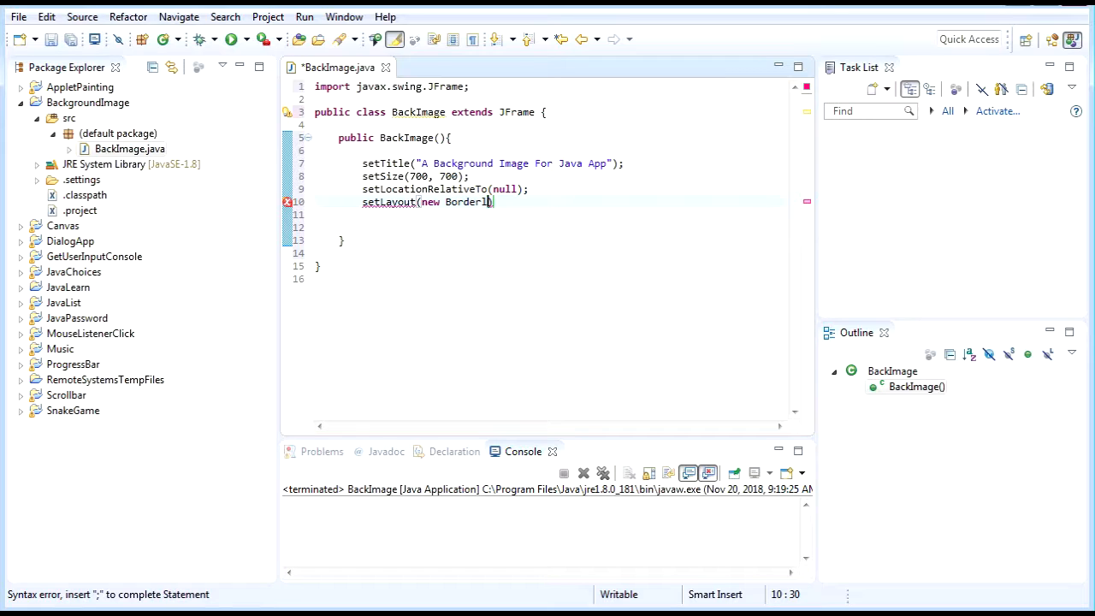
{"action": "type", "text": "ayout"}
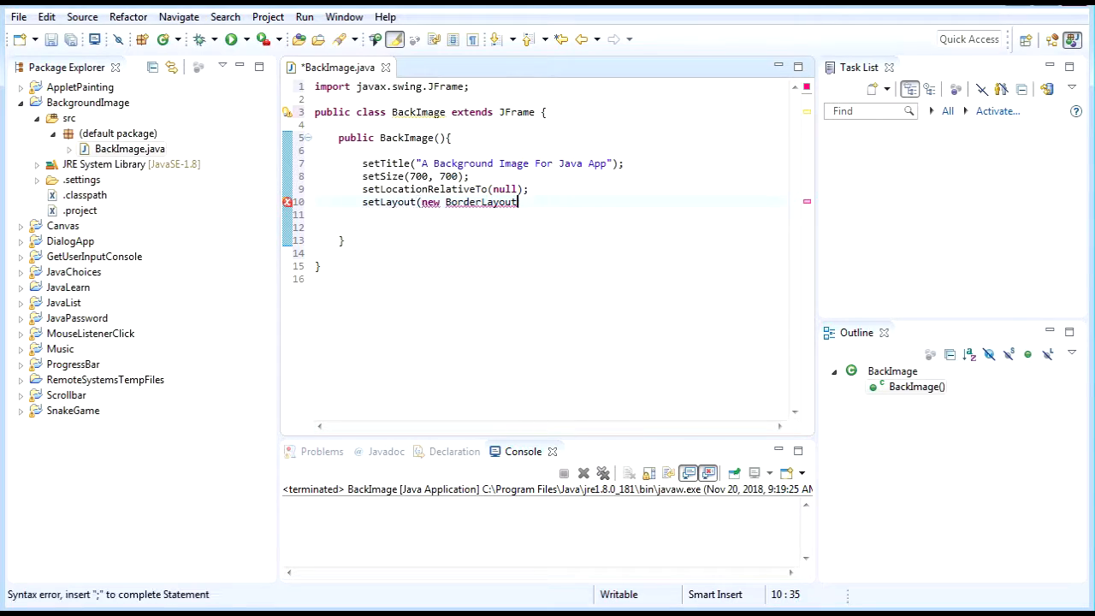
{"action": "type", "text": "());"}
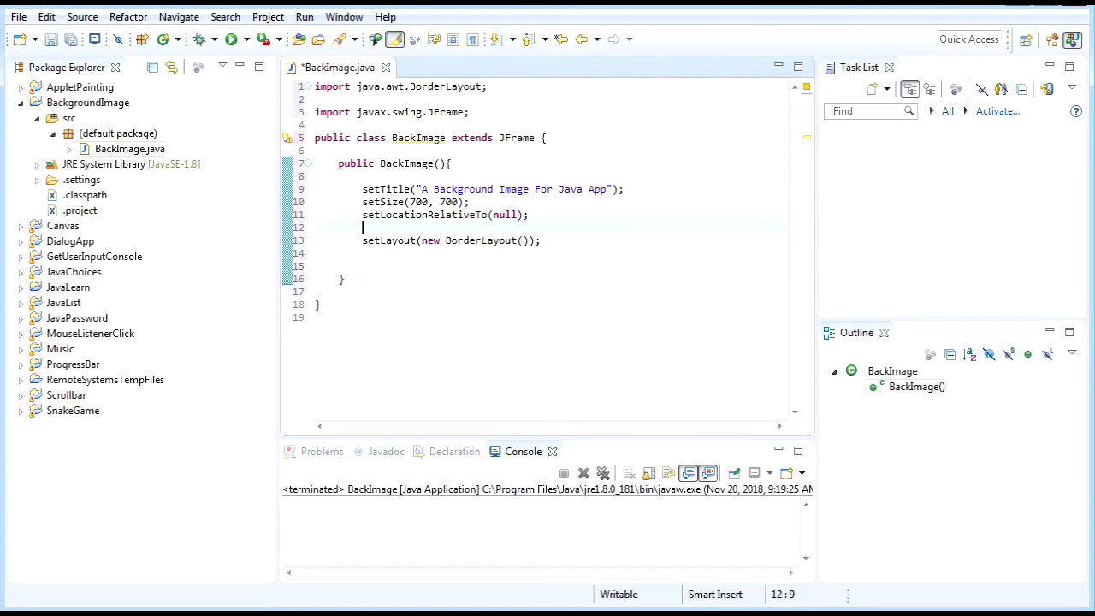
- Add setDefaultCloseOperation(JFrame.EXIT_ON_CLOSE) and setVisible(true)
{"action": "type", "text": "setDefaul"}
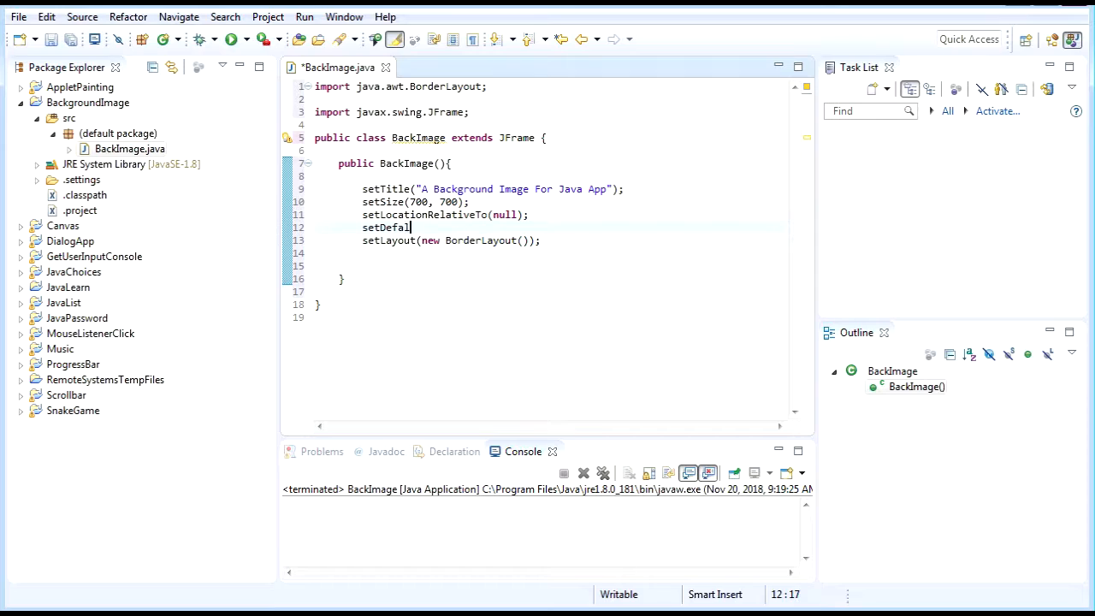
{"action": "type", "text": "ultCloseOpeartion(JFram"}
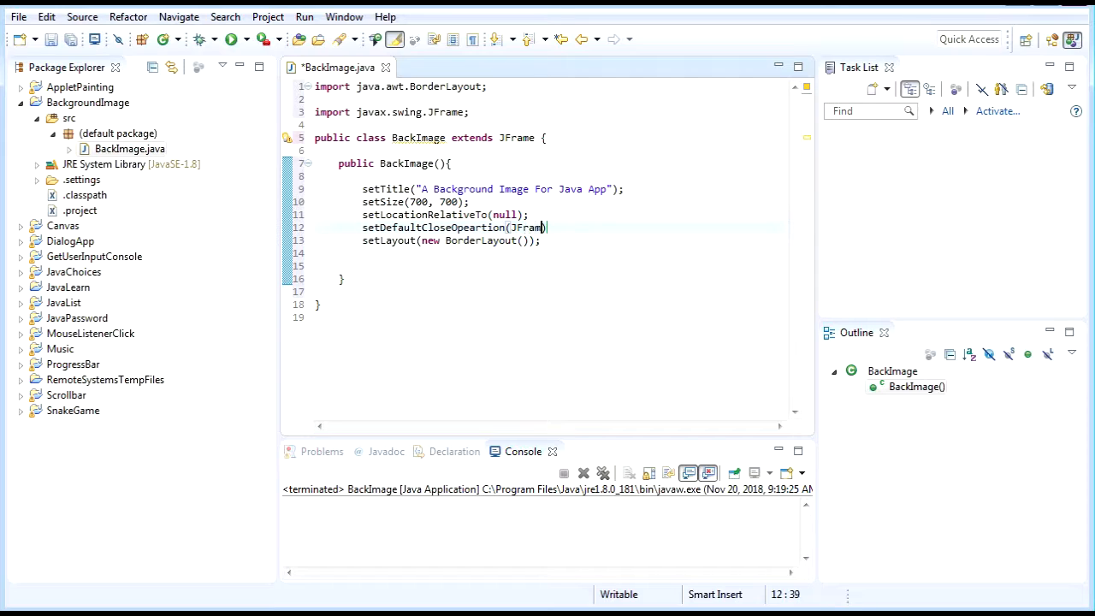
{"action": "type", "text": ".EXIT_ON_CLOSE"}
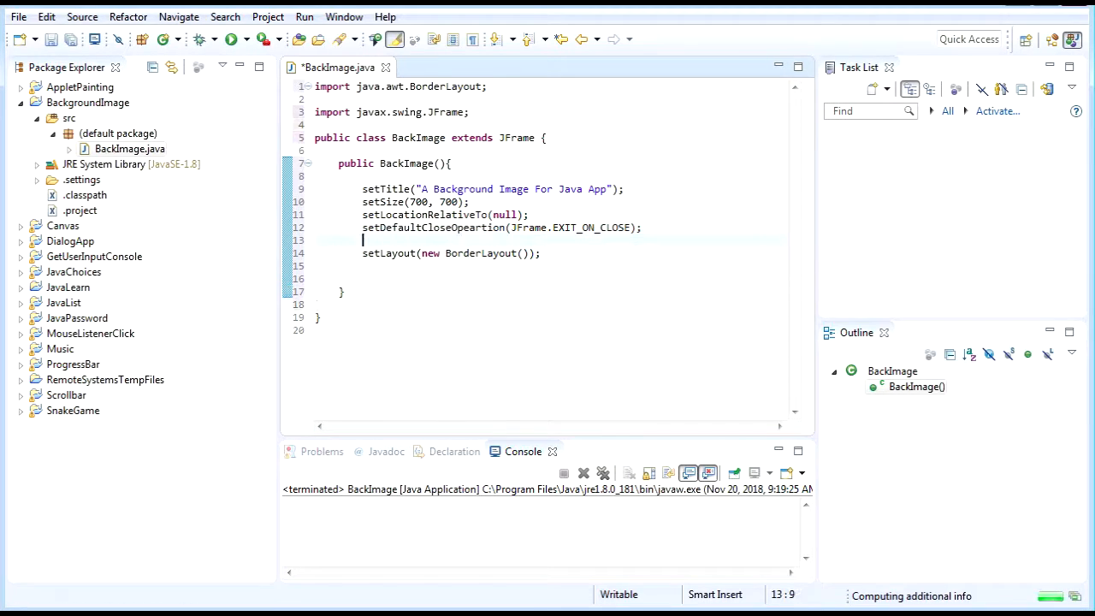
{"action": "type", "text": "set"}
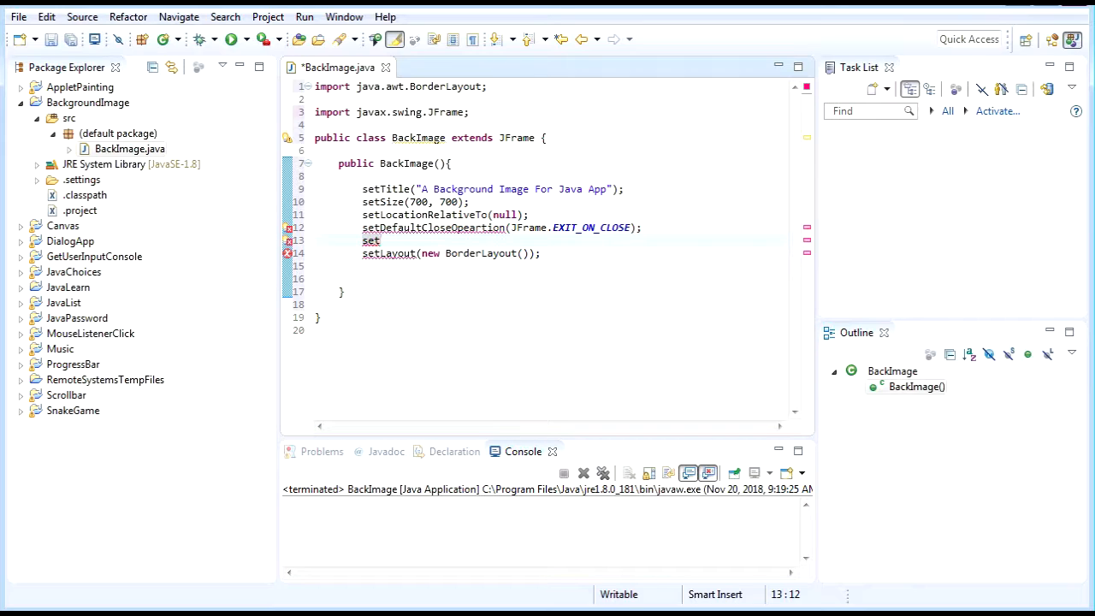
{"action": "type", "text": "Visible(true);"}
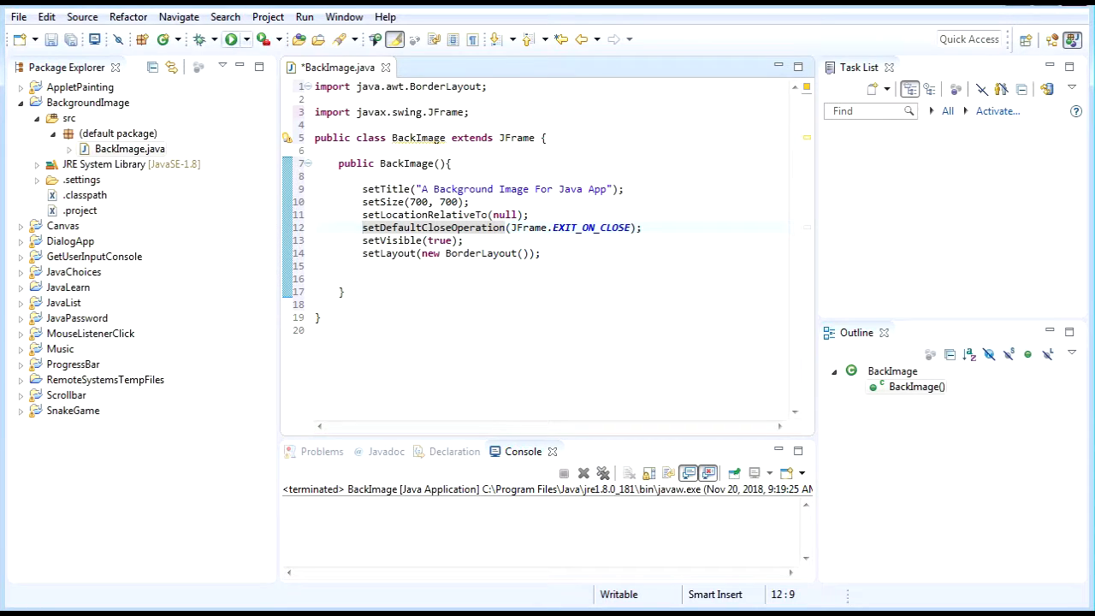
- Write public static void main(String args[]) containing new BackImage(); below the constructor
{"action": "left_click", "coordinate": [338, 279]}
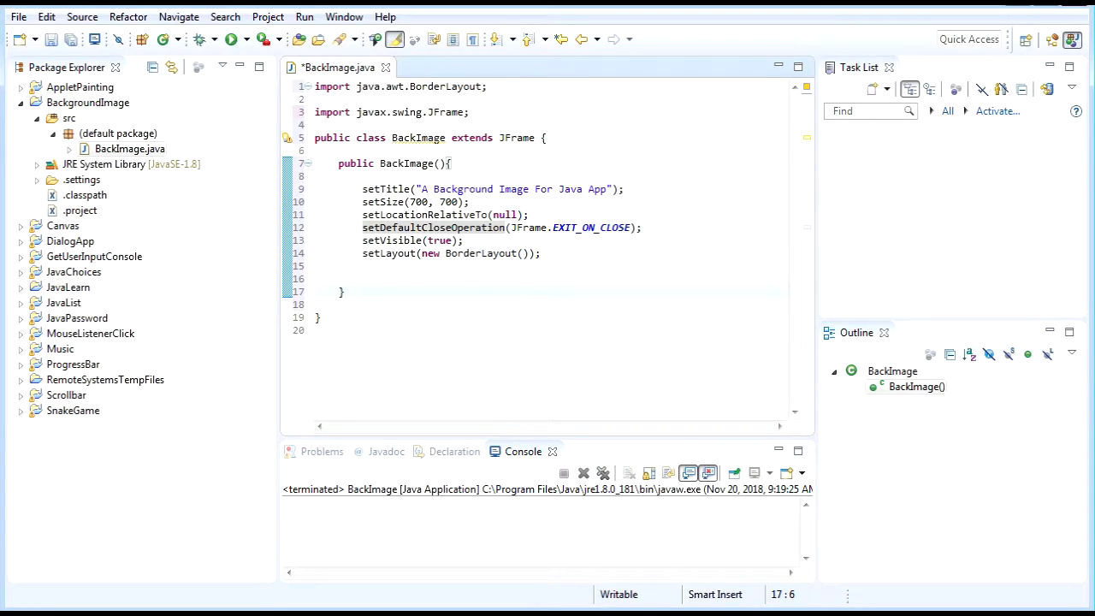
{"action": "type", "text": "public"}
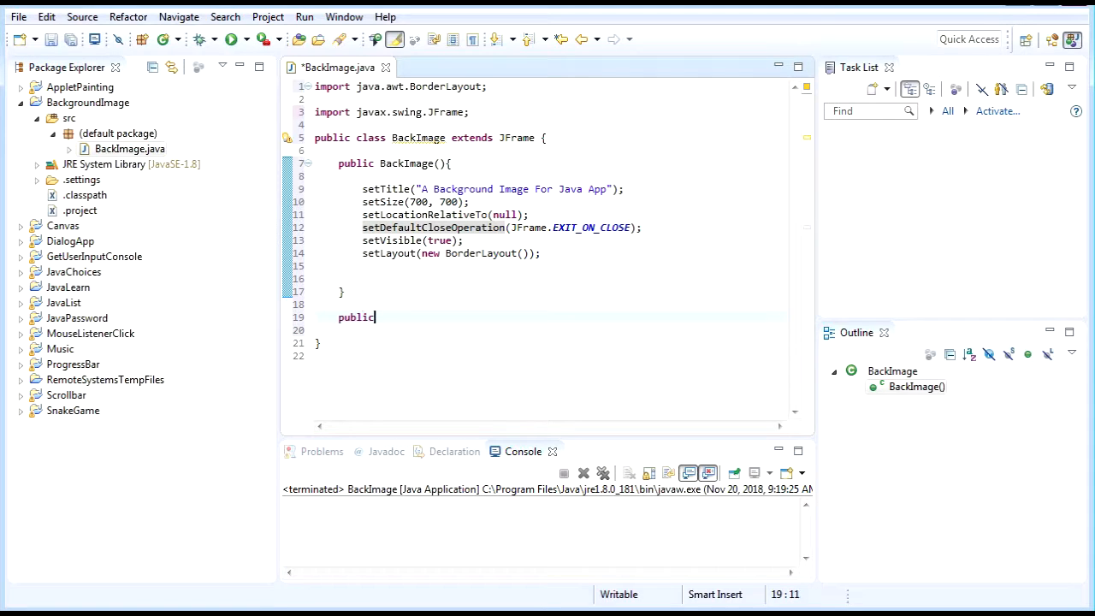
{"action": "type", "text": "satat"}
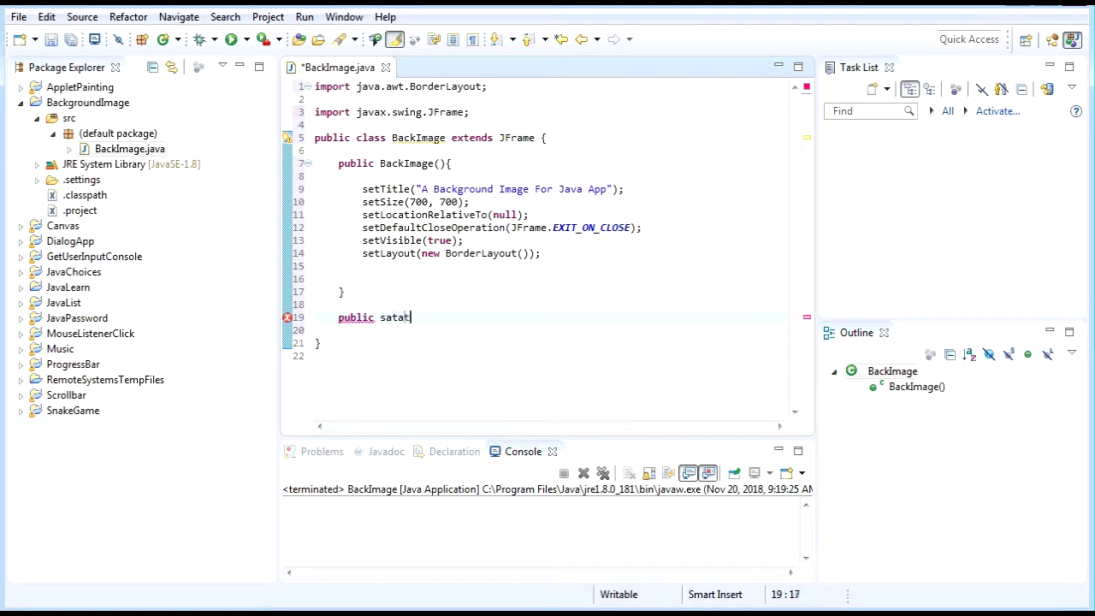
{"action": "type", "text": "static"}
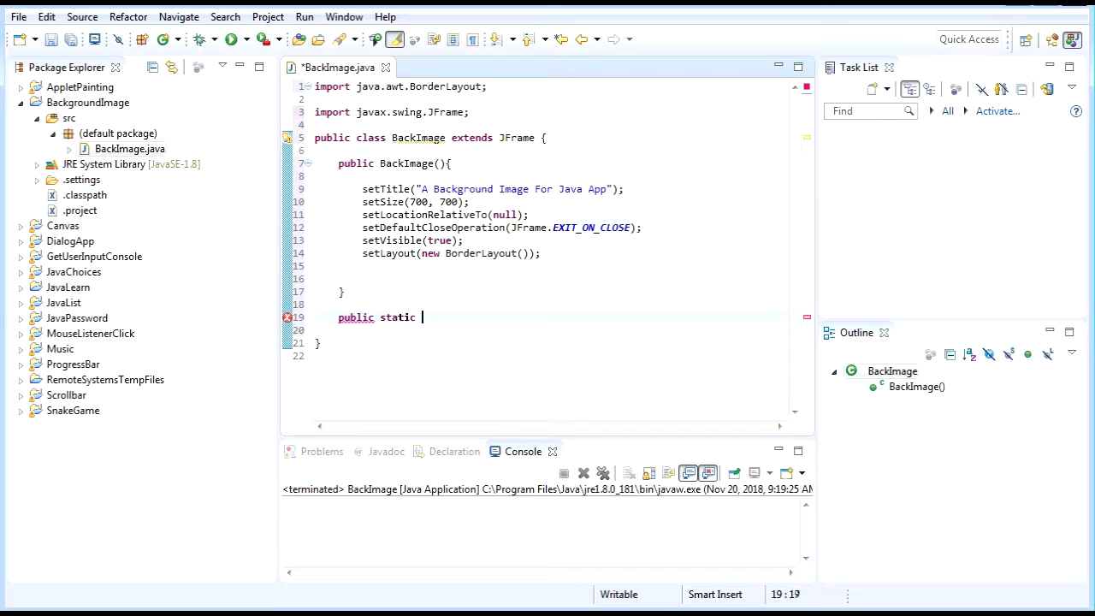
{"action": "type", "text": "v"}
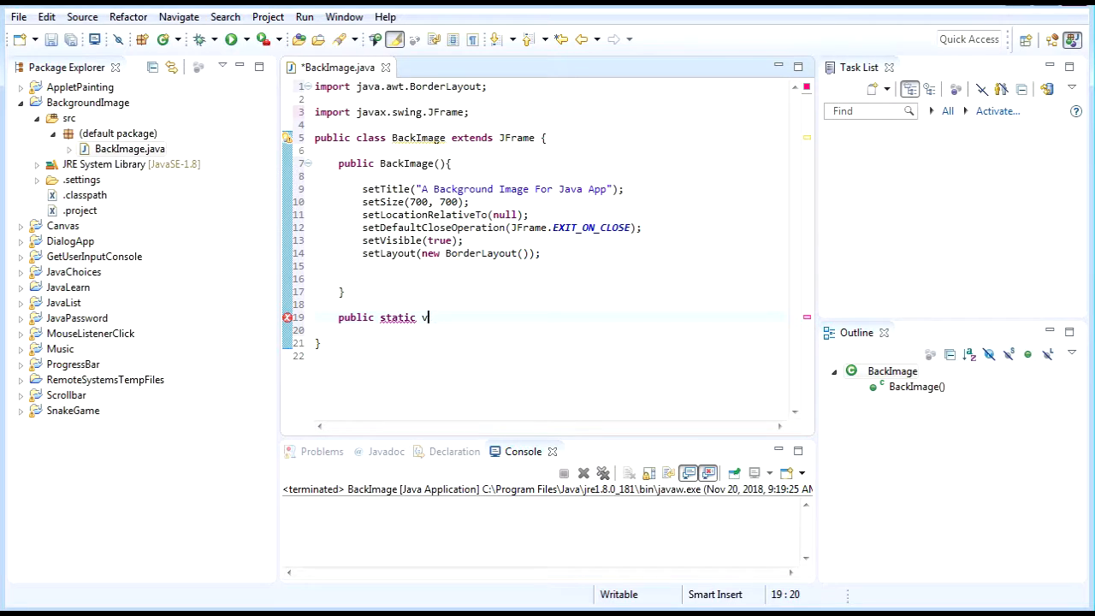
{"action": "type", "text": "oid main(String ar"}
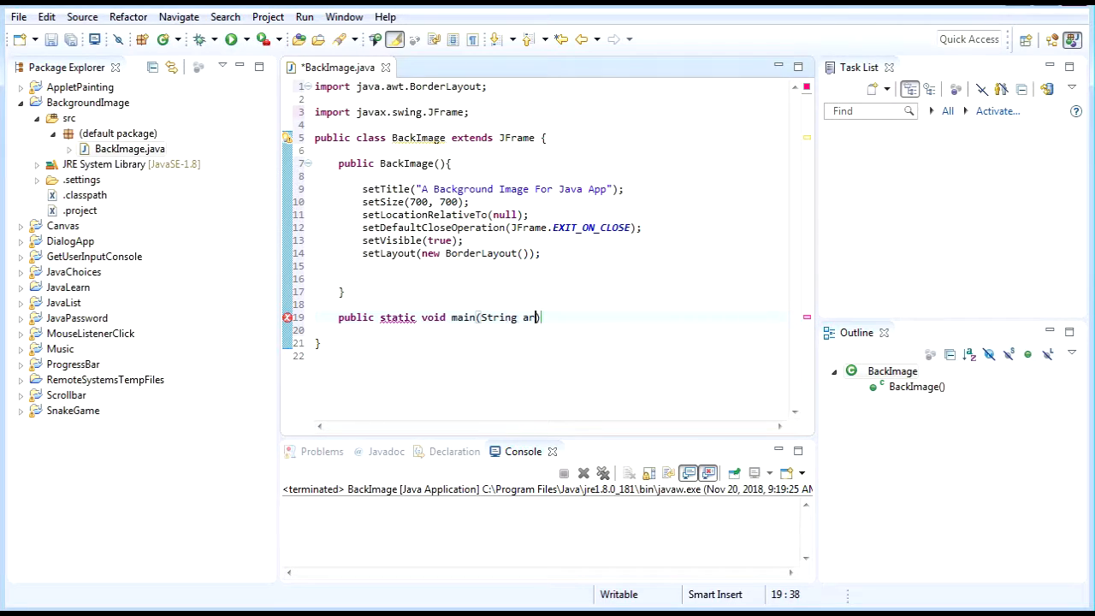
{"action": "type", "text": "gs{}"}
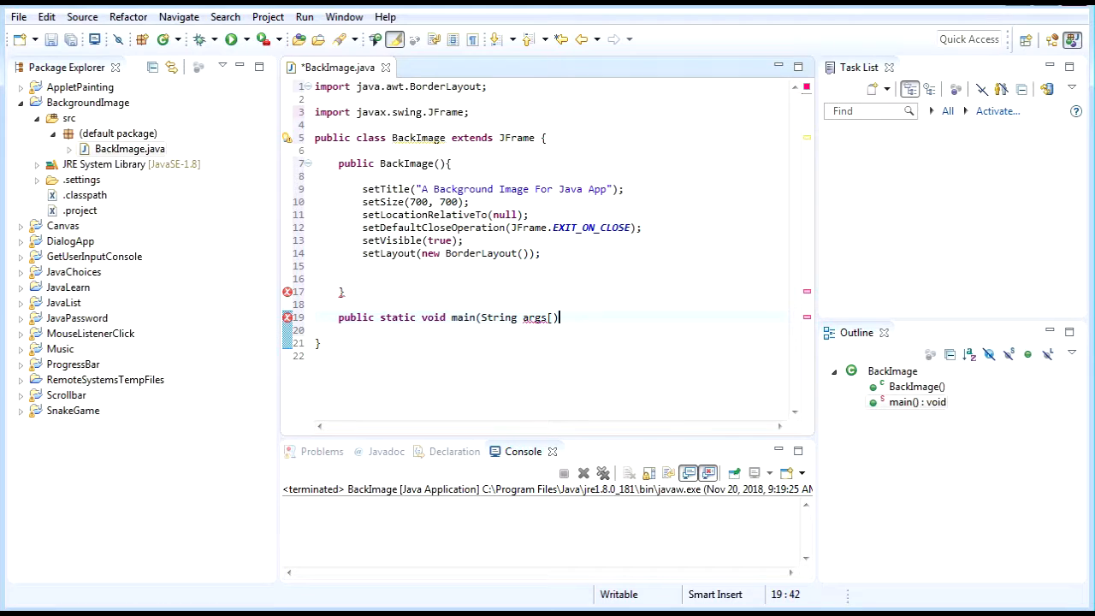
{"action": "type", "text": "]"}
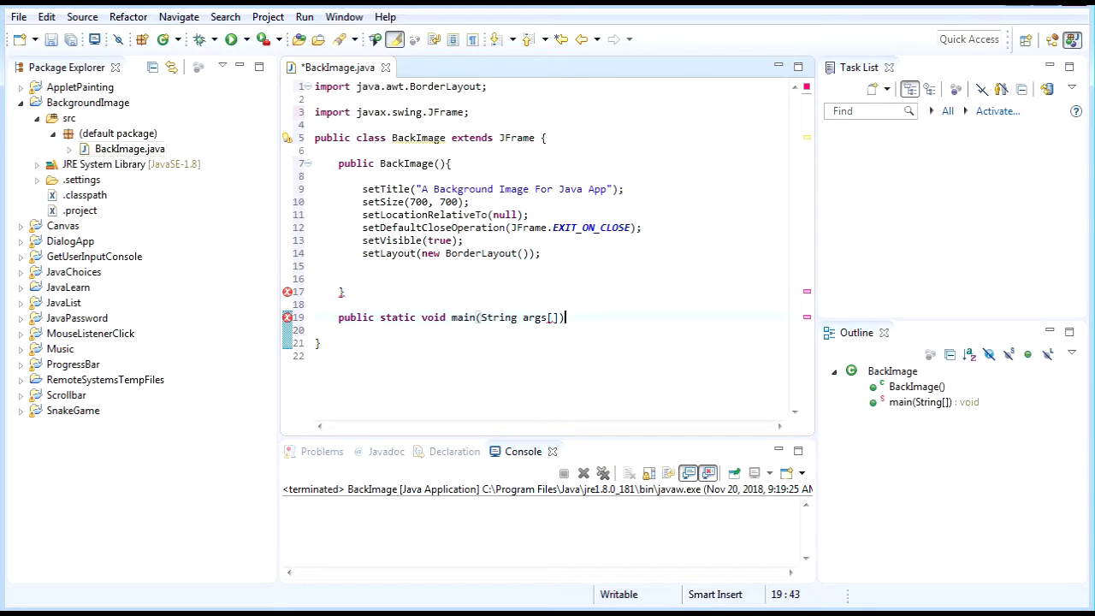
{"action": "type", "text": "{"}
{"action": "type", "text": "new"}
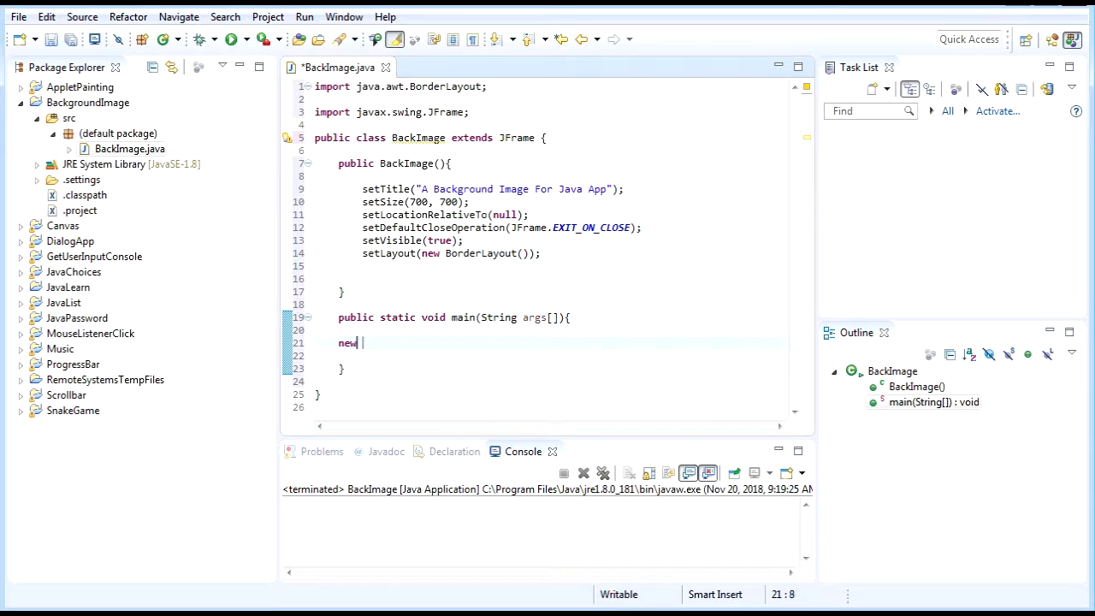
{"action": "type", "text": "BackImage"}
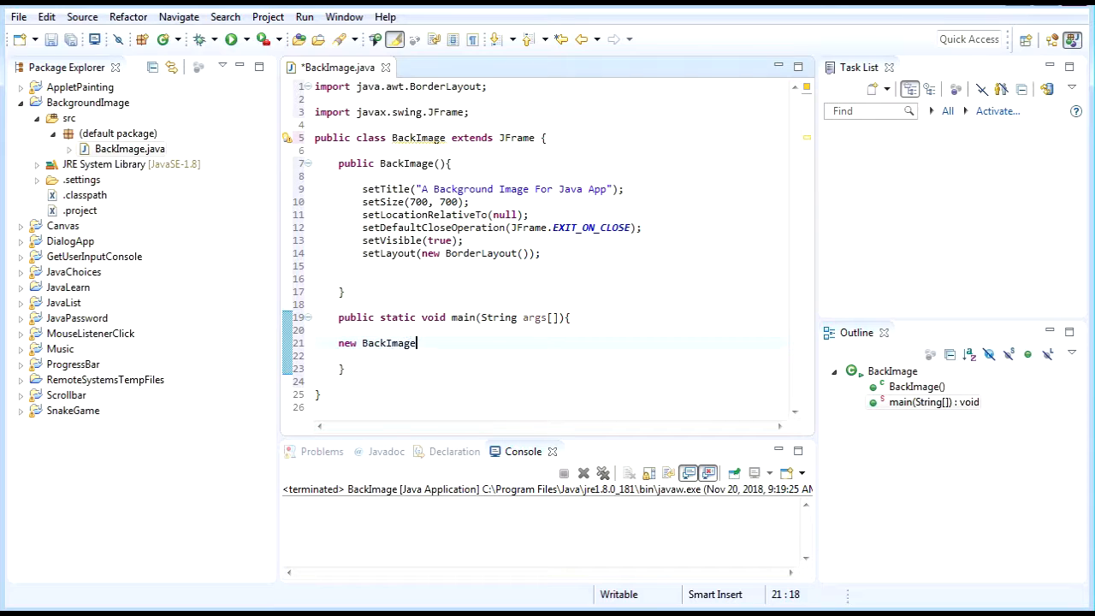
{"action": "type", "text": "();"}
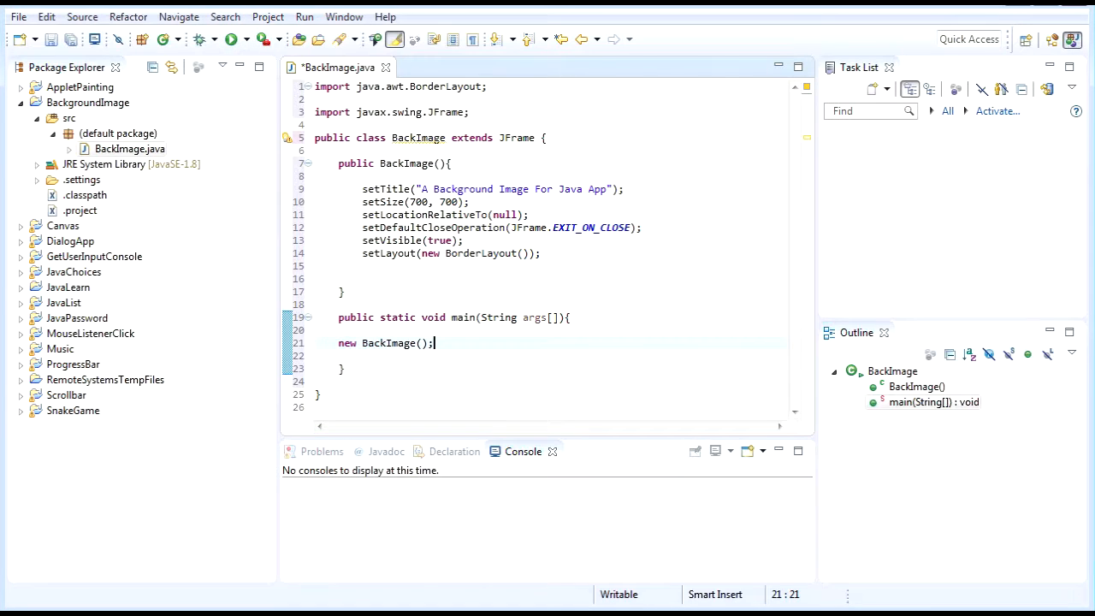
- Run BackImage, then close the blank 'A Background Image For Java App' window
{"action": "left_click", "coordinate": [228, 39]}
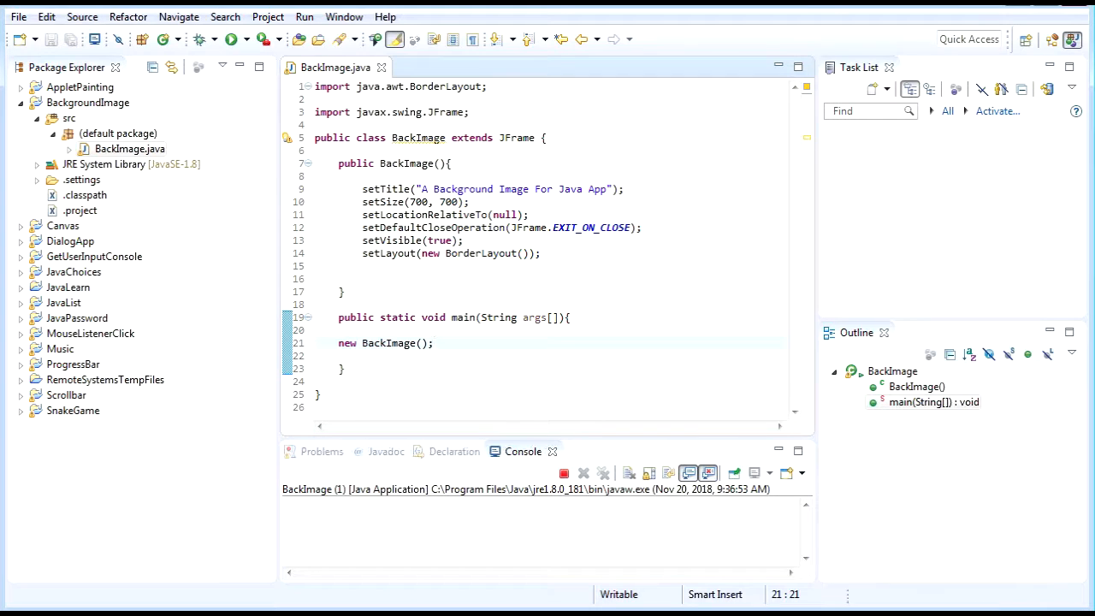
{"action": "left_click", "coordinate": [228, 38]}
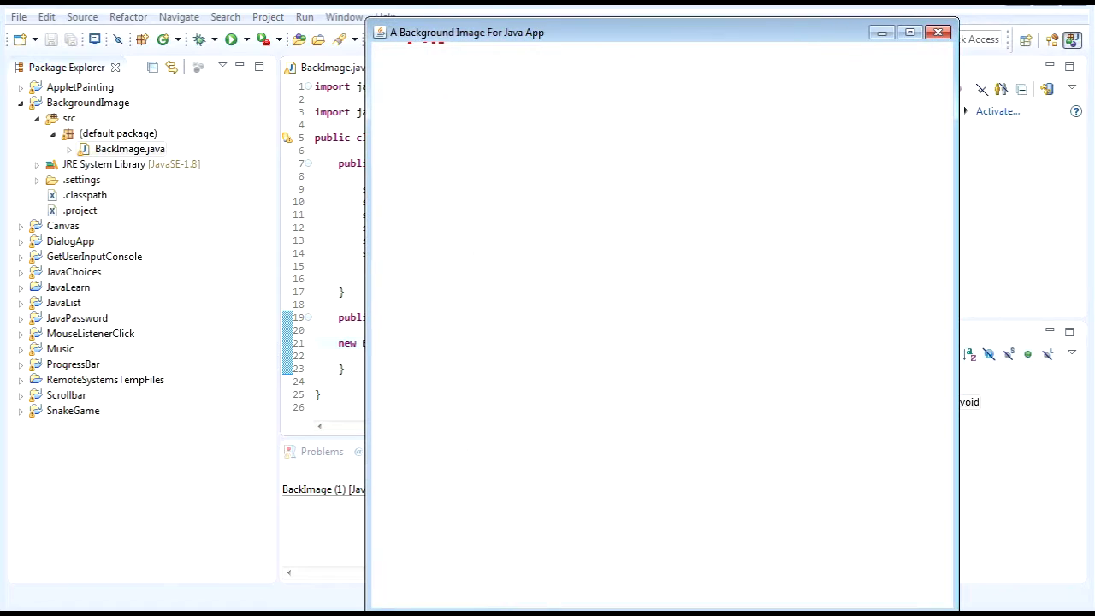
{"action": "left_click", "coordinate": [938, 32]}
{"action": "type", "text": "//"}
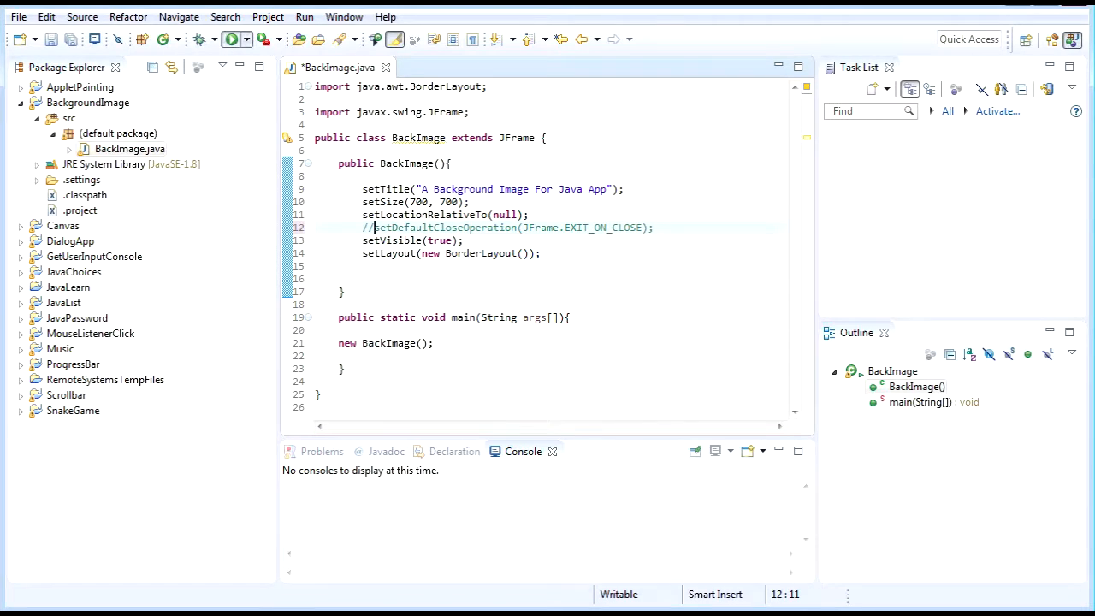
- Save and relaunch BackImage, terminate it, then edit the commented setDefaultCloseOperation line
{"action": "left_click", "coordinate": [231, 40]}
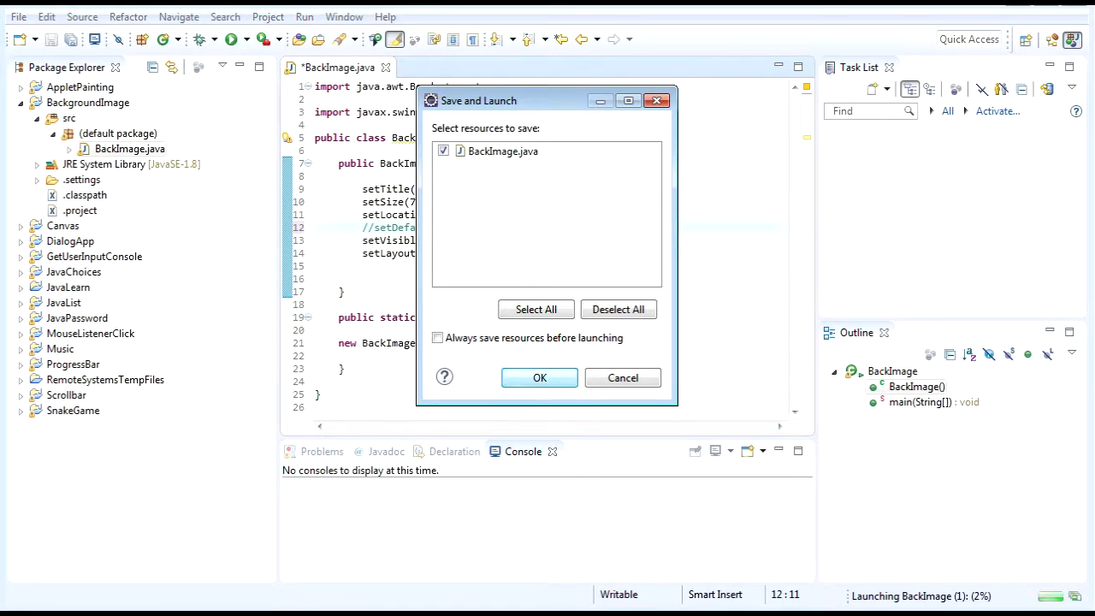
{"action": "left_click", "coordinate": [539, 378]}
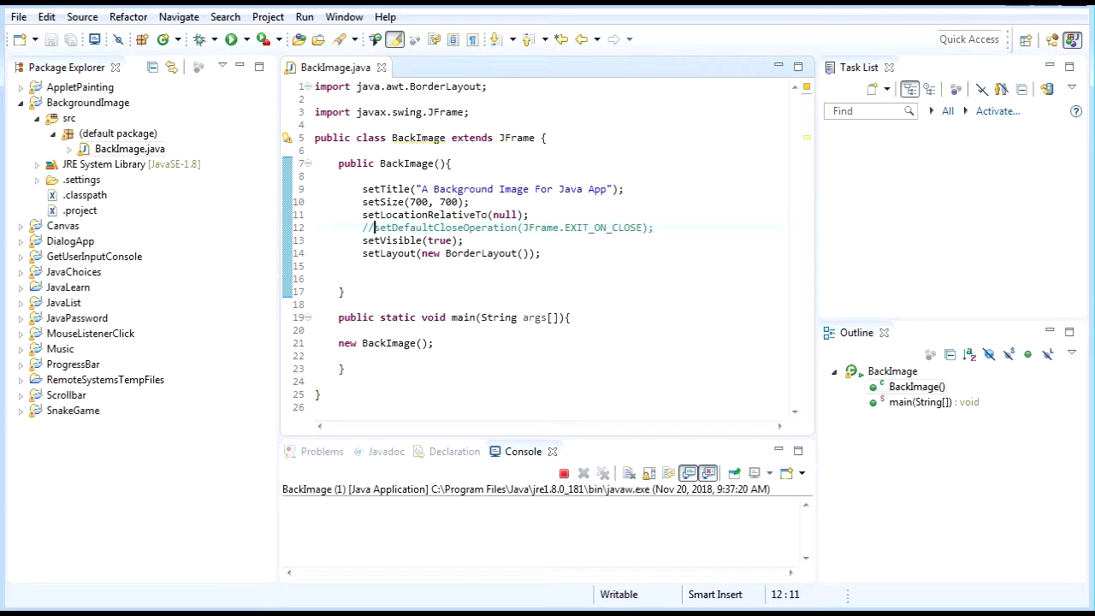
{"action": "mouse_move", "coordinate": [564, 472]}
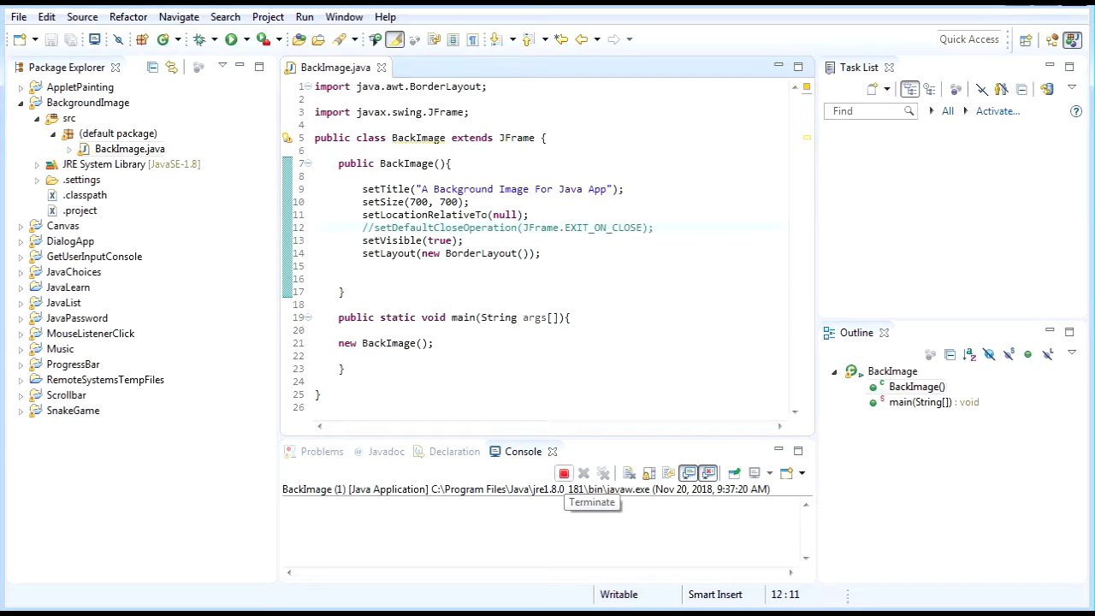
{"action": "left_click", "coordinate": [563, 473]}
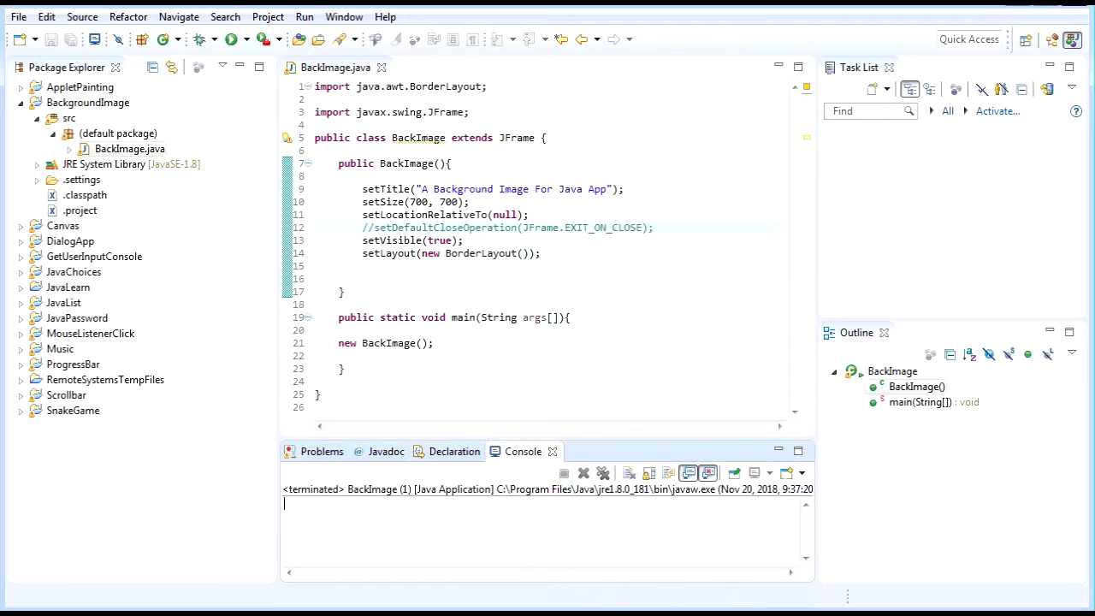
{"action": "left_click", "coordinate": [368, 228]}
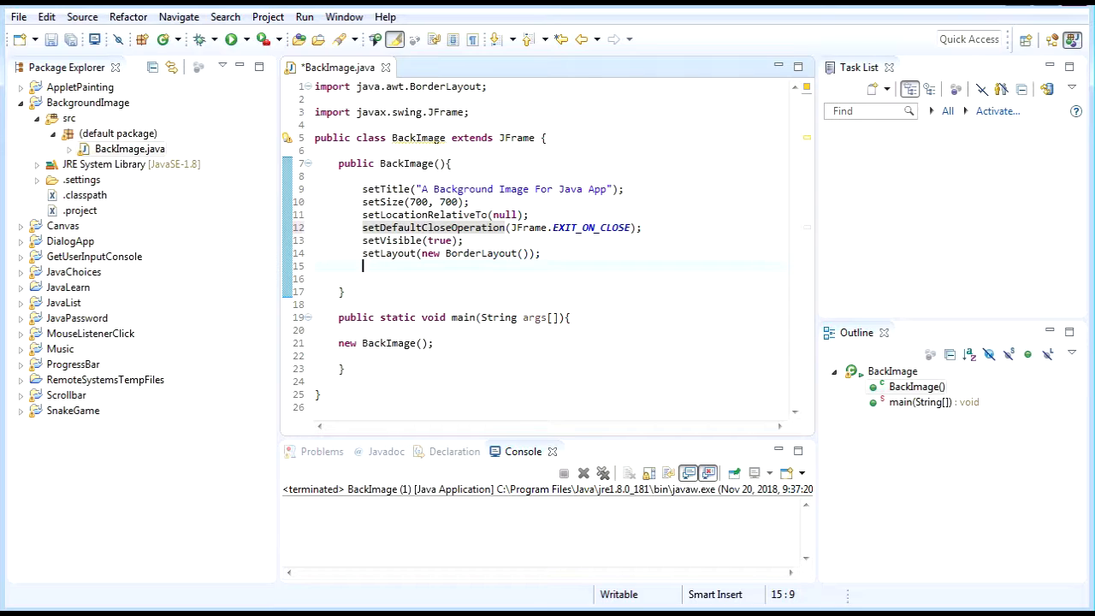
{"action": "mouse_move", "coordinate": [584, 472]}
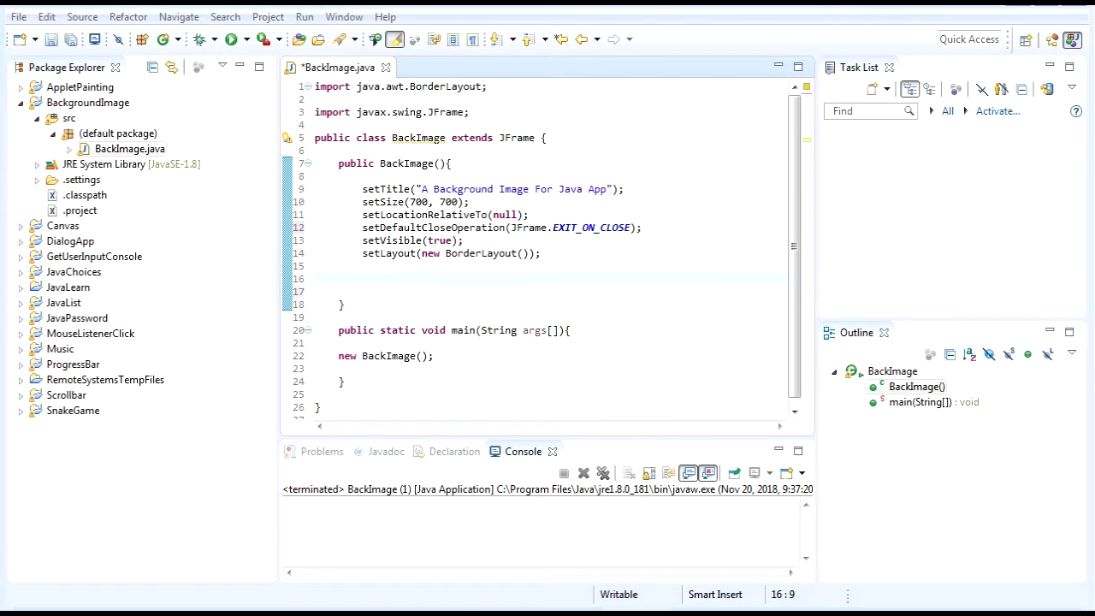
- Type setContentPane(new JLabel(new ImageIcon(""))); on line 16
{"action": "type", "text": "setCone"}
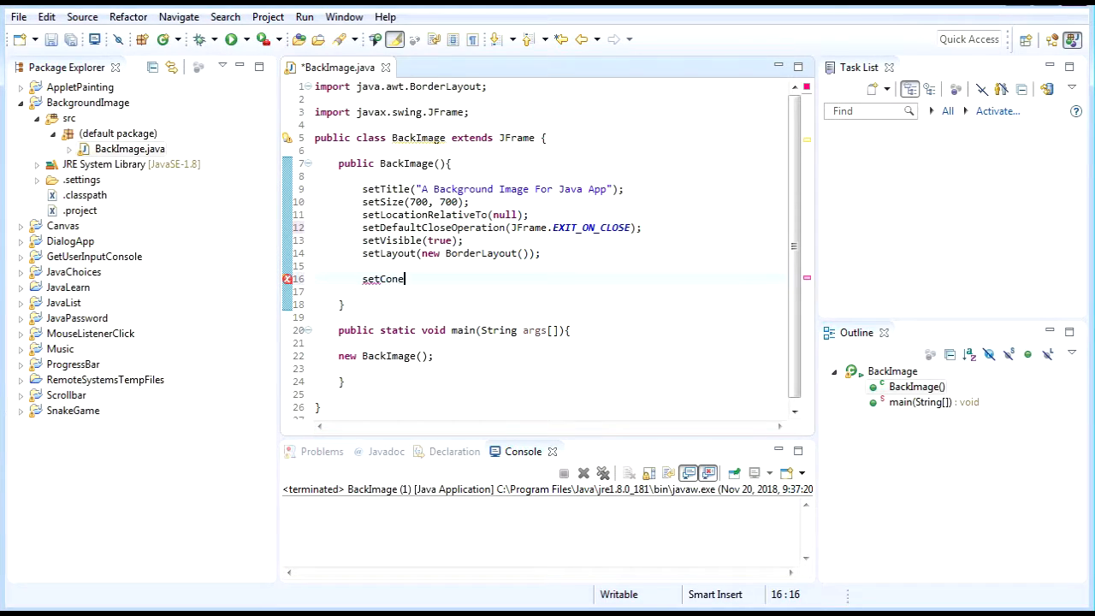
{"action": "type", "text": "tentpane"}
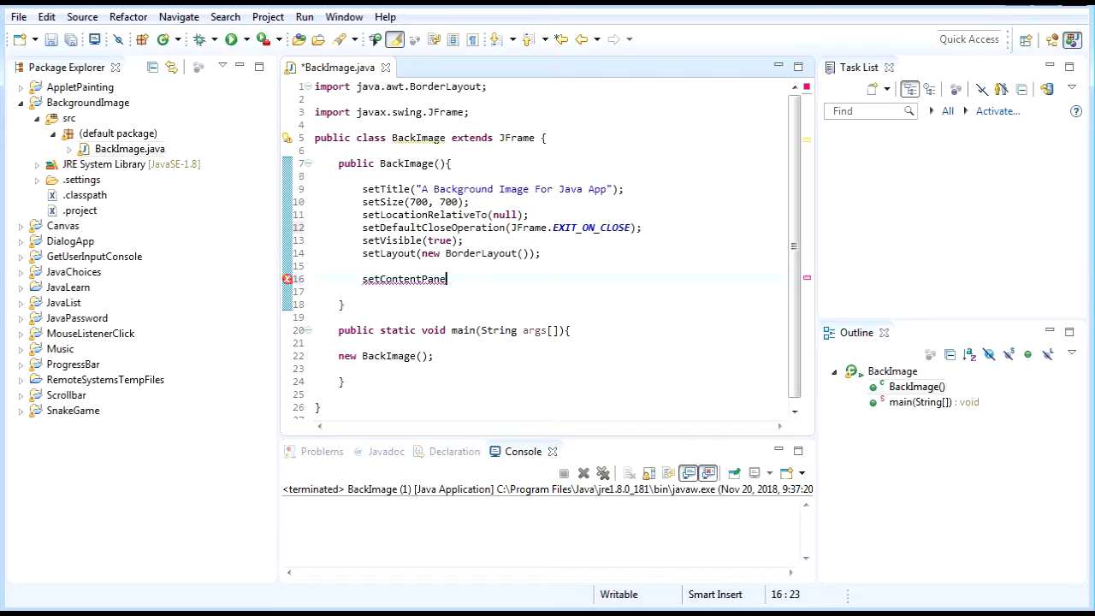
{"action": "type", "text": "(new )"}
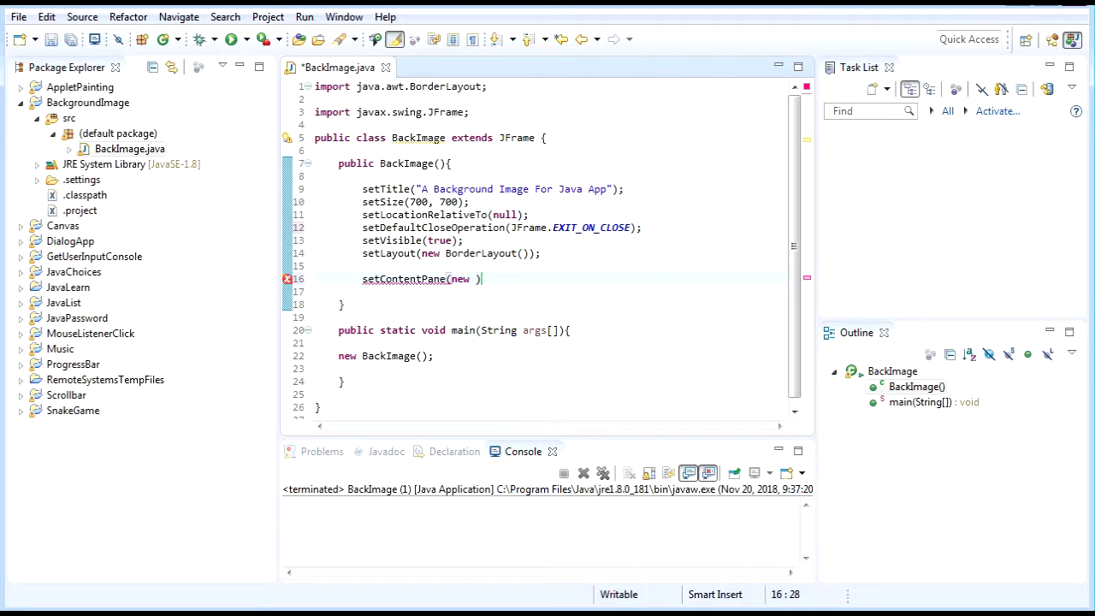
{"action": "type", "text": "JLabel(n"}
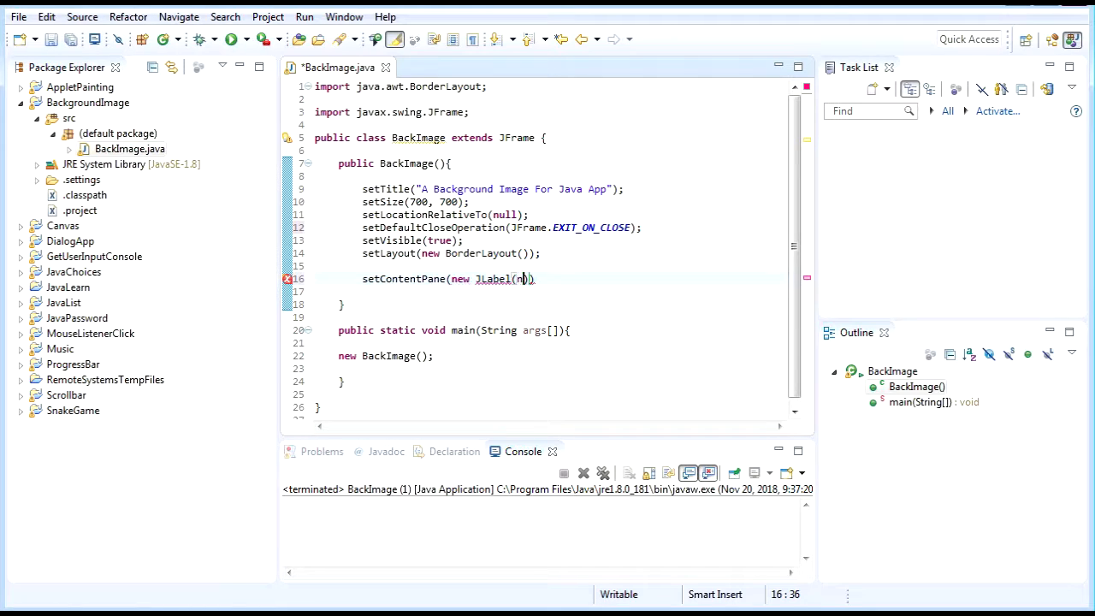
{"action": "type", "text": "ew ImageIcon("}
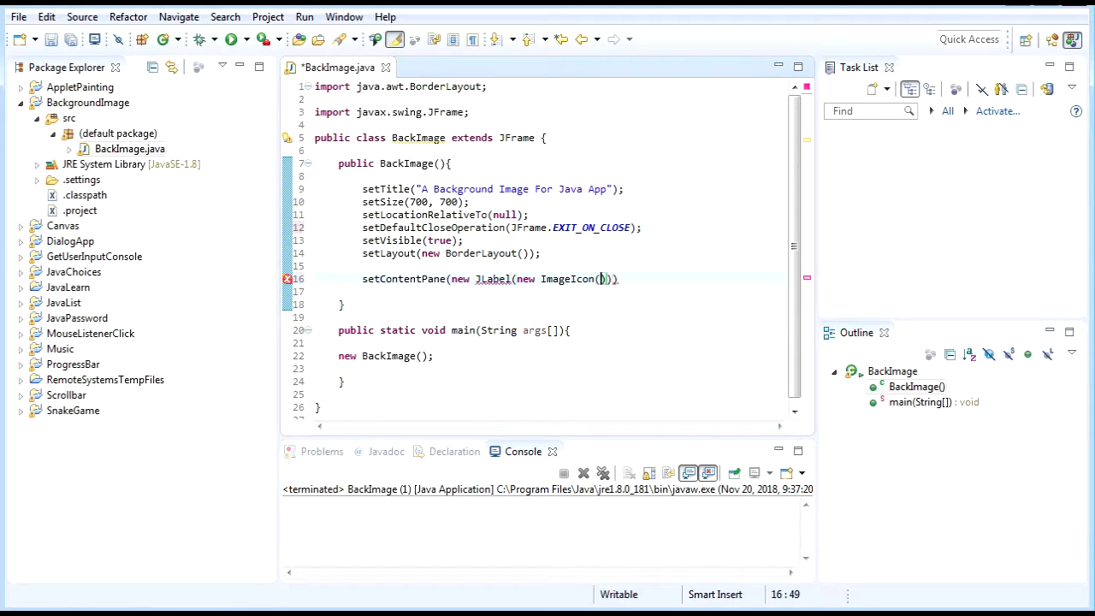
{"action": "type", "text": "\"\""}
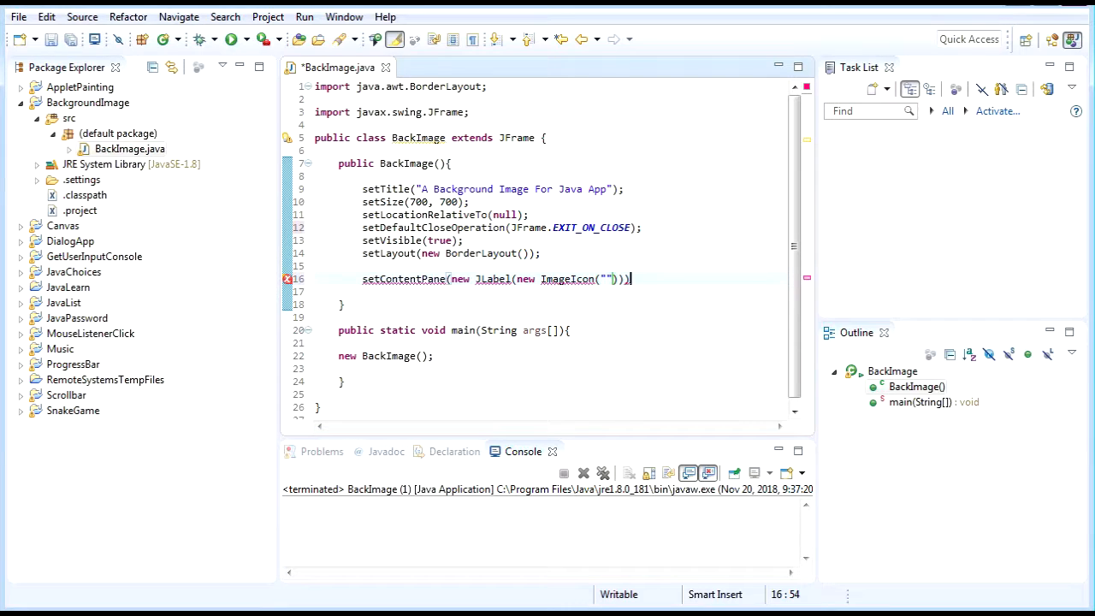
{"action": "type", "text": ")"}
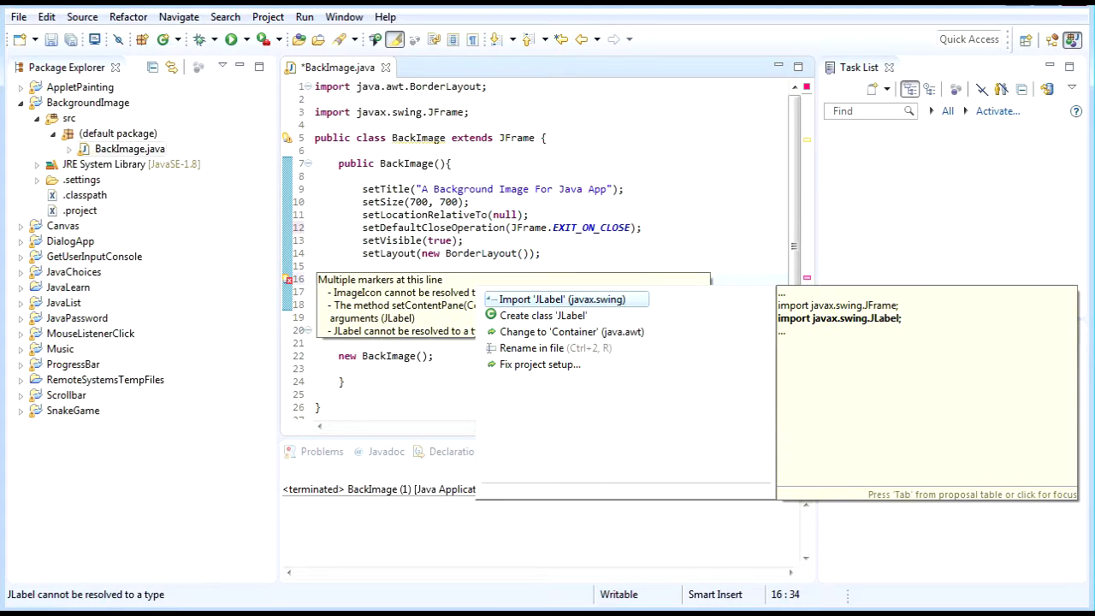
- Import javax.swing.JLabel and declare a JLabel field L1
{"action": "left_click", "coordinate": [563, 298]}
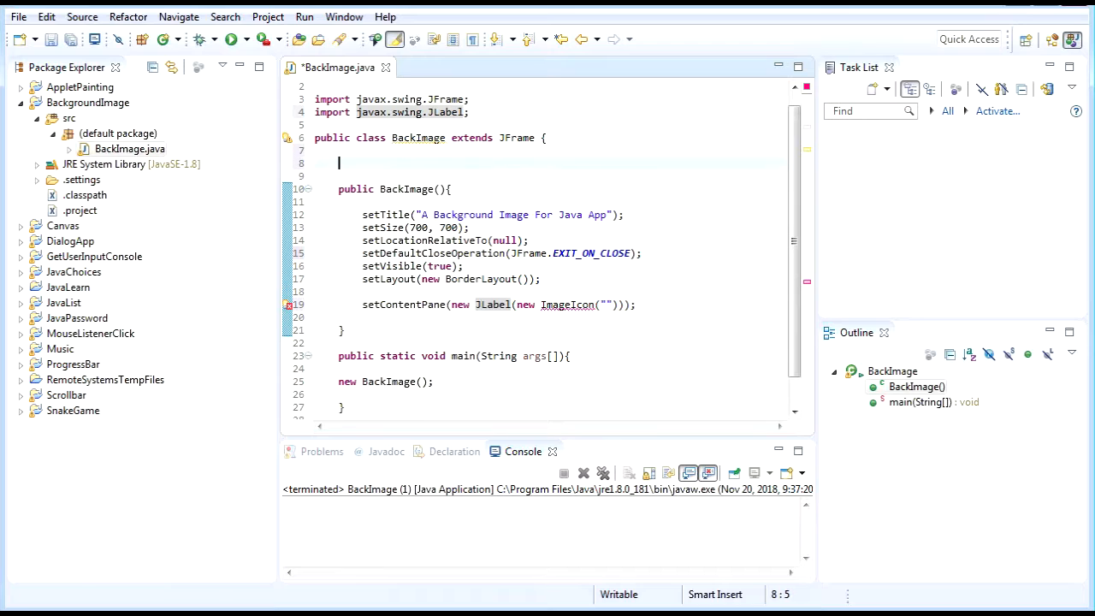
{"action": "type", "text": "Jla"}
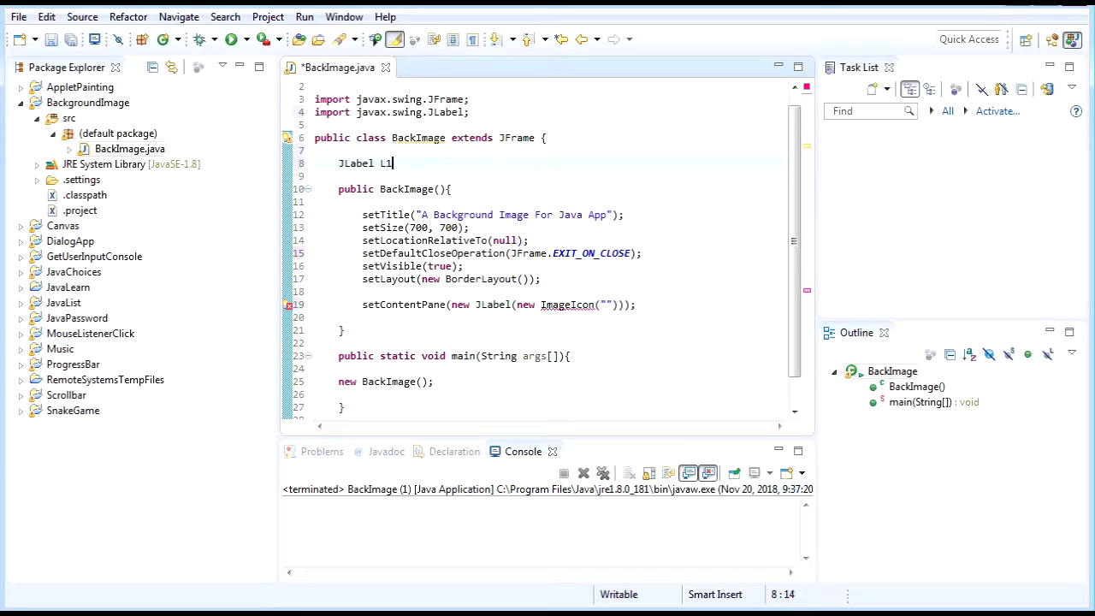
{"action": "type", "text": ";"}
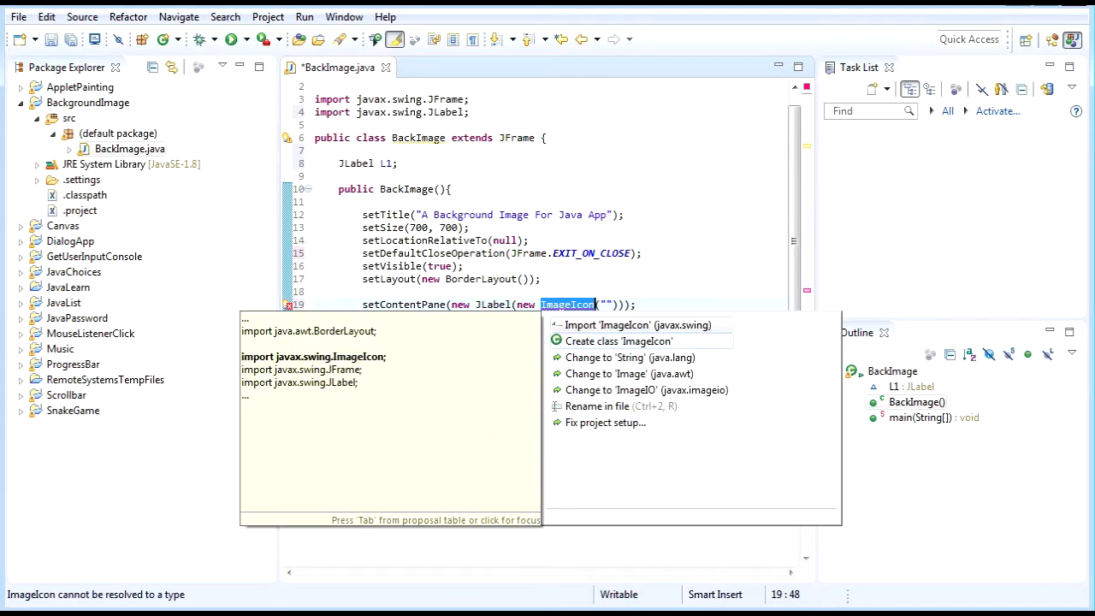
- Import ImageIcon, add setLayout(new FlowLayout()) and import java.awt.FlowLayout
{"action": "left_click", "coordinate": [637, 325]}
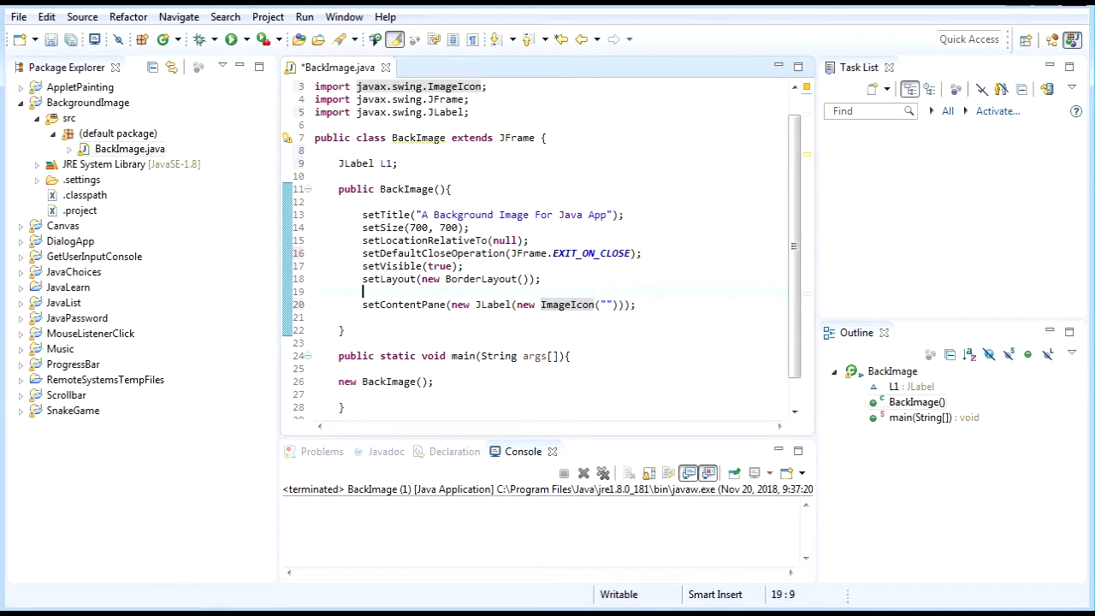
{"action": "type", "text": "setLa"}
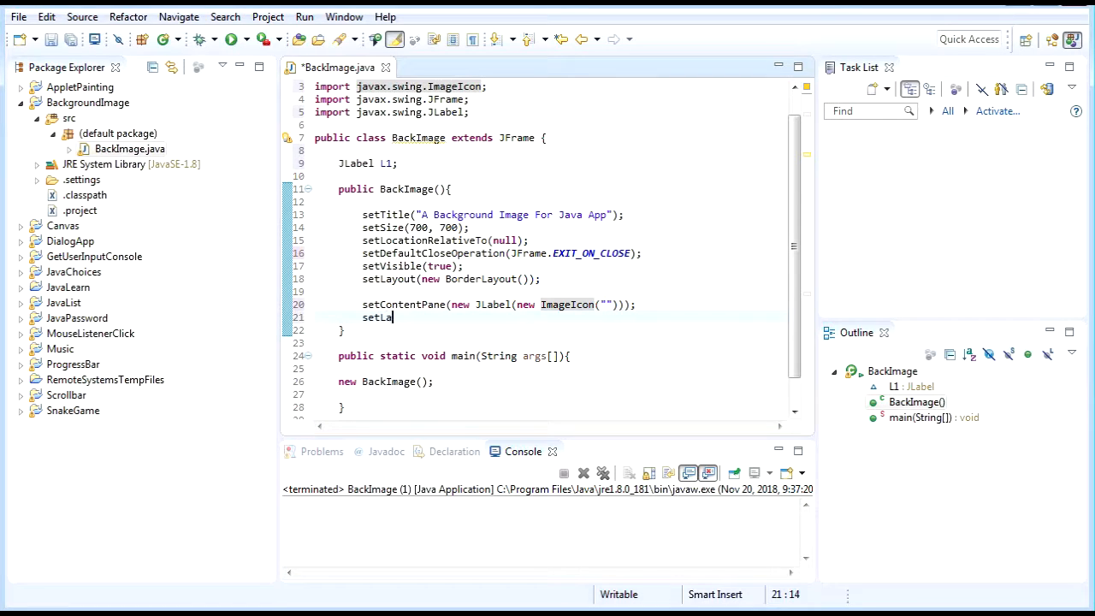
{"action": "type", "text": "yout"}
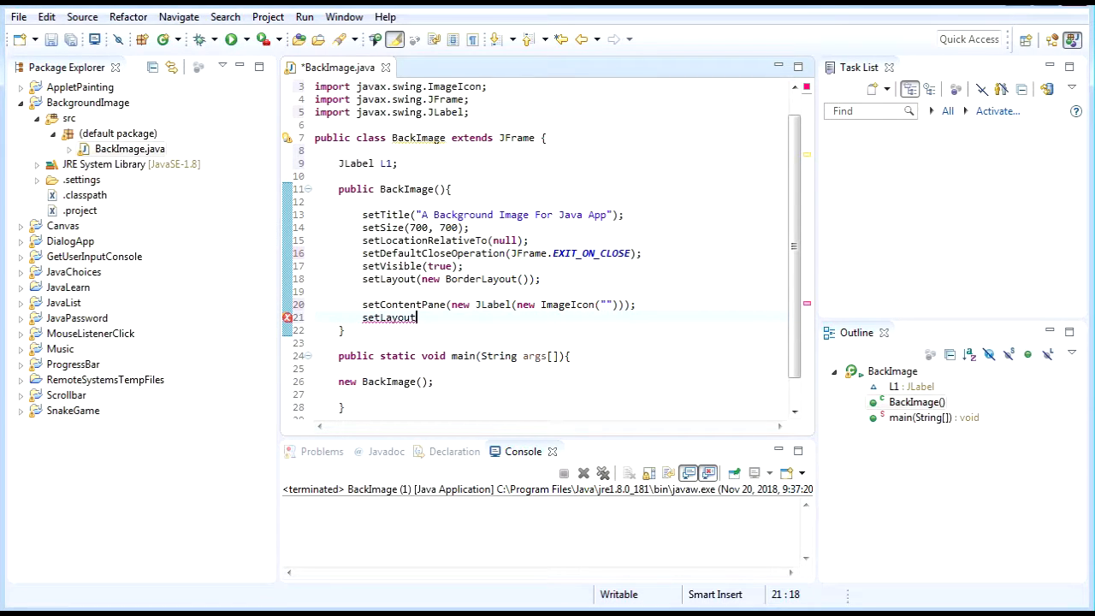
{"action": "type", "text": "()"}
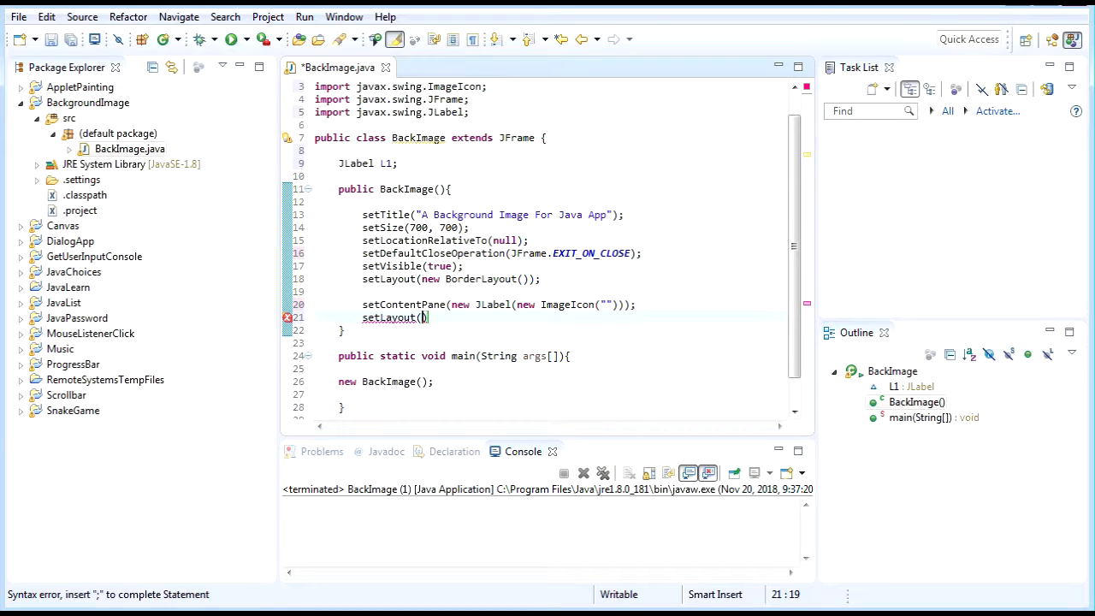
{"action": "type", "text": "new FlowLayout("}
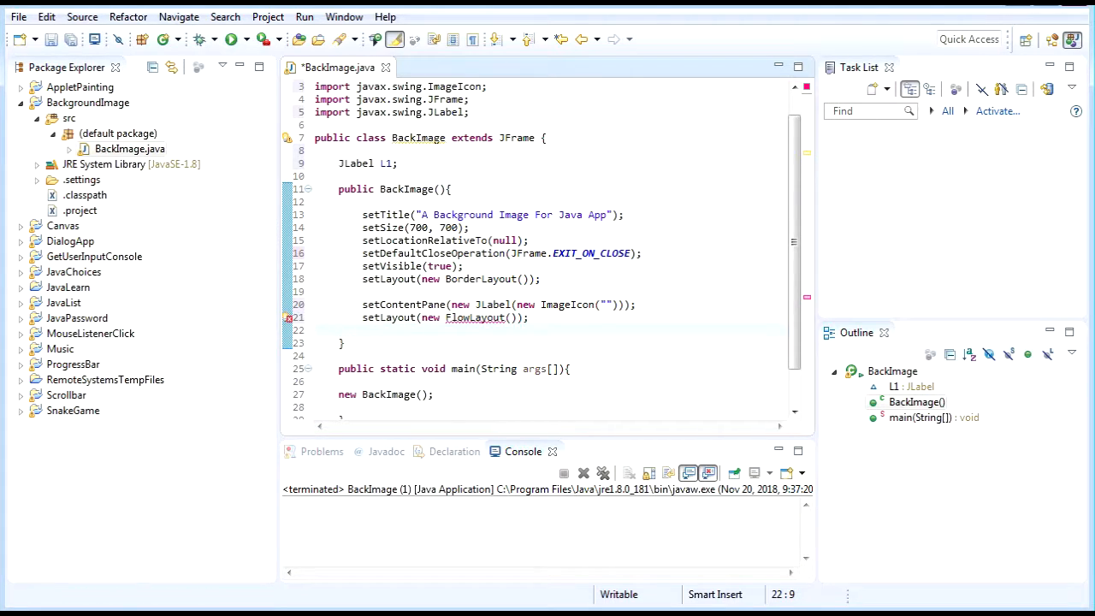
{"action": "left_click", "coordinate": [476, 317]}
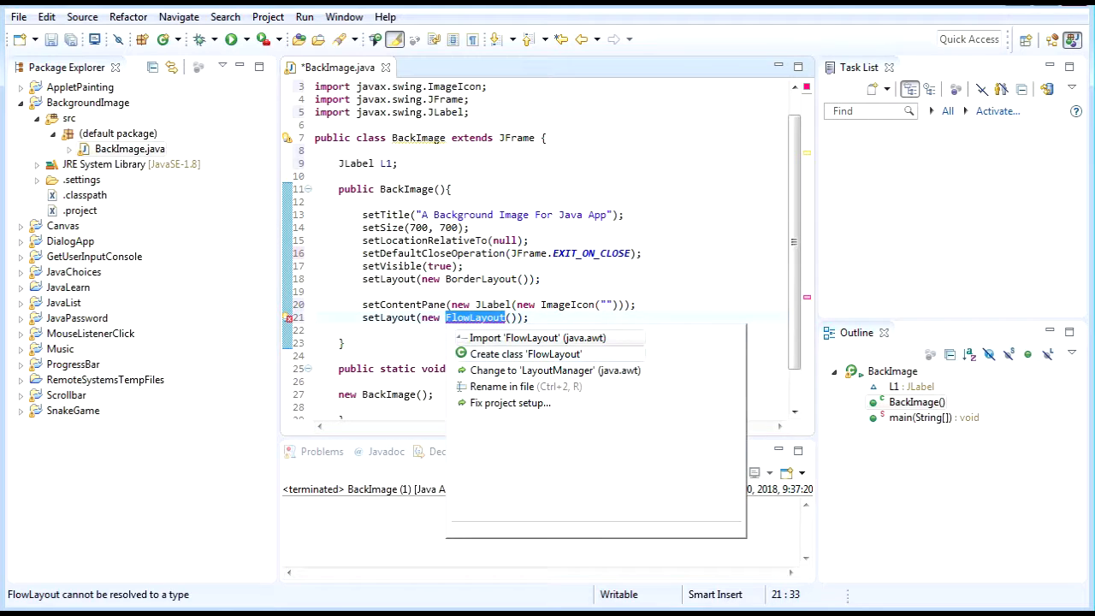
{"action": "left_click", "coordinate": [513, 337]}
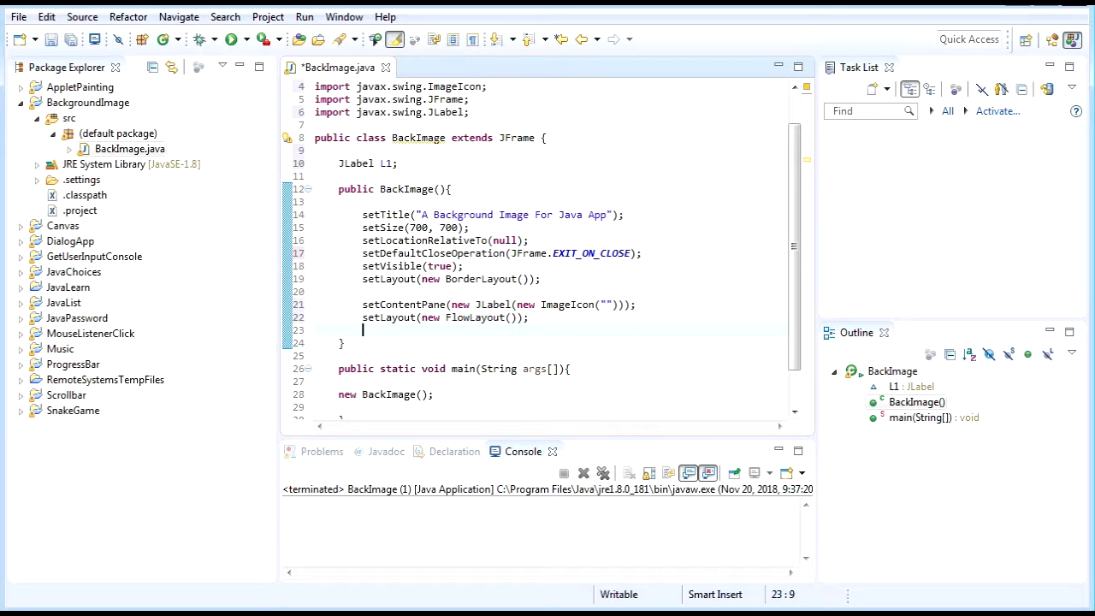
- Create label L1 as a new JLabel and add it to the frame
{"action": "type", "text": "L1 ="}
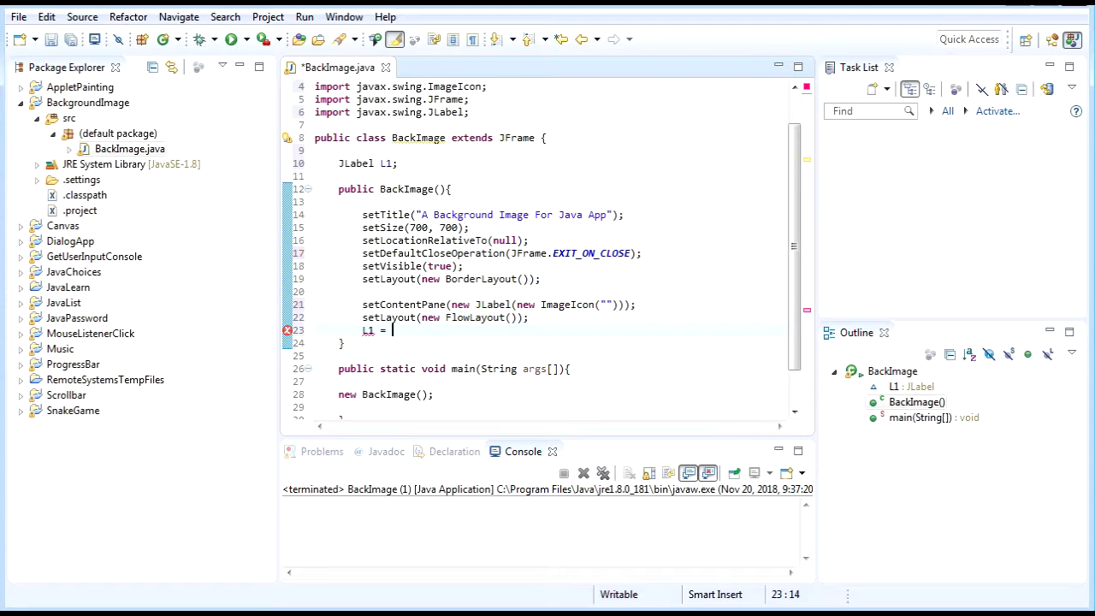
{"action": "type", "text": "new JLabel;"}
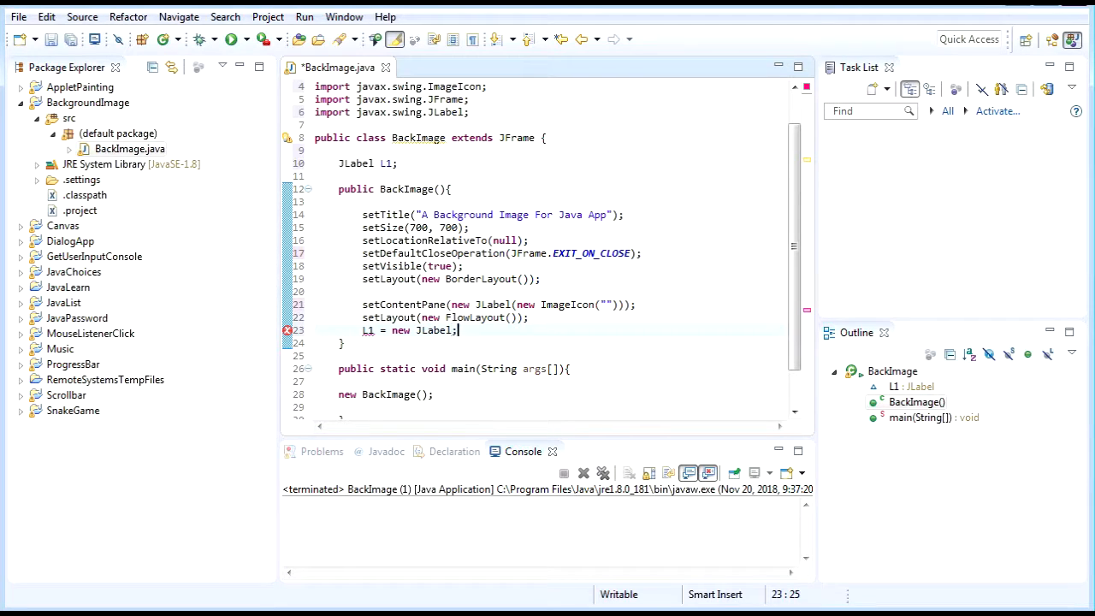
{"action": "type", "text": "add()"}
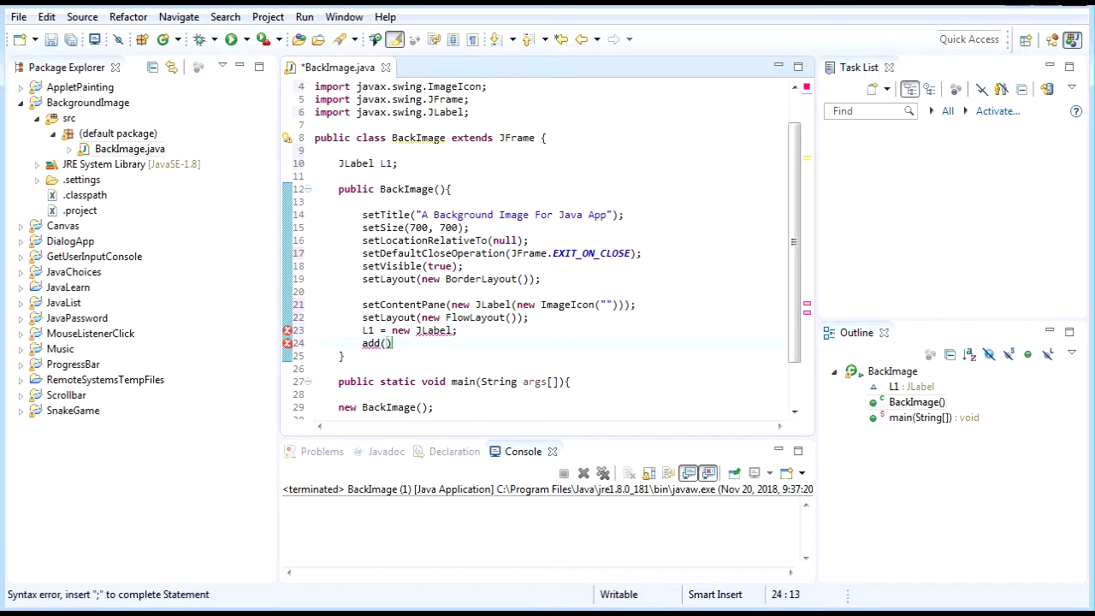
{"action": "type", "text": "L1"}
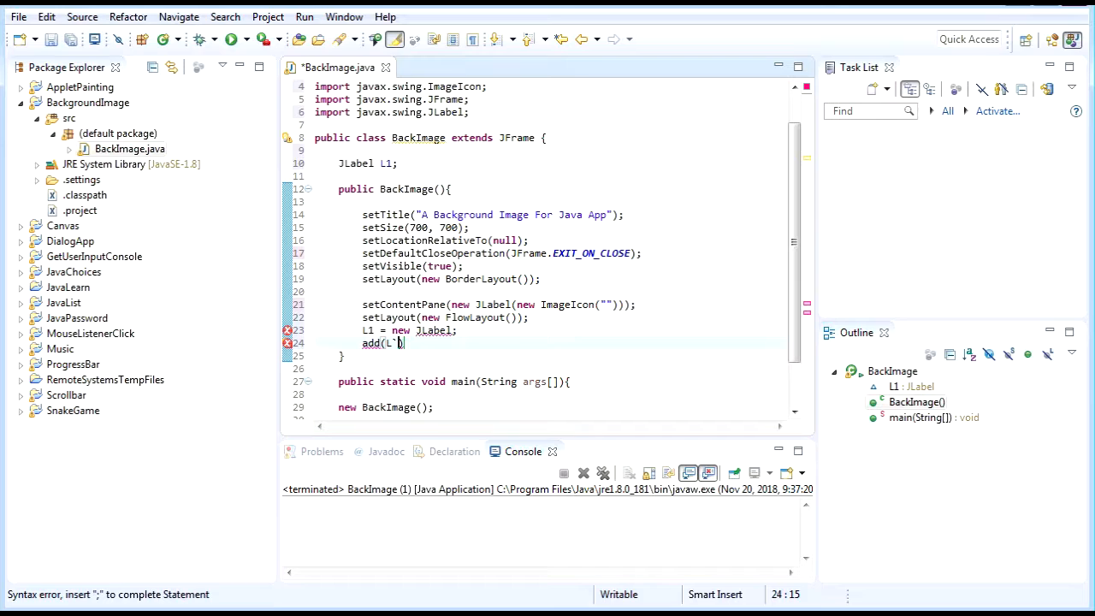
{"action": "type", "text": "L1"}
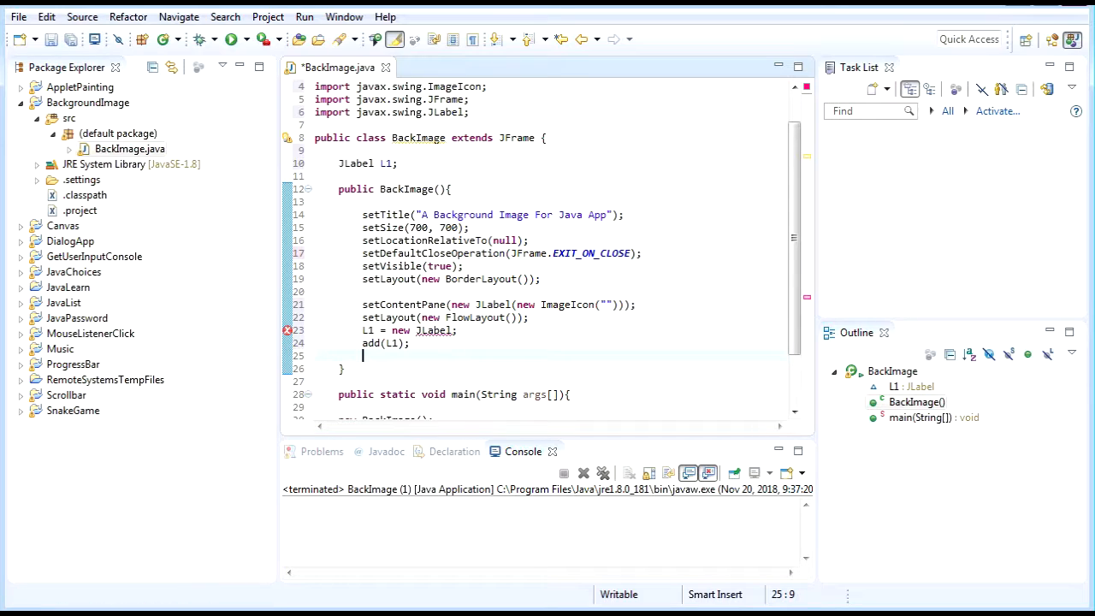
- Set the frame size to 500 by 500 and complete the new JLabel() constructor
{"action": "type", "text": "setSi"}
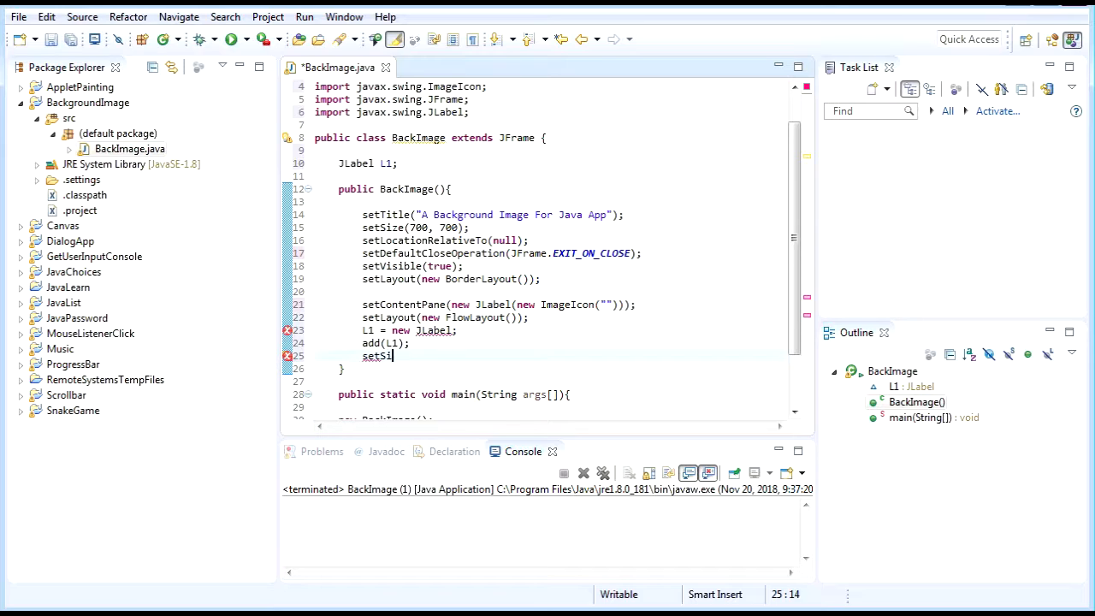
{"action": "type", "text": "ze()"}
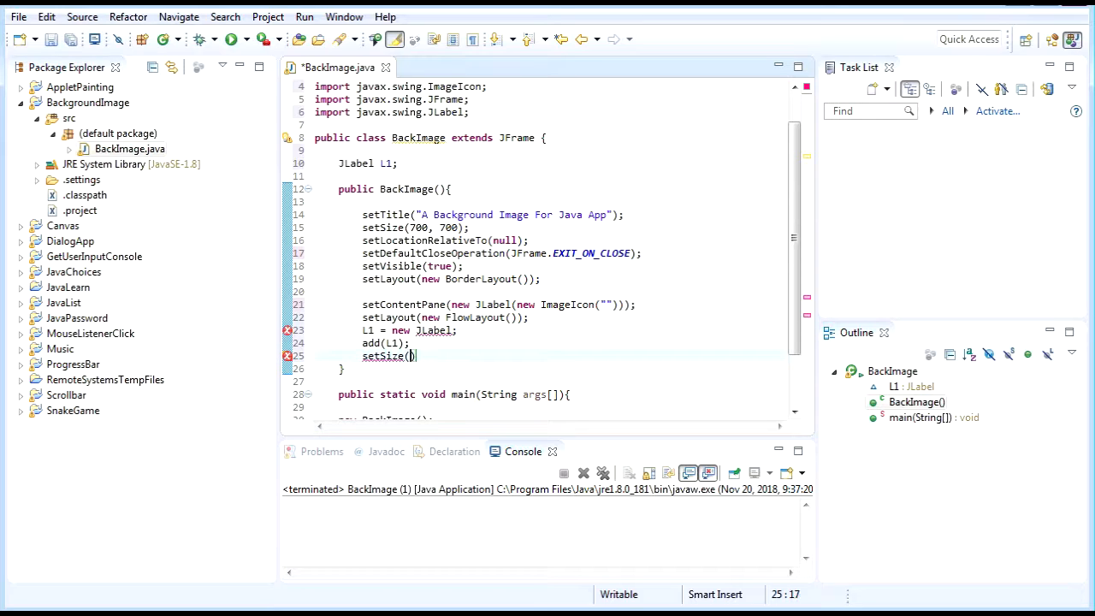
{"action": "type", "text": "5"}
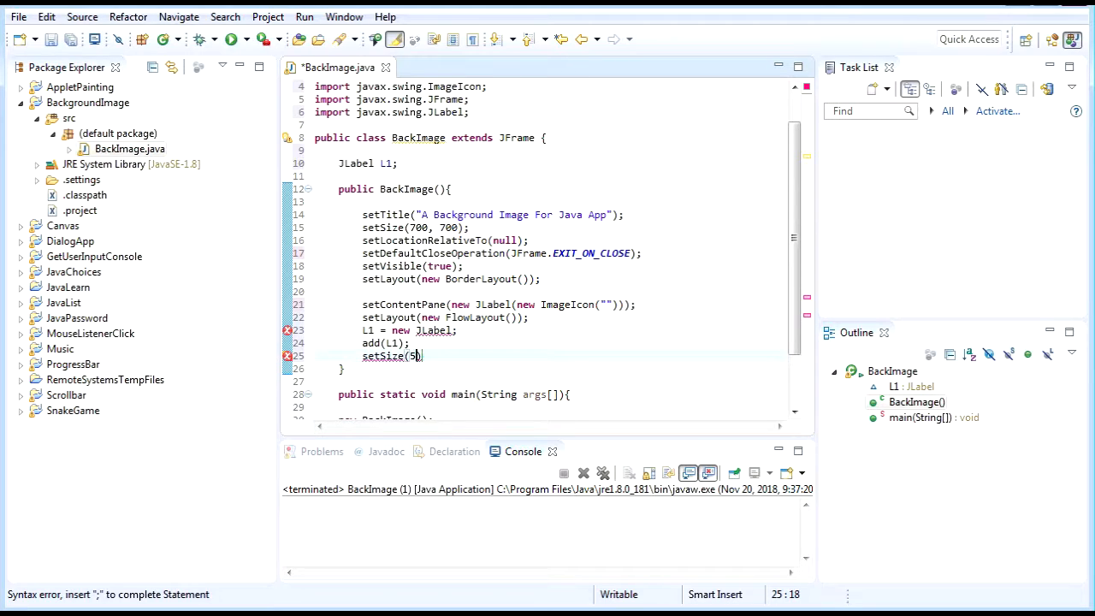
{"action": "type", "text": "00, 500);"}
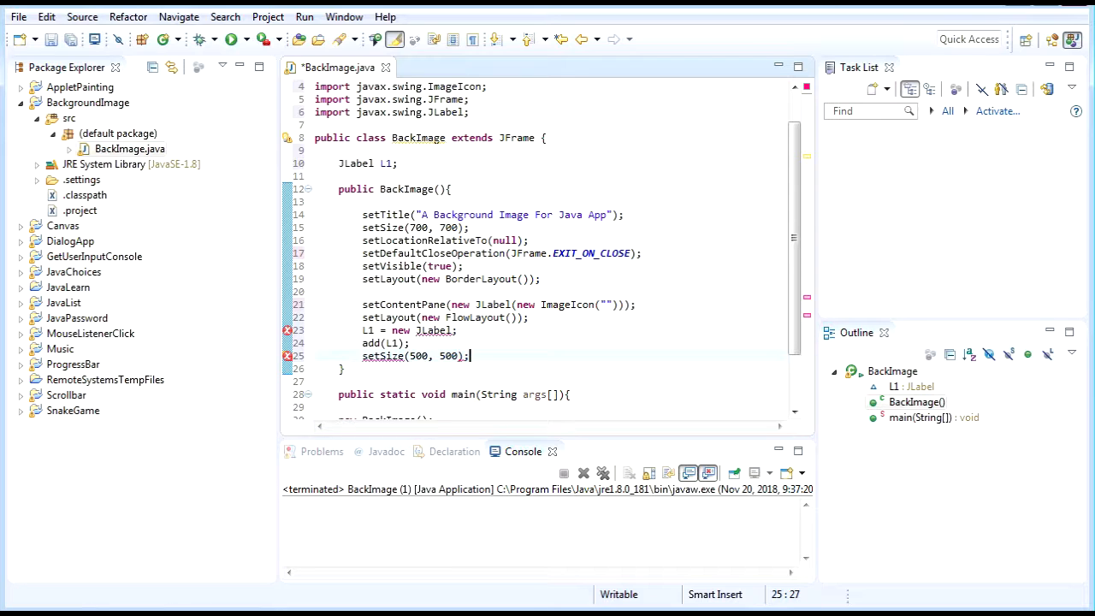
{"action": "scroll", "scroll_direction": "down", "scroll_amount": 3}
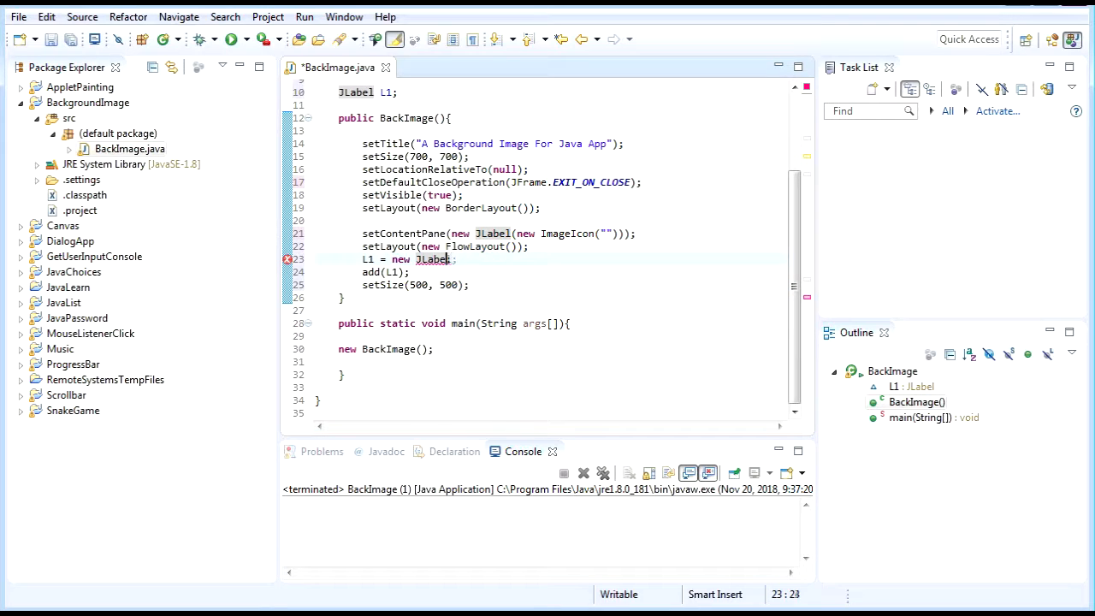
{"action": "type", "text": "()"}
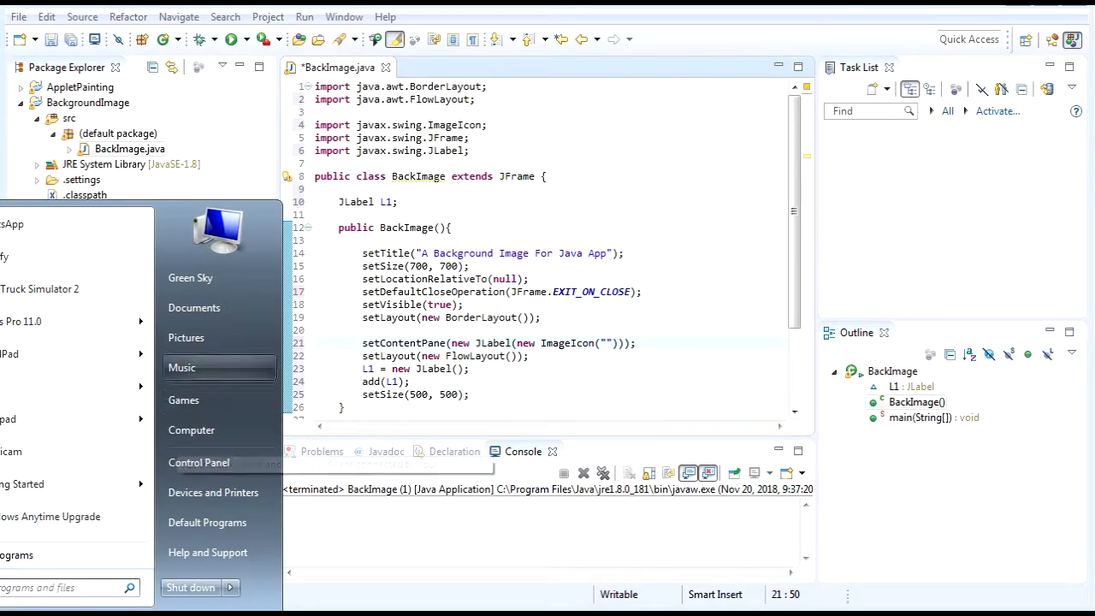
- Copy the Sample Pictures folder path from Explorer into the ImageIcon string
{"action": "left_click", "coordinate": [186, 337]}
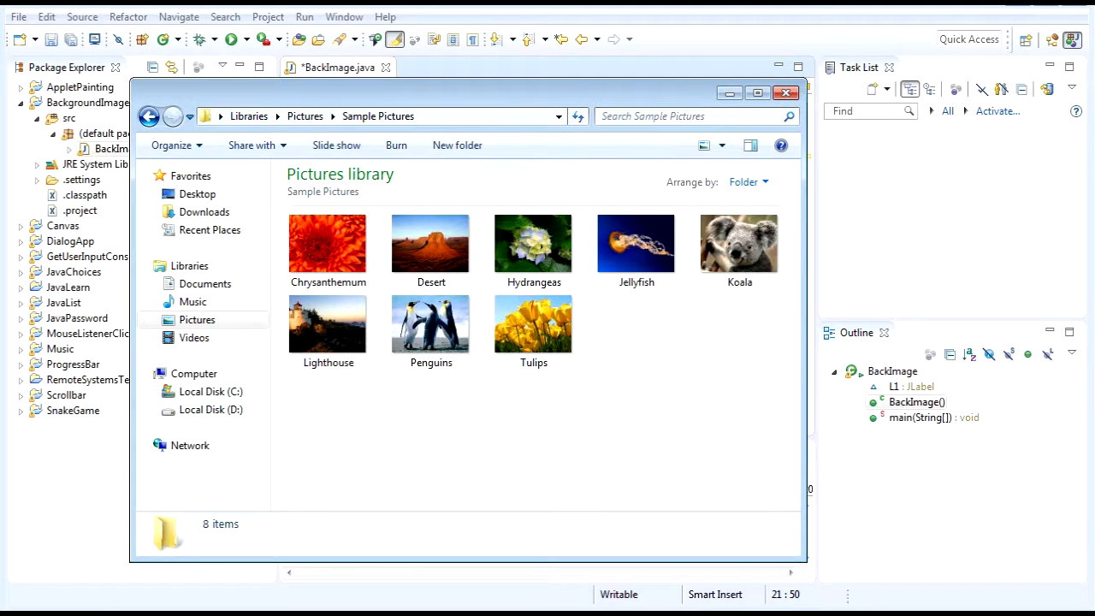
{"action": "left_click", "coordinate": [431, 244]}
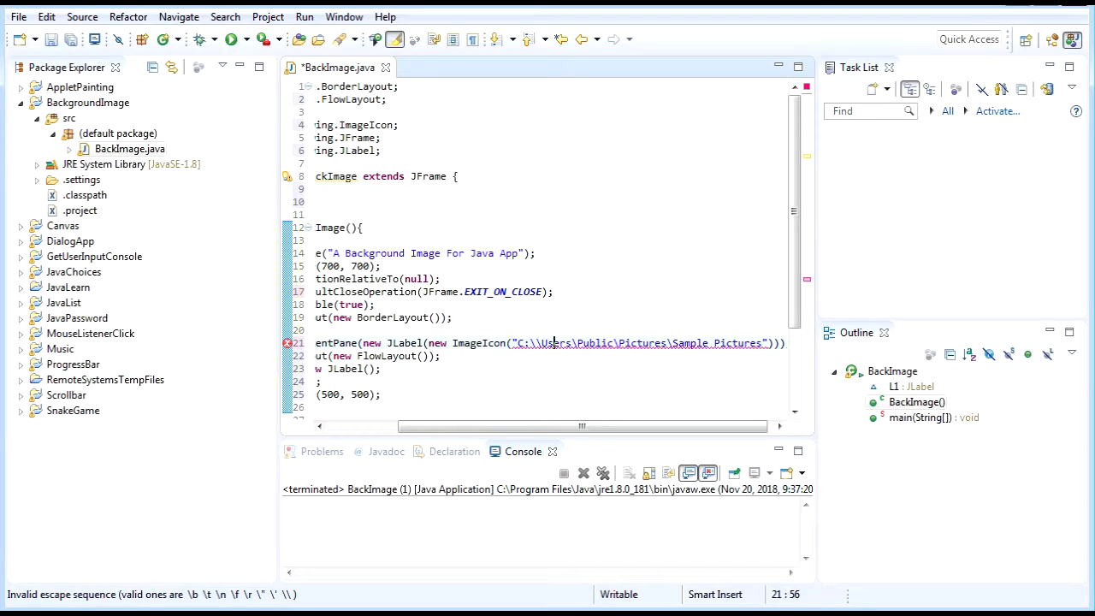
- Double every backslash in the path and append \\Desert.jpg
{"action": "type", "text": "\\\\"}
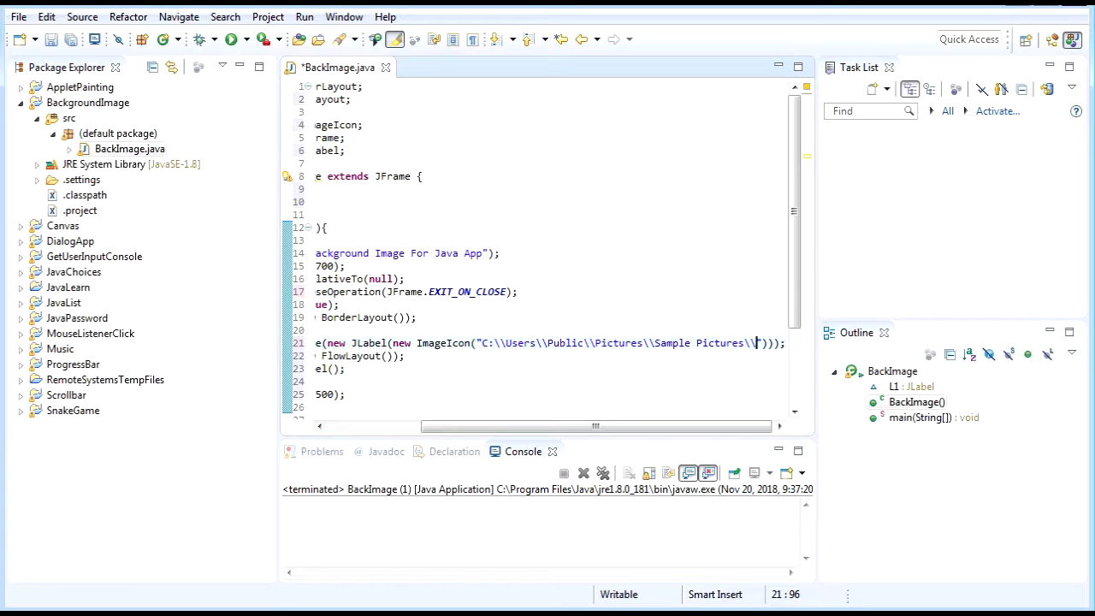
{"action": "type", "text": "Desert.JP"}
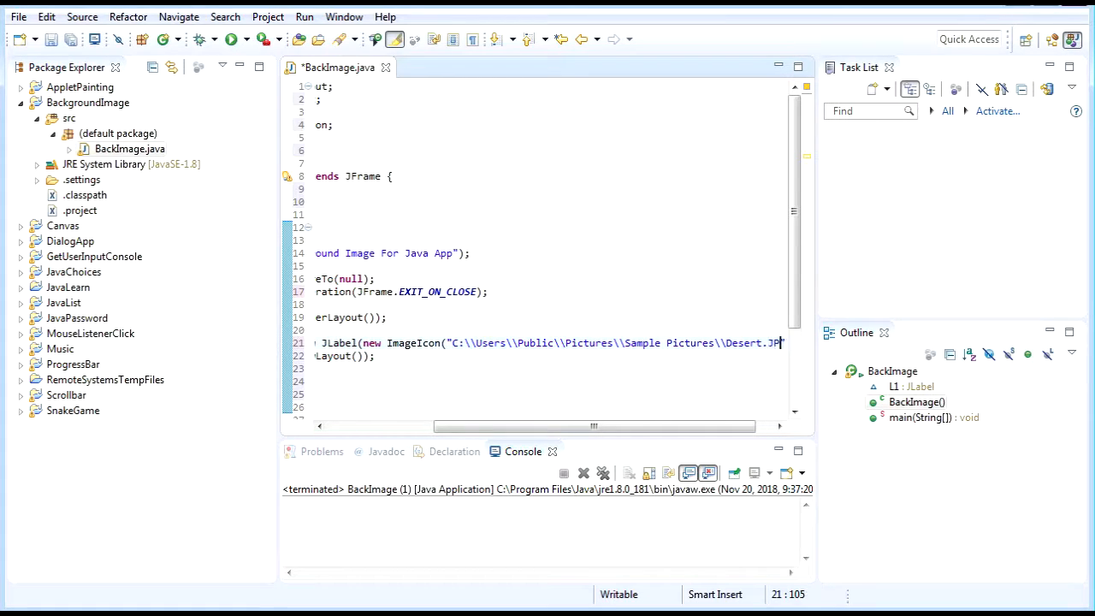
{"action": "type", "text": "jpg\")));"}
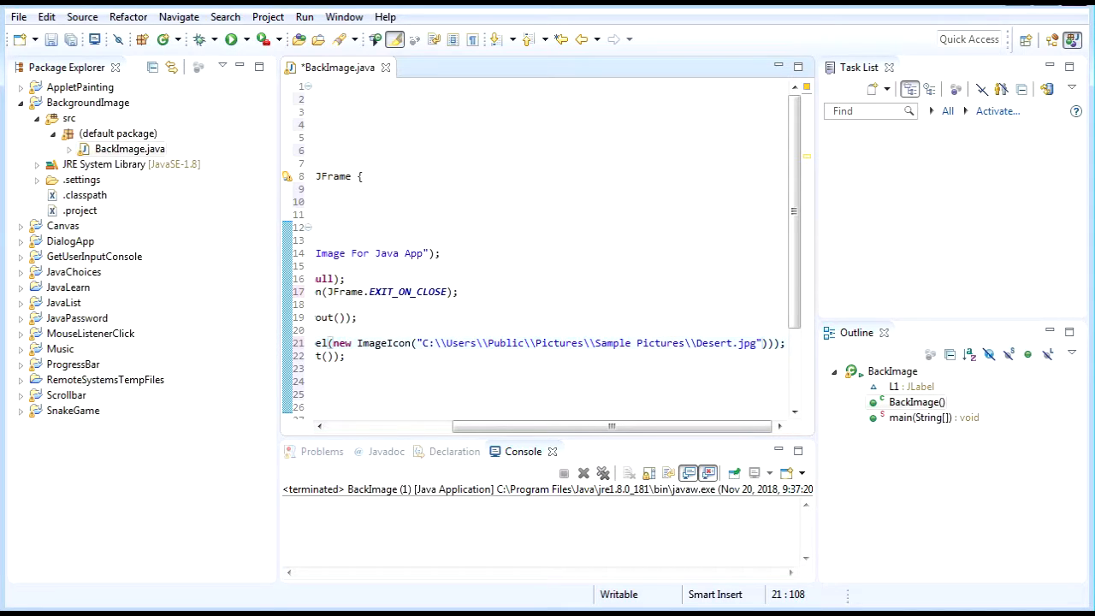
{"action": "left_click", "coordinate": [388, 343]}
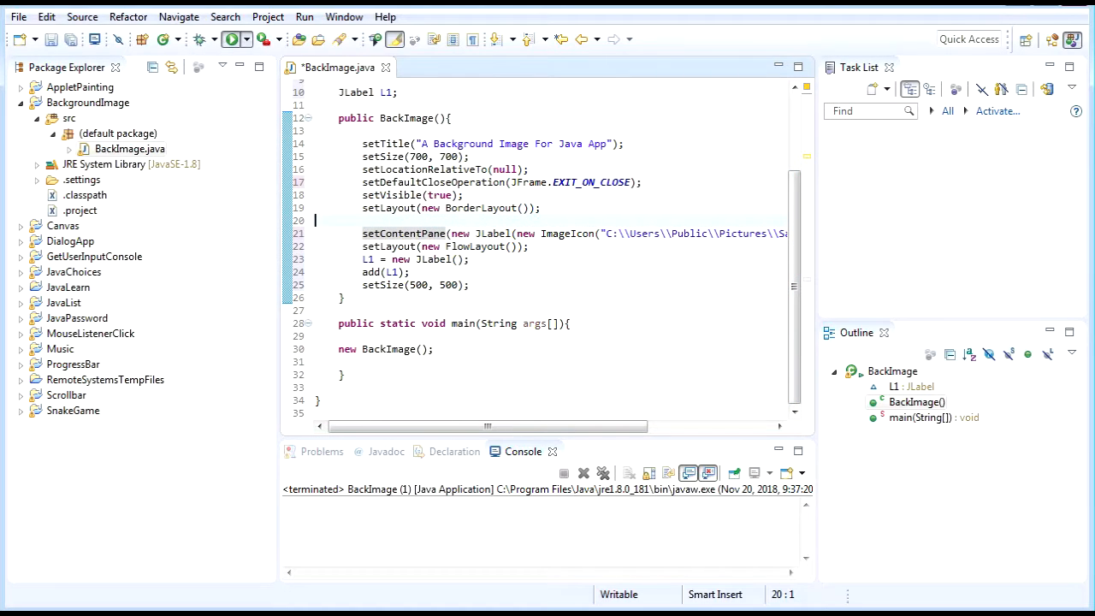
- Run BackImage, verify the desert background appears, and close the window
{"action": "left_click", "coordinate": [231, 40]}
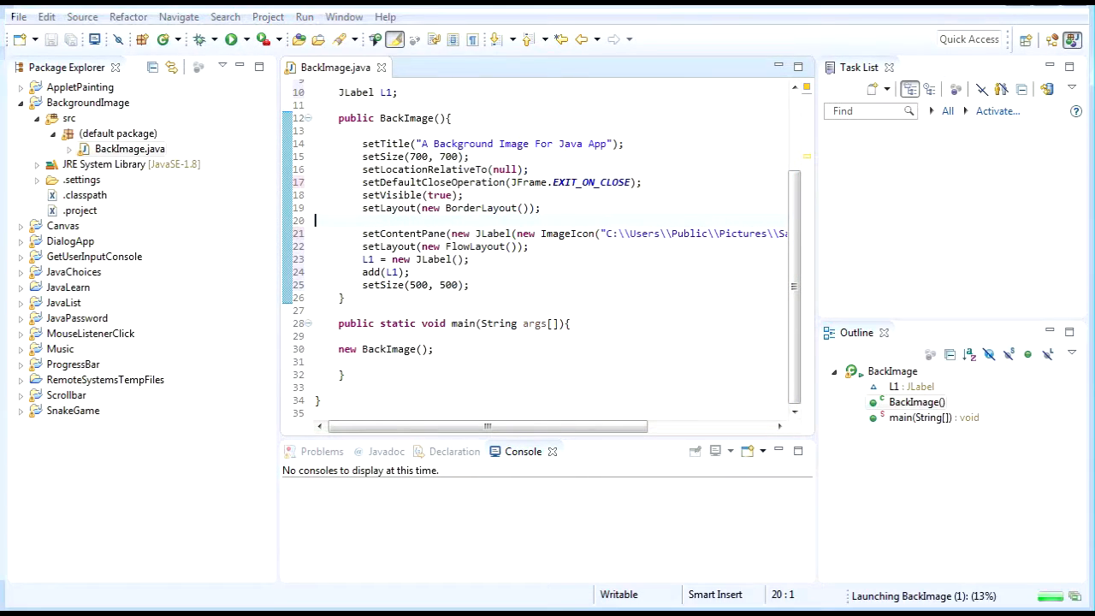
{"action": "left_click", "coordinate": [228, 40]}
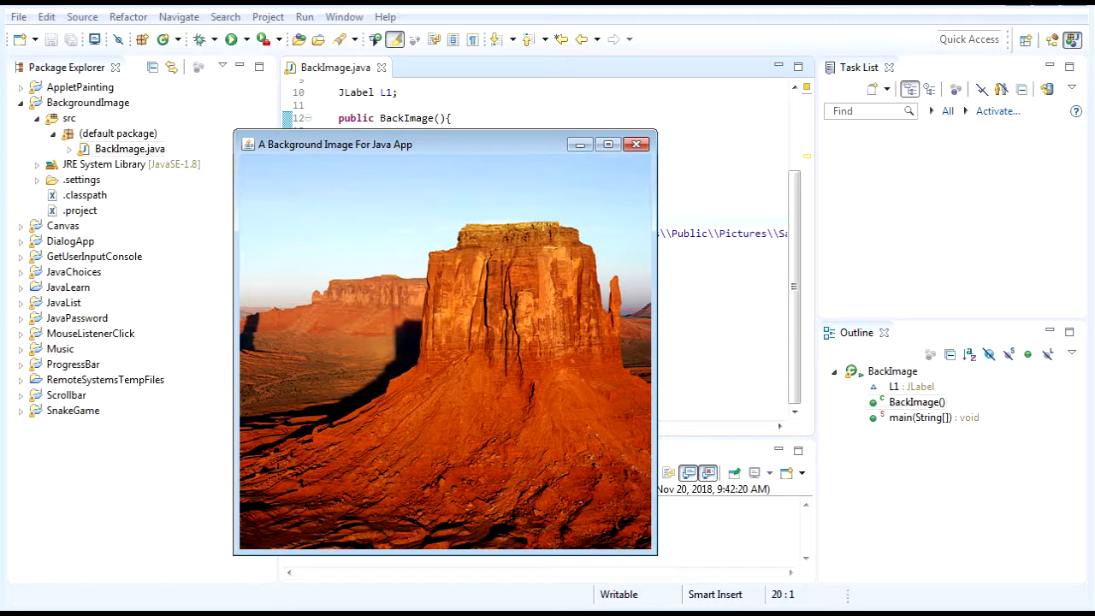
{"action": "left_click", "coordinate": [636, 144]}
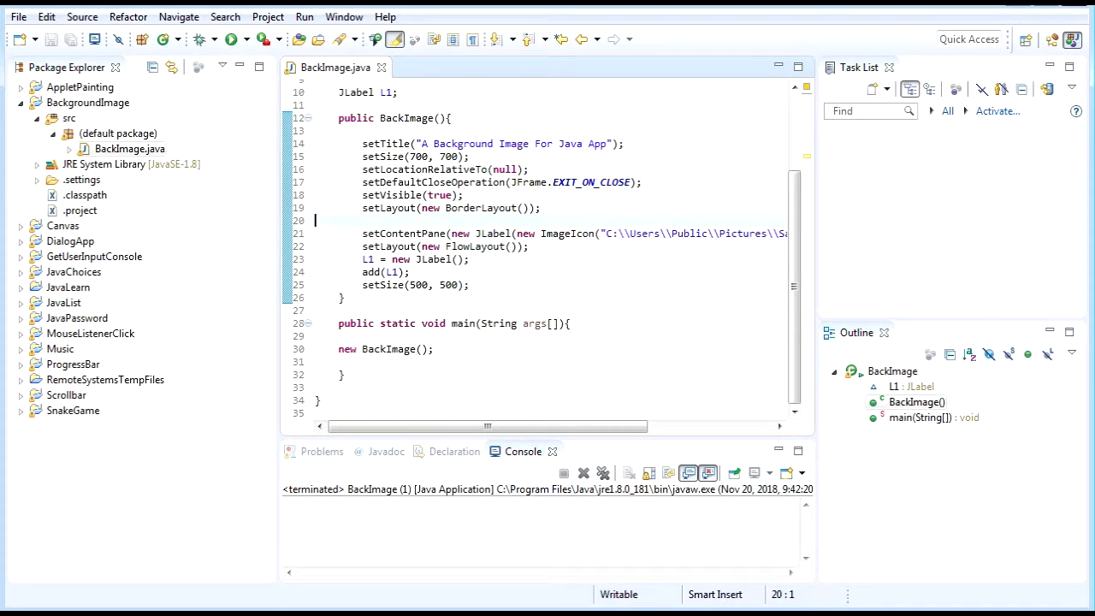
- Change the window size to setSize(800, 700)
{"action": "left_click", "coordinate": [468, 157]}
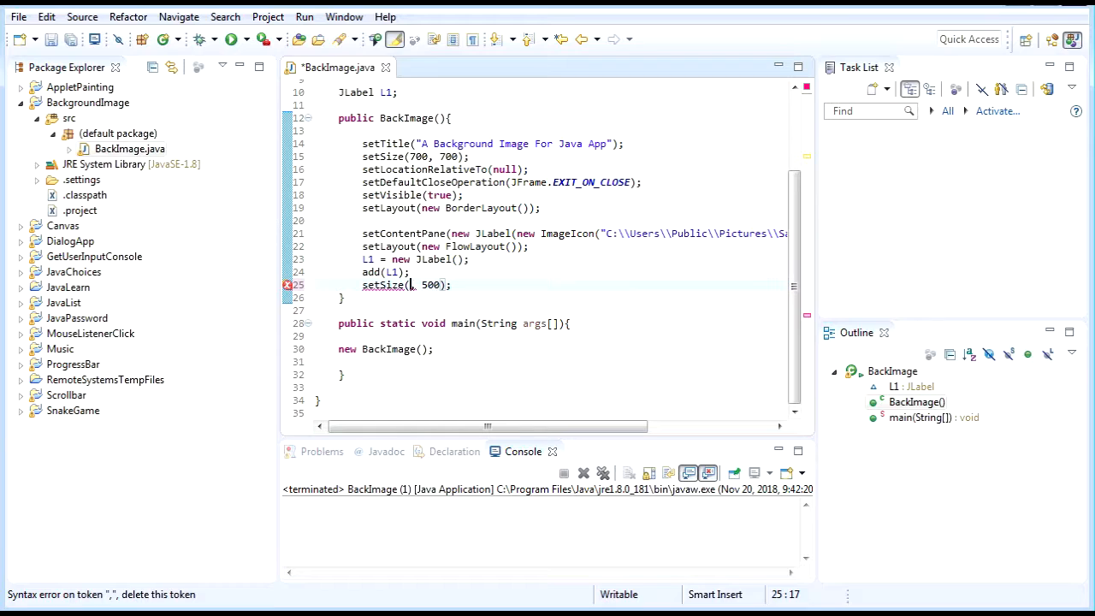
{"action": "type", "text": "800"}
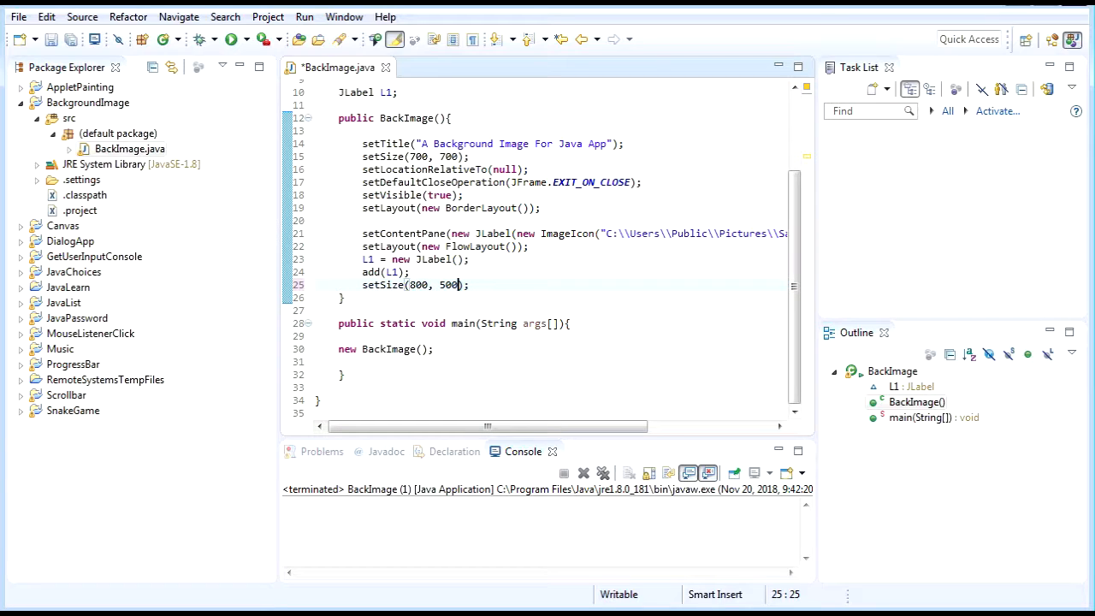
{"action": "key", "text": "BackSpace"}
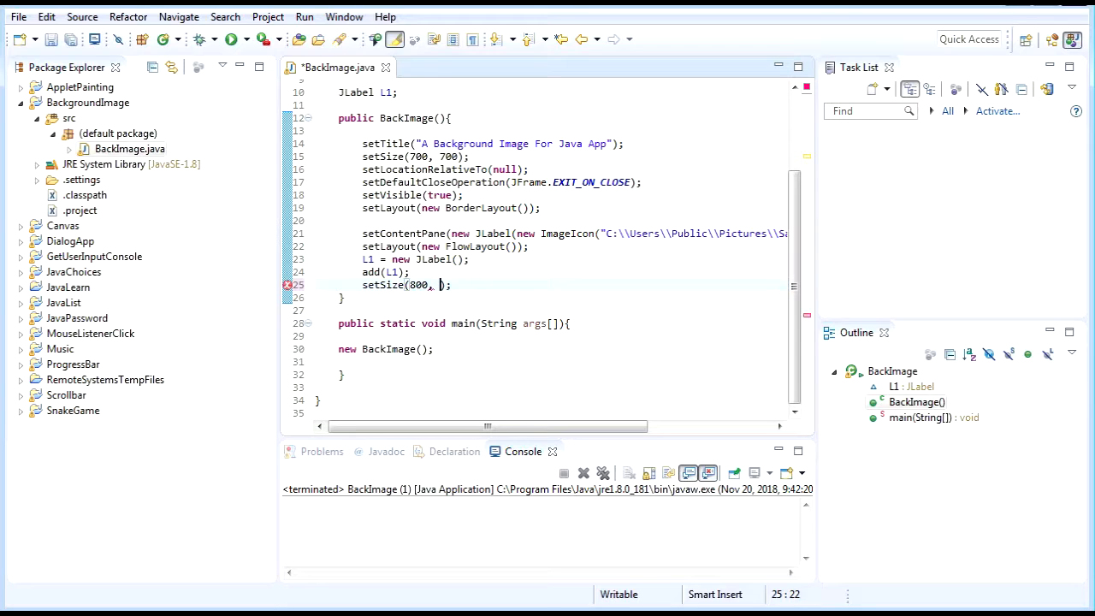
{"action": "type", "text": "700"}
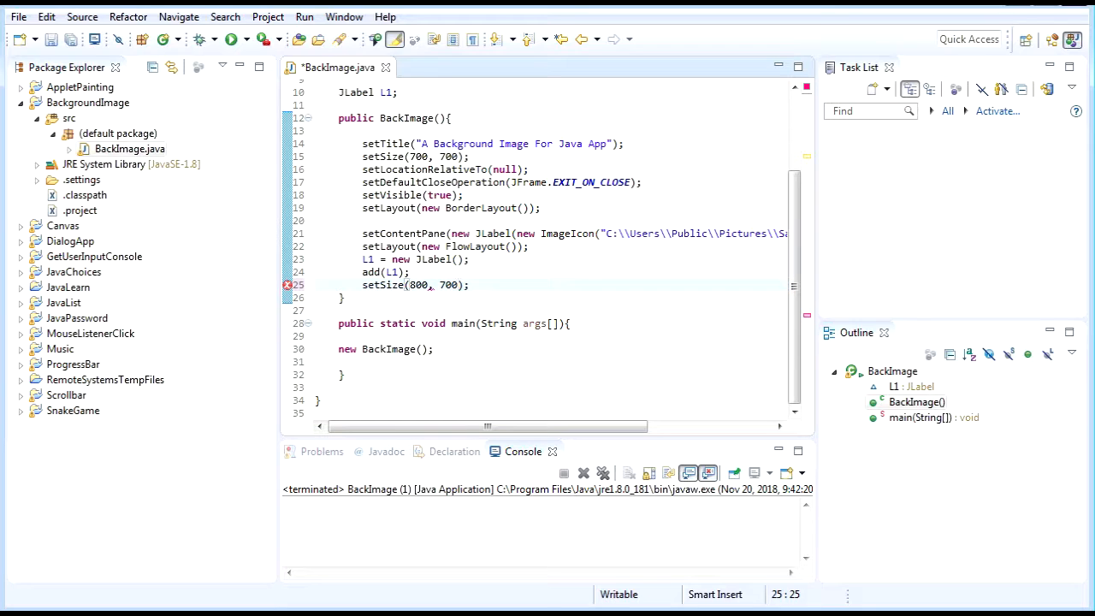
- Save and relaunch BackImage with the 800 by 700 window
{"action": "left_click", "coordinate": [230, 39]}
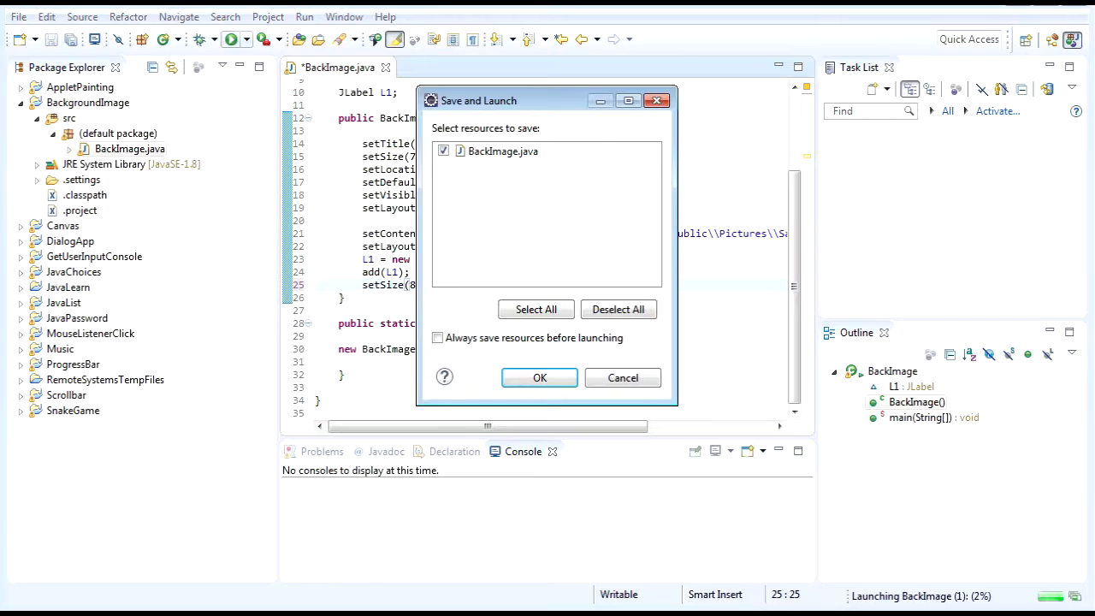
{"action": "left_click", "coordinate": [539, 378]}
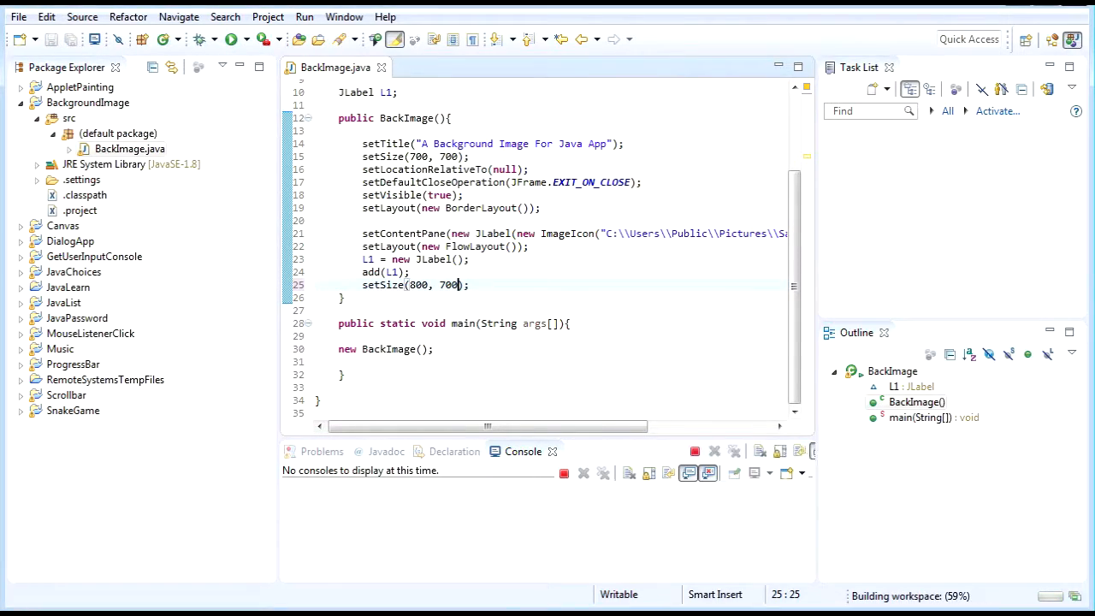
{"action": "left_click", "coordinate": [228, 40]}
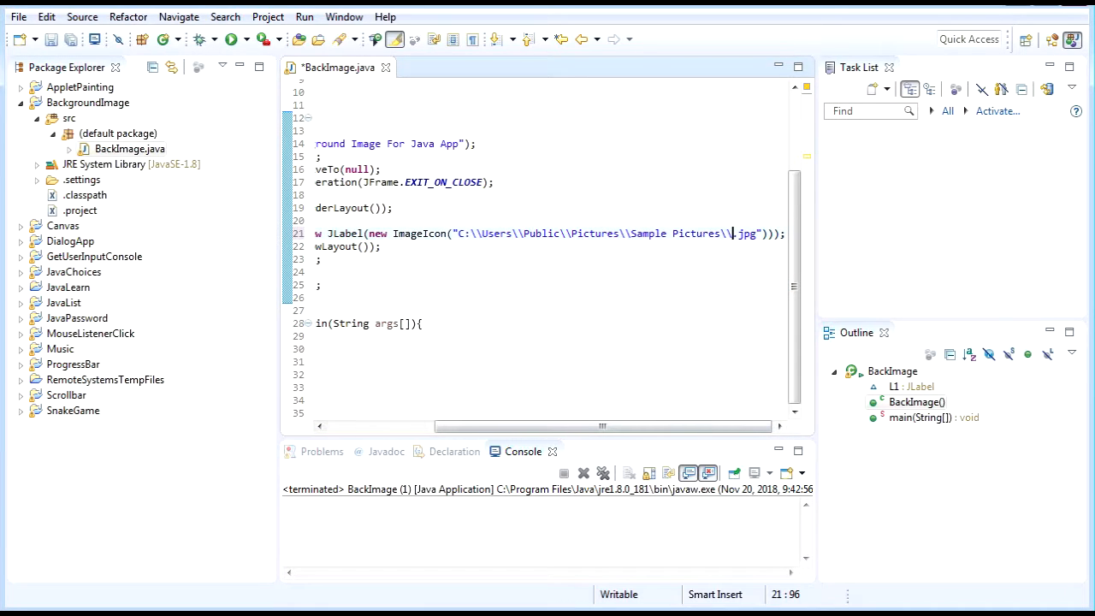
- Point the path at Koala.jpg, save and run, then close the koala window
{"action": "type", "text": "Koala"}
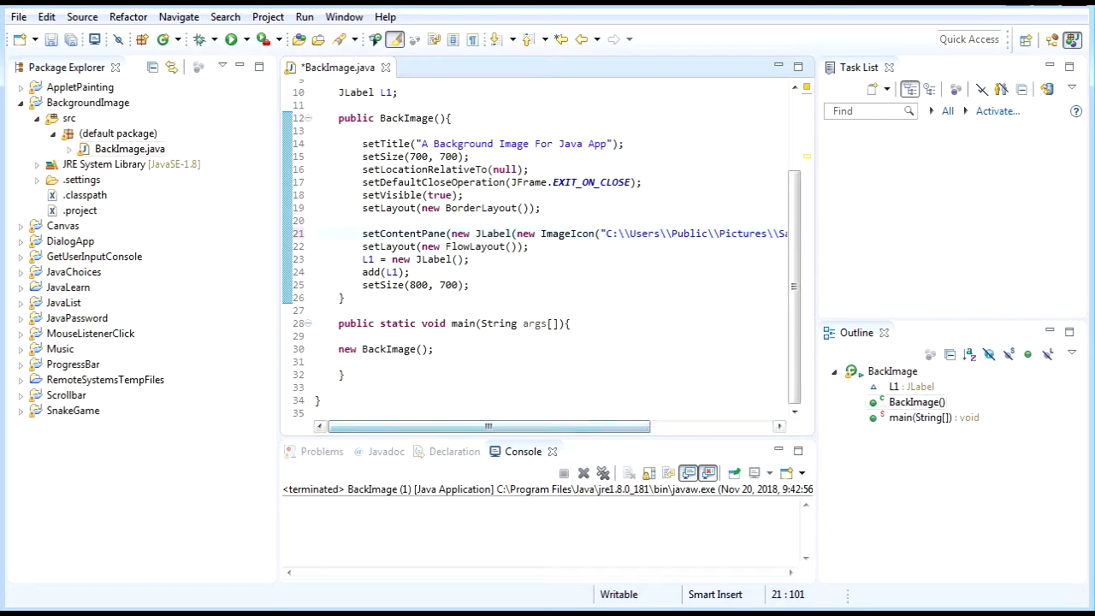
{"action": "left_click", "coordinate": [228, 39]}
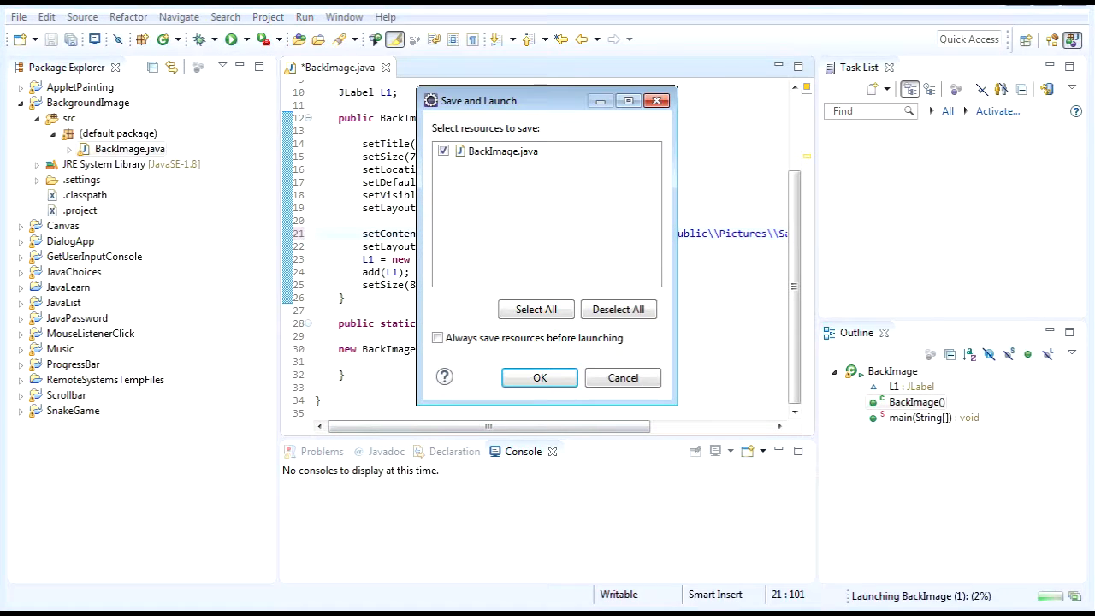
{"action": "left_click", "coordinate": [539, 377]}
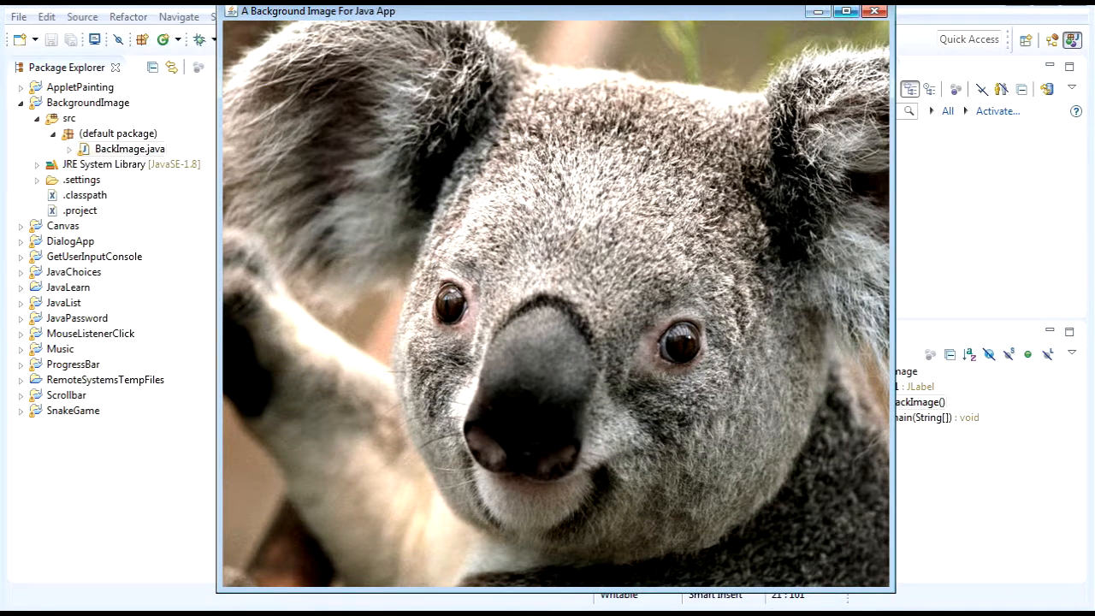
{"action": "left_click", "coordinate": [874, 12]}
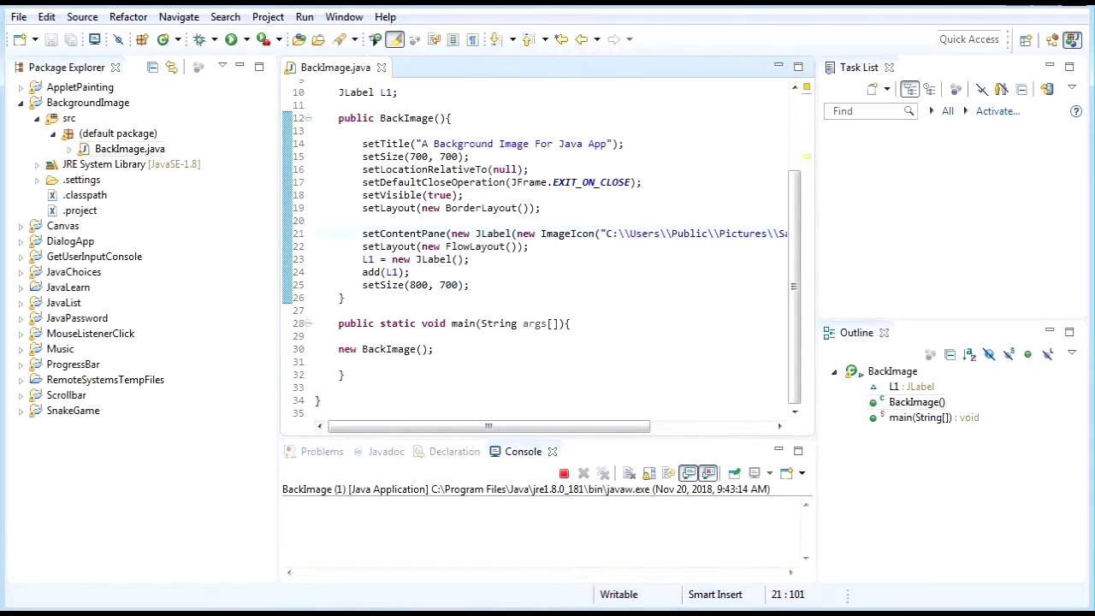